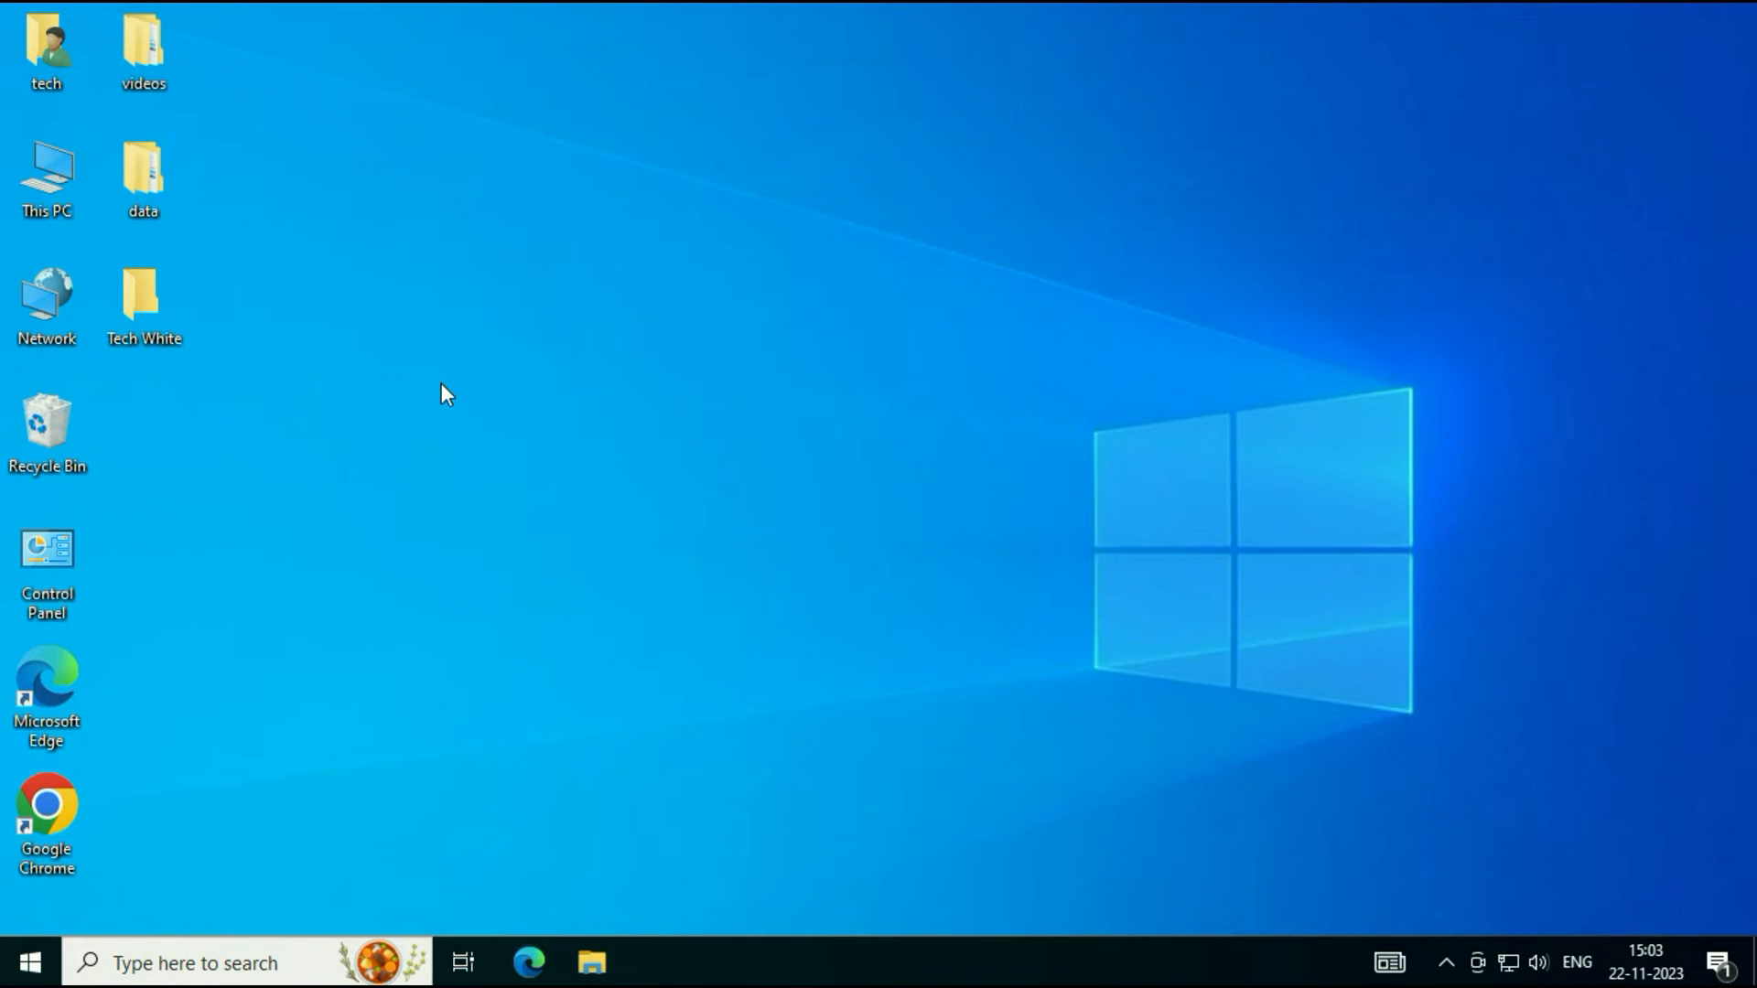
mouse_move(470, 530)
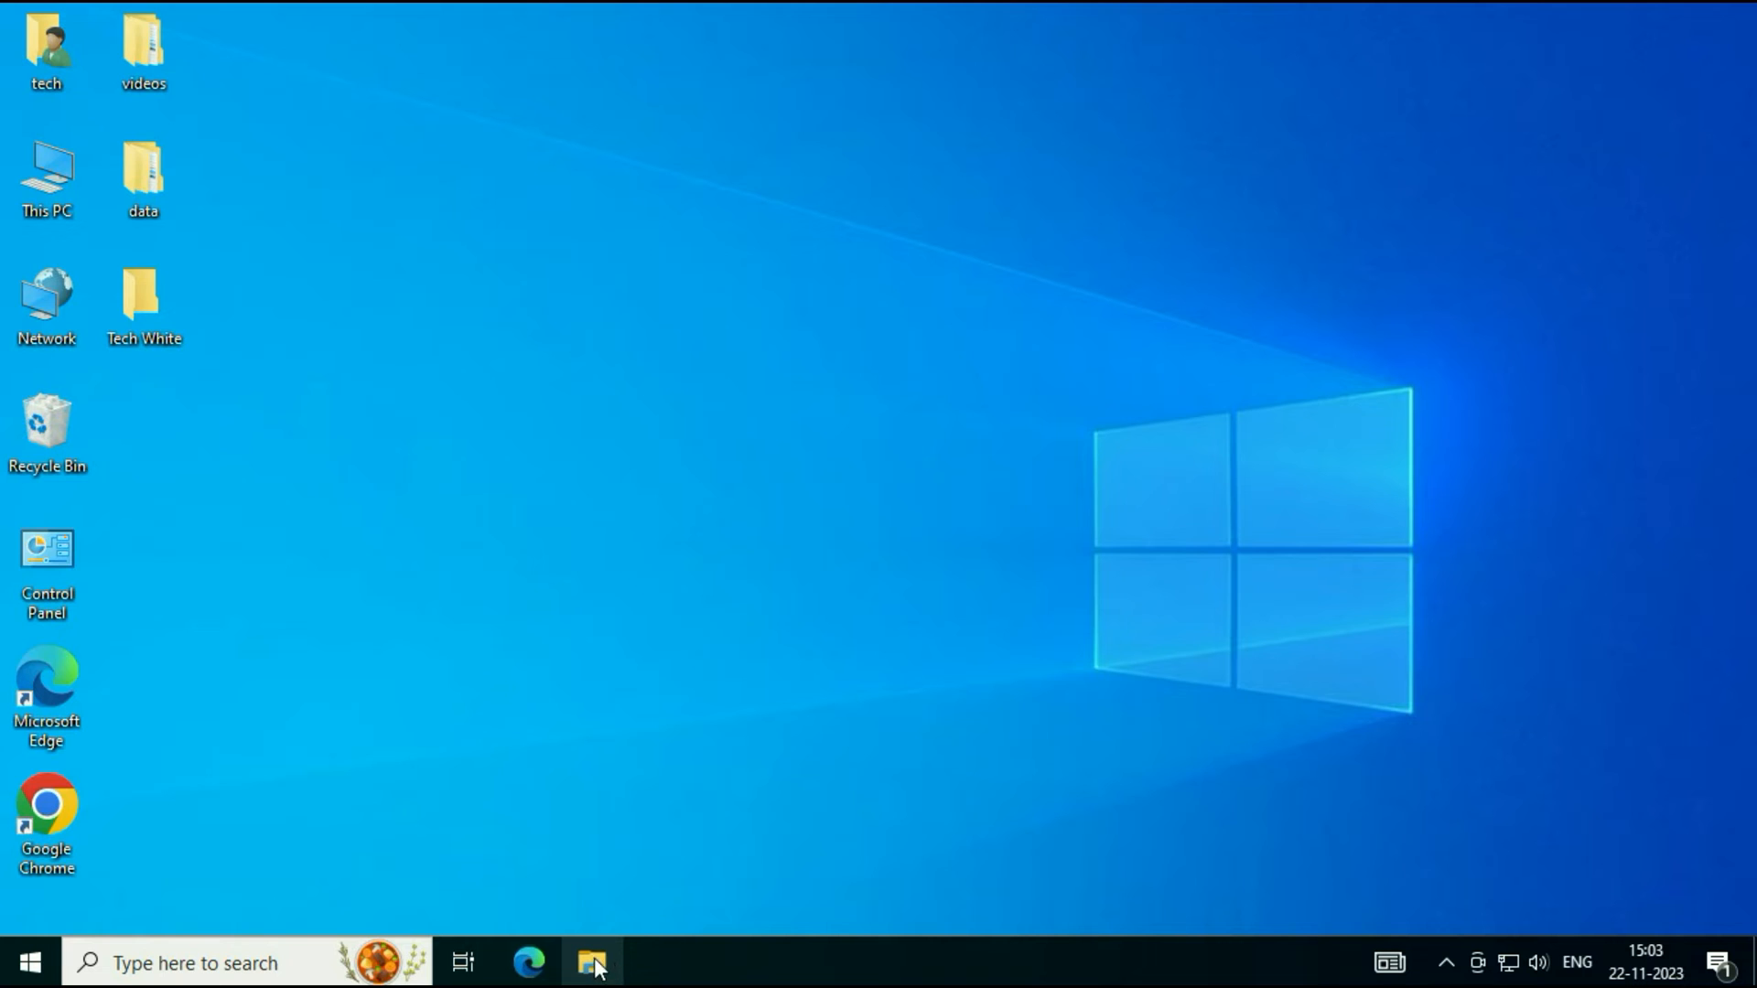
mouse_move(593, 961)
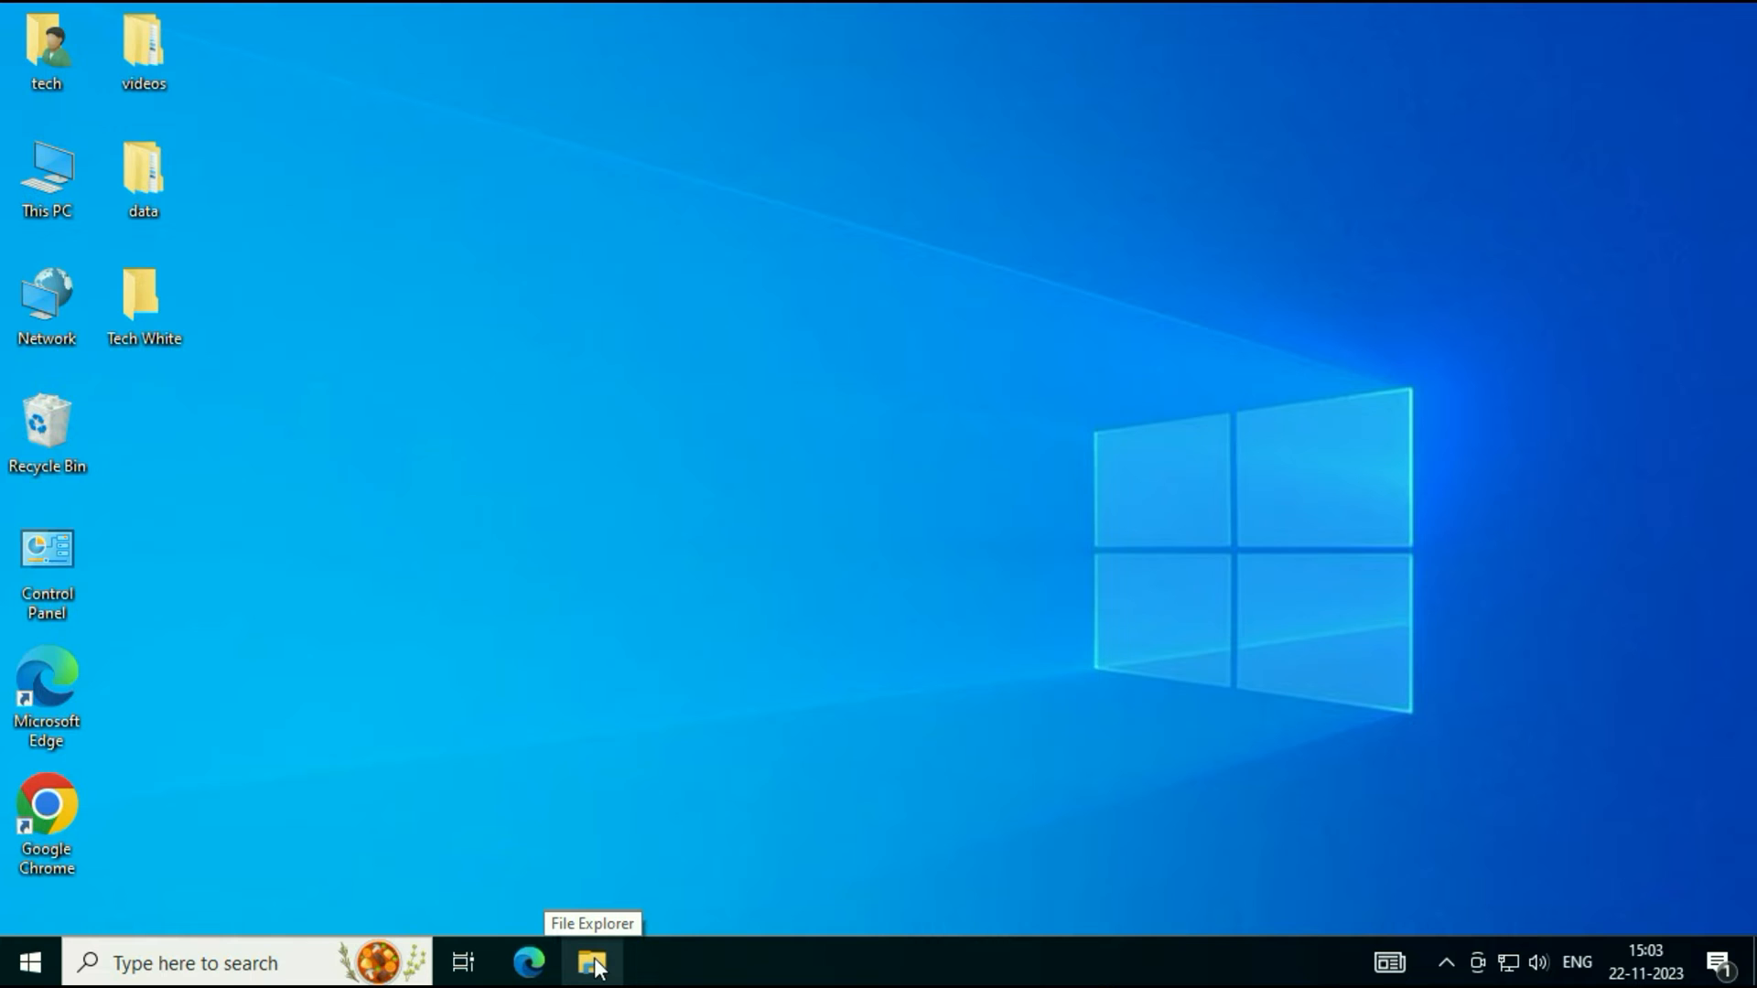
mouse_move(658, 460)
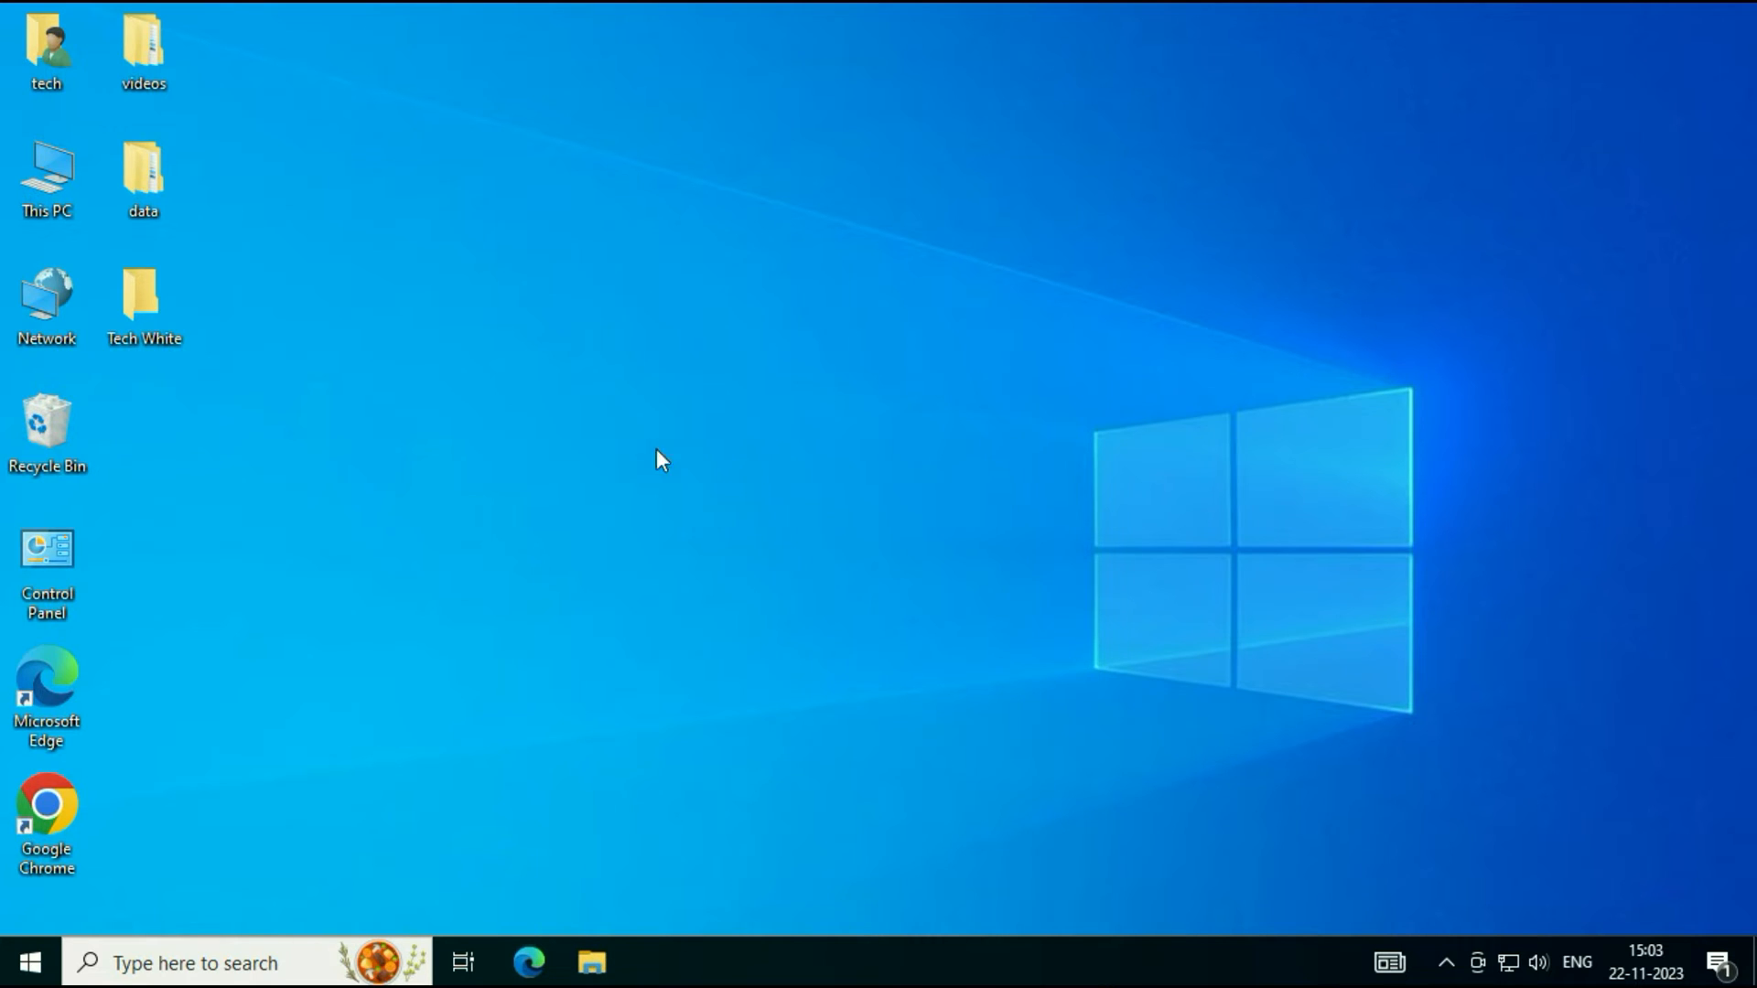
mouse_move(603, 344)
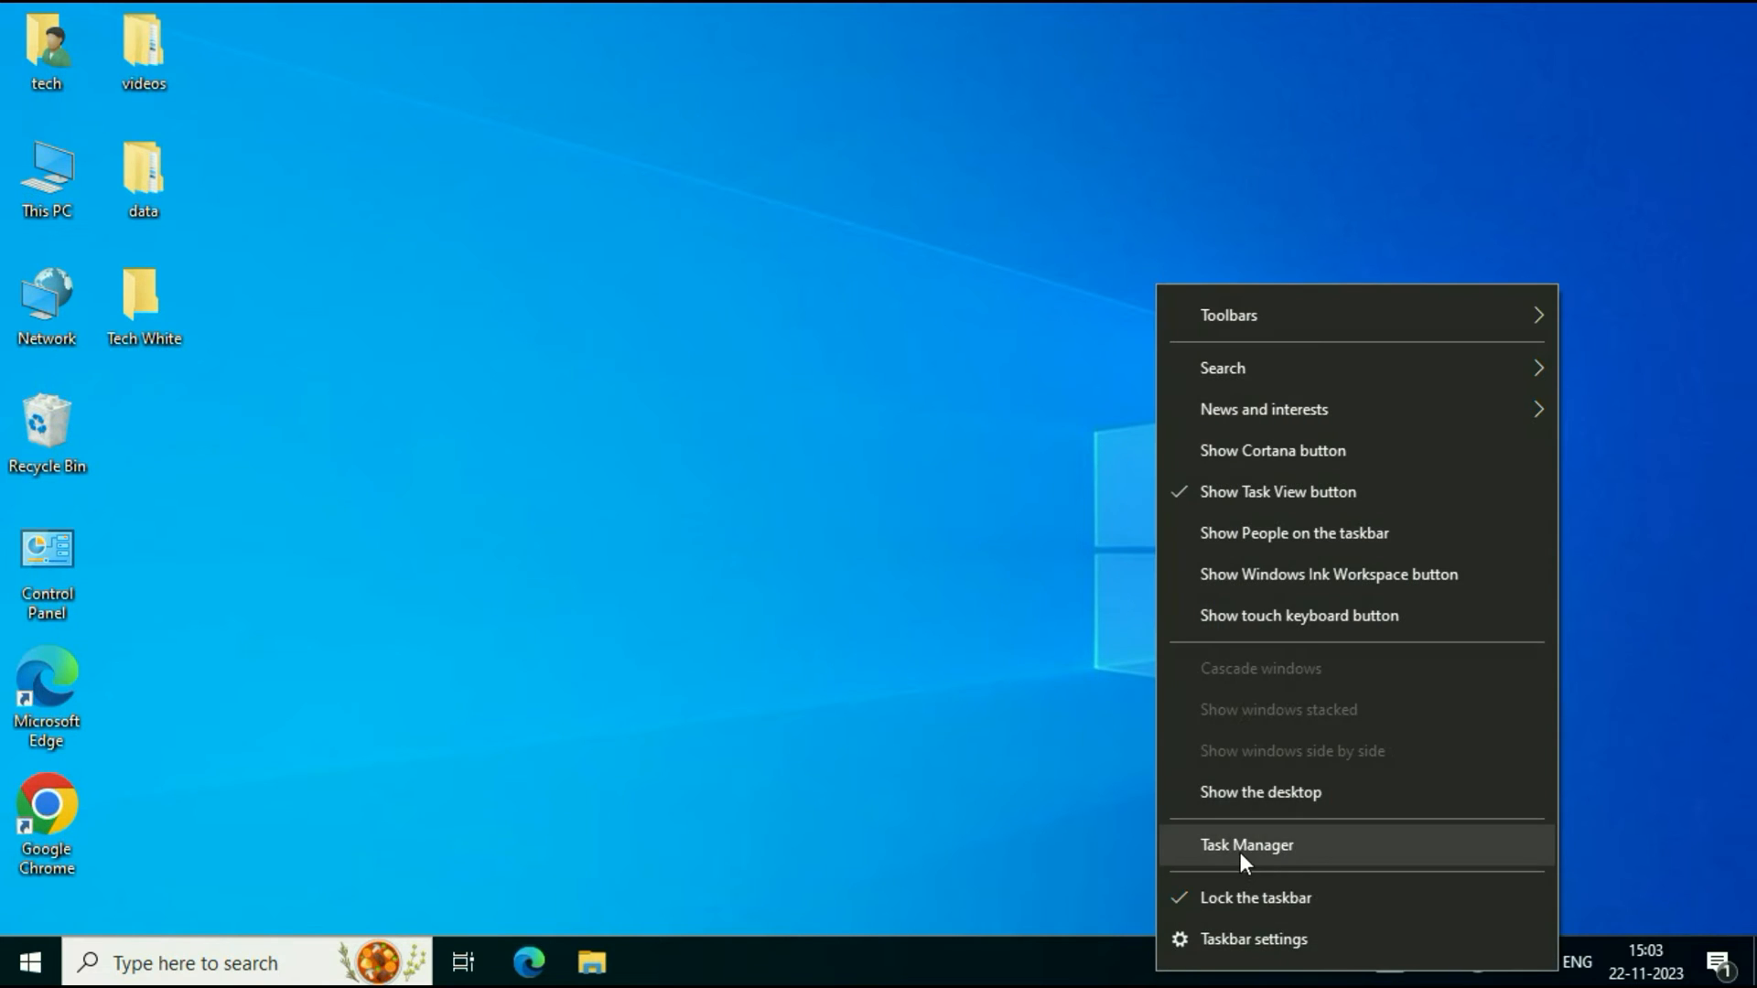
Step: Launch Task Manager from the taskbar, restore its full view, and show the Details tab
left_click(1246, 845)
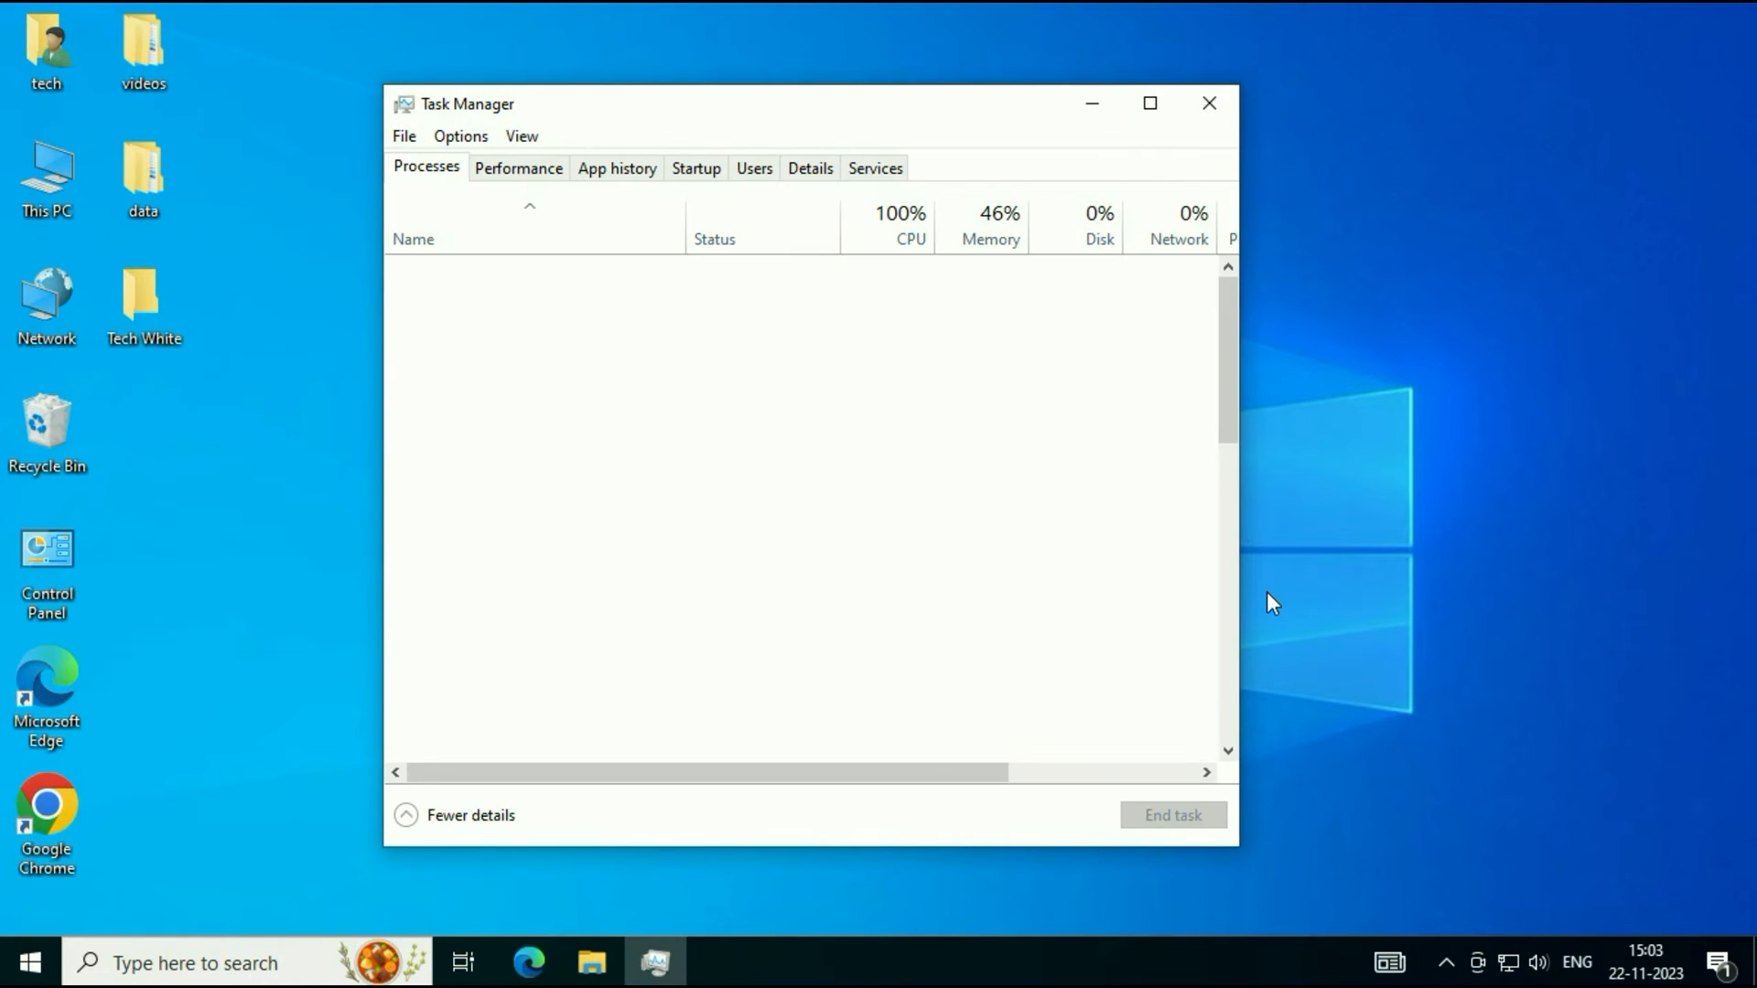
left_click(405, 814)
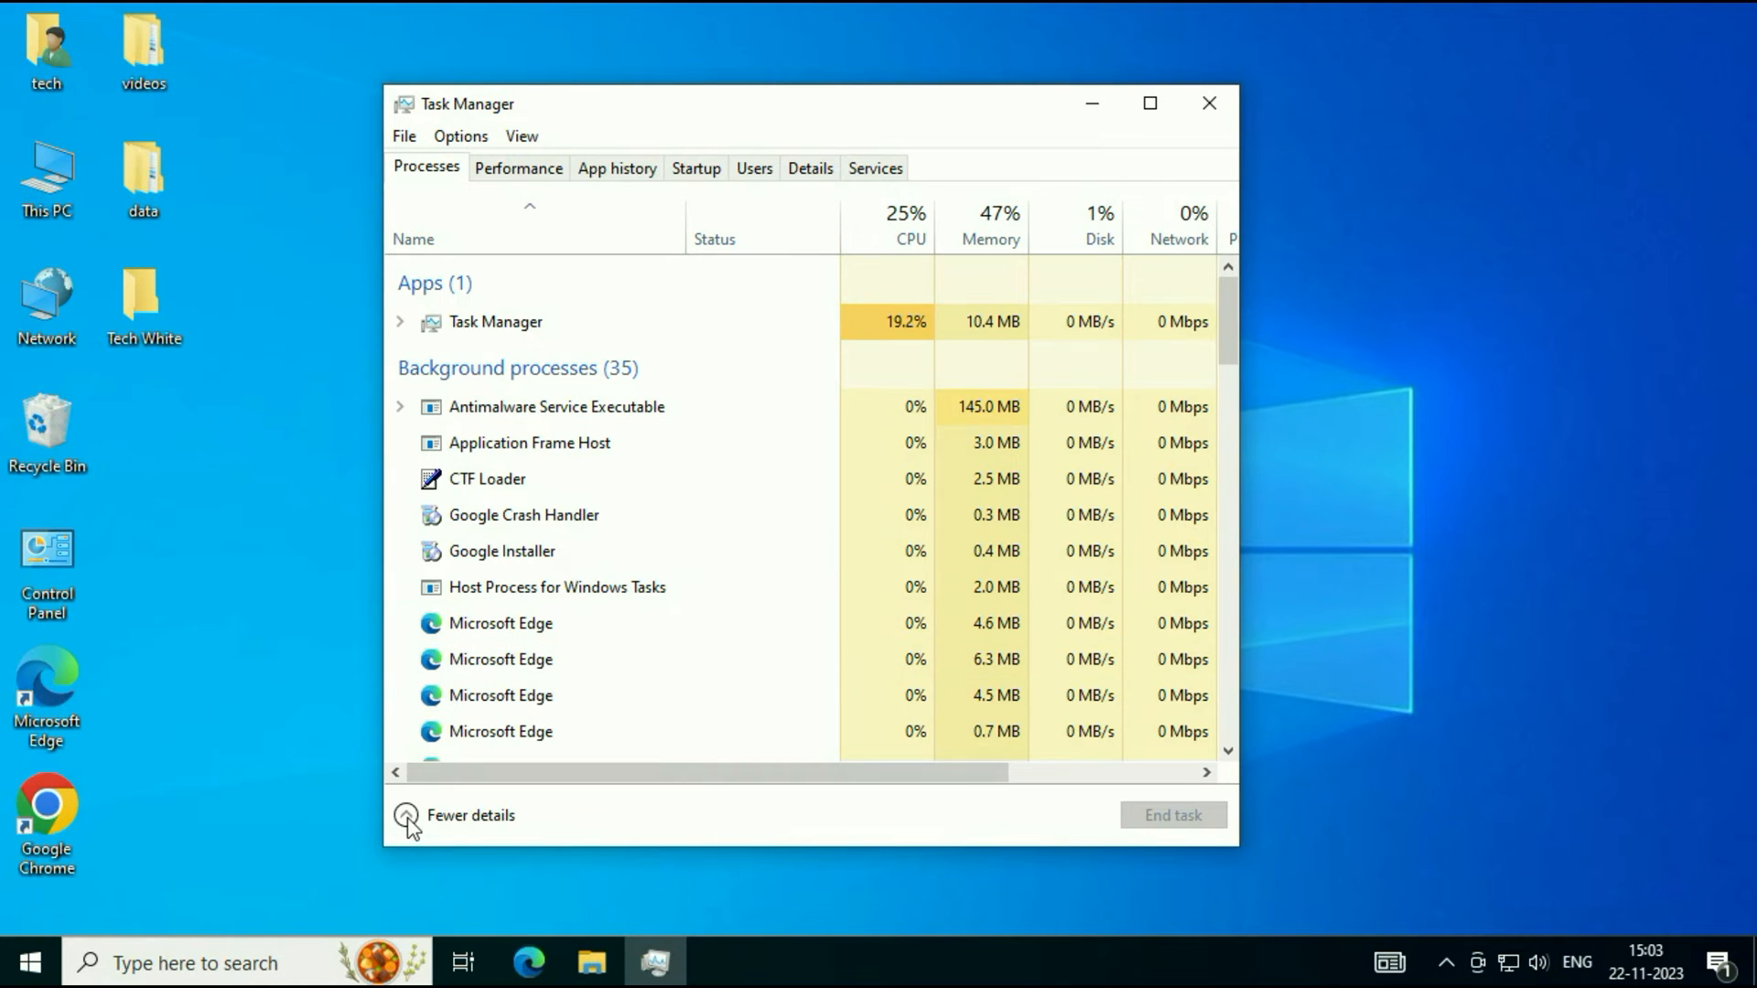
left_click(469, 814)
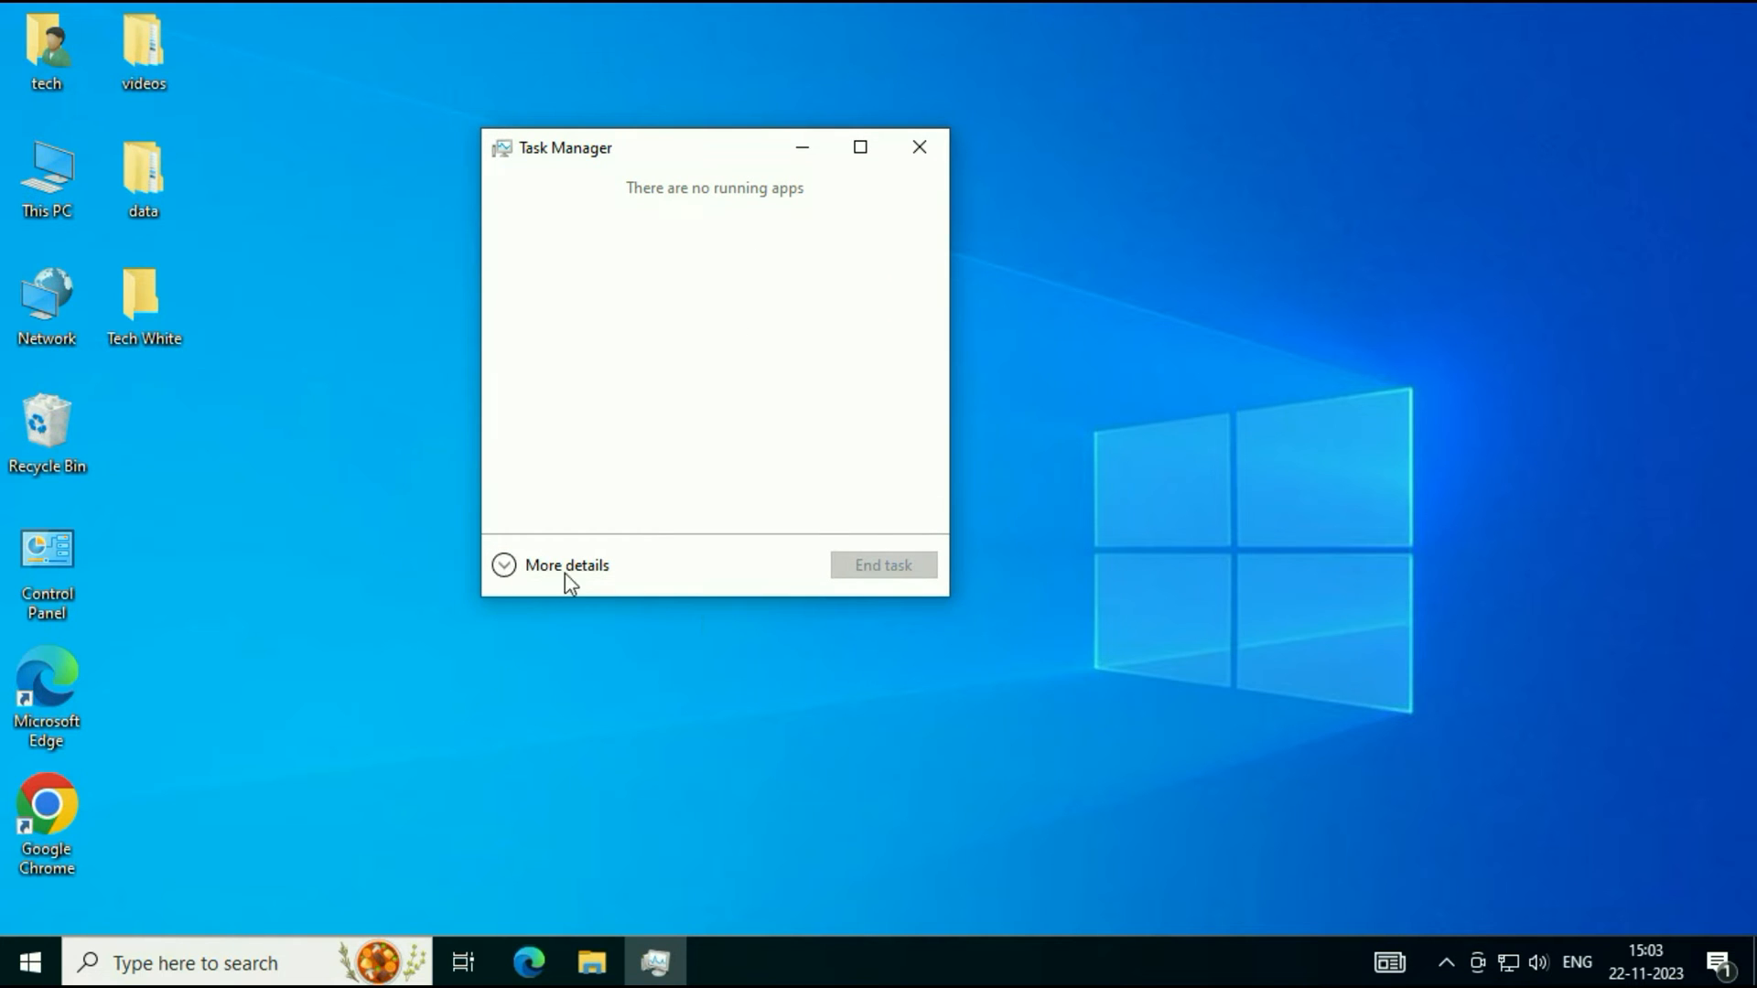
left_click(565, 564)
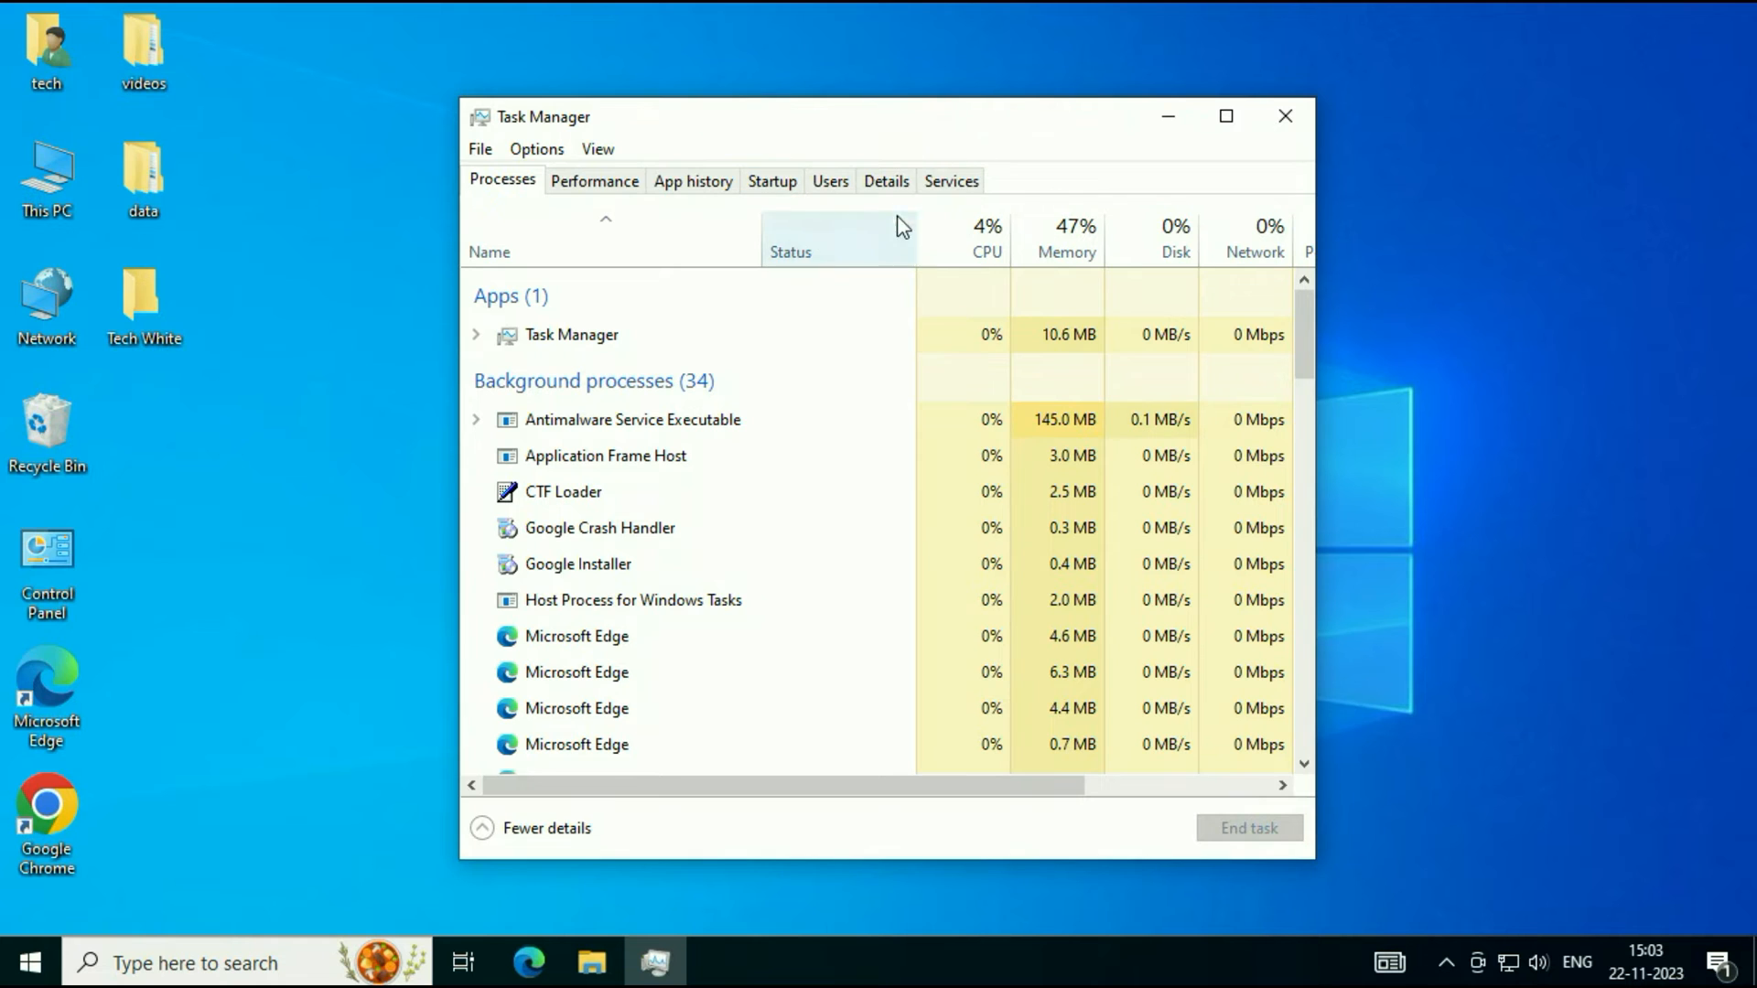
left_click(884, 181)
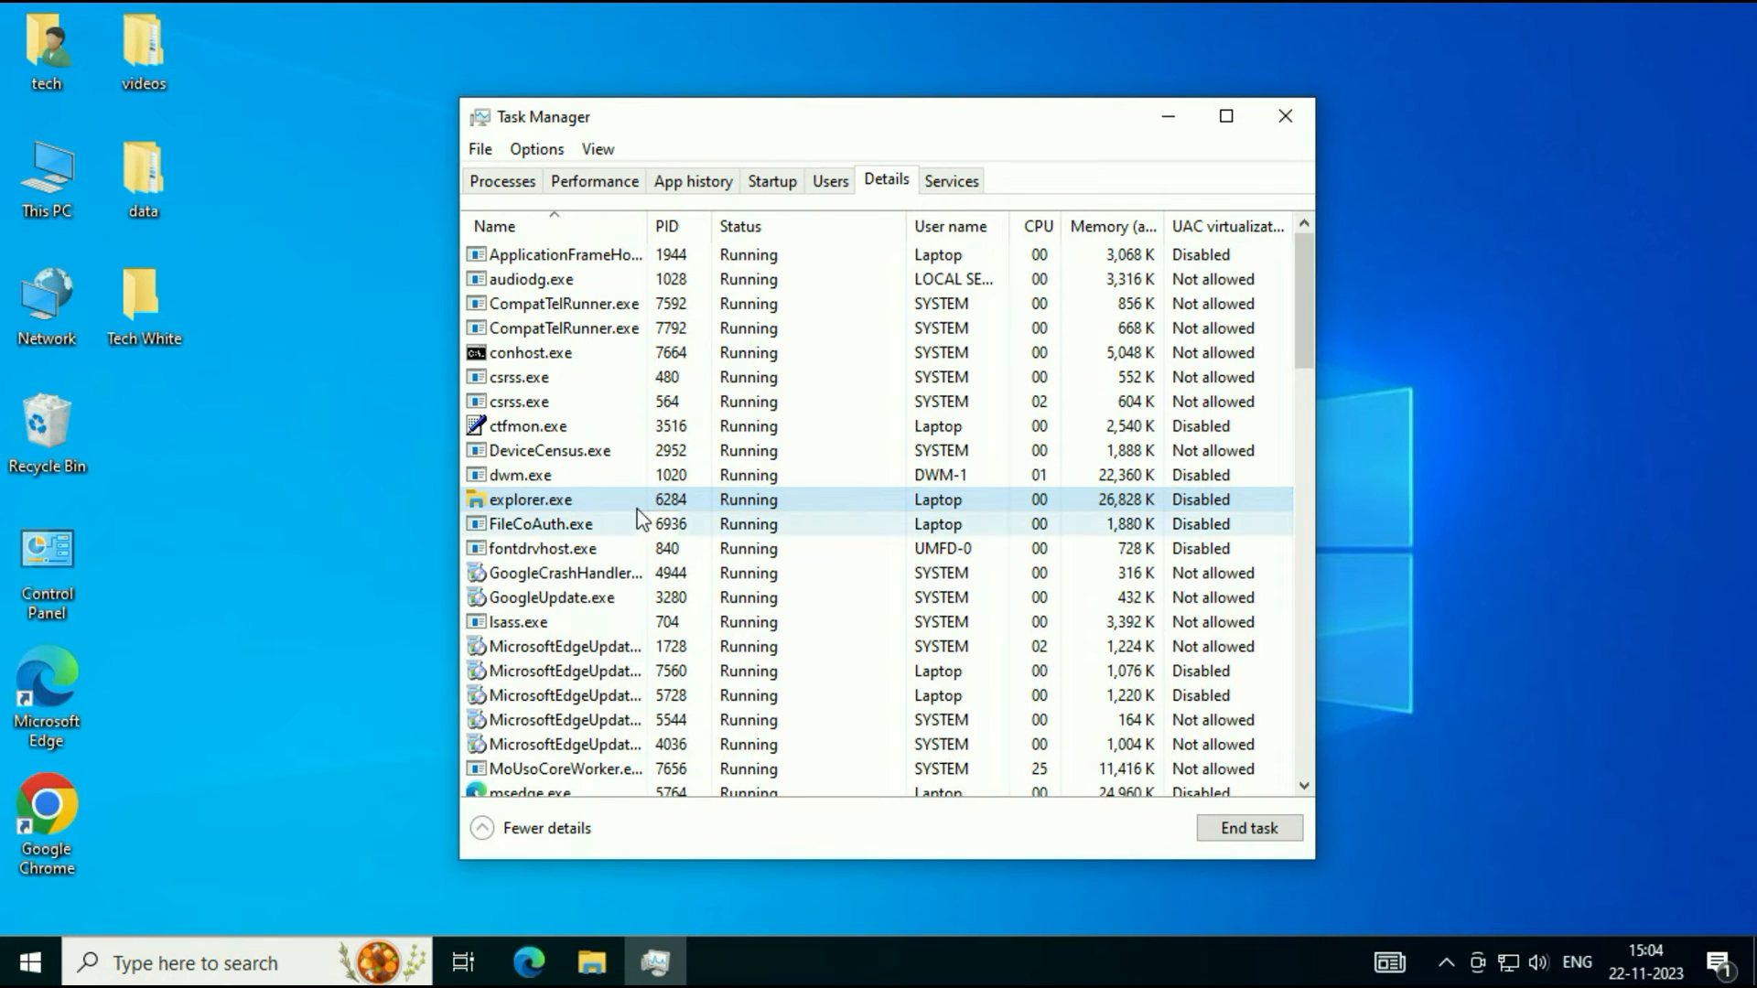
Step: End the explorer.exe process from the Details list and confirm End process
right_click(530, 499)
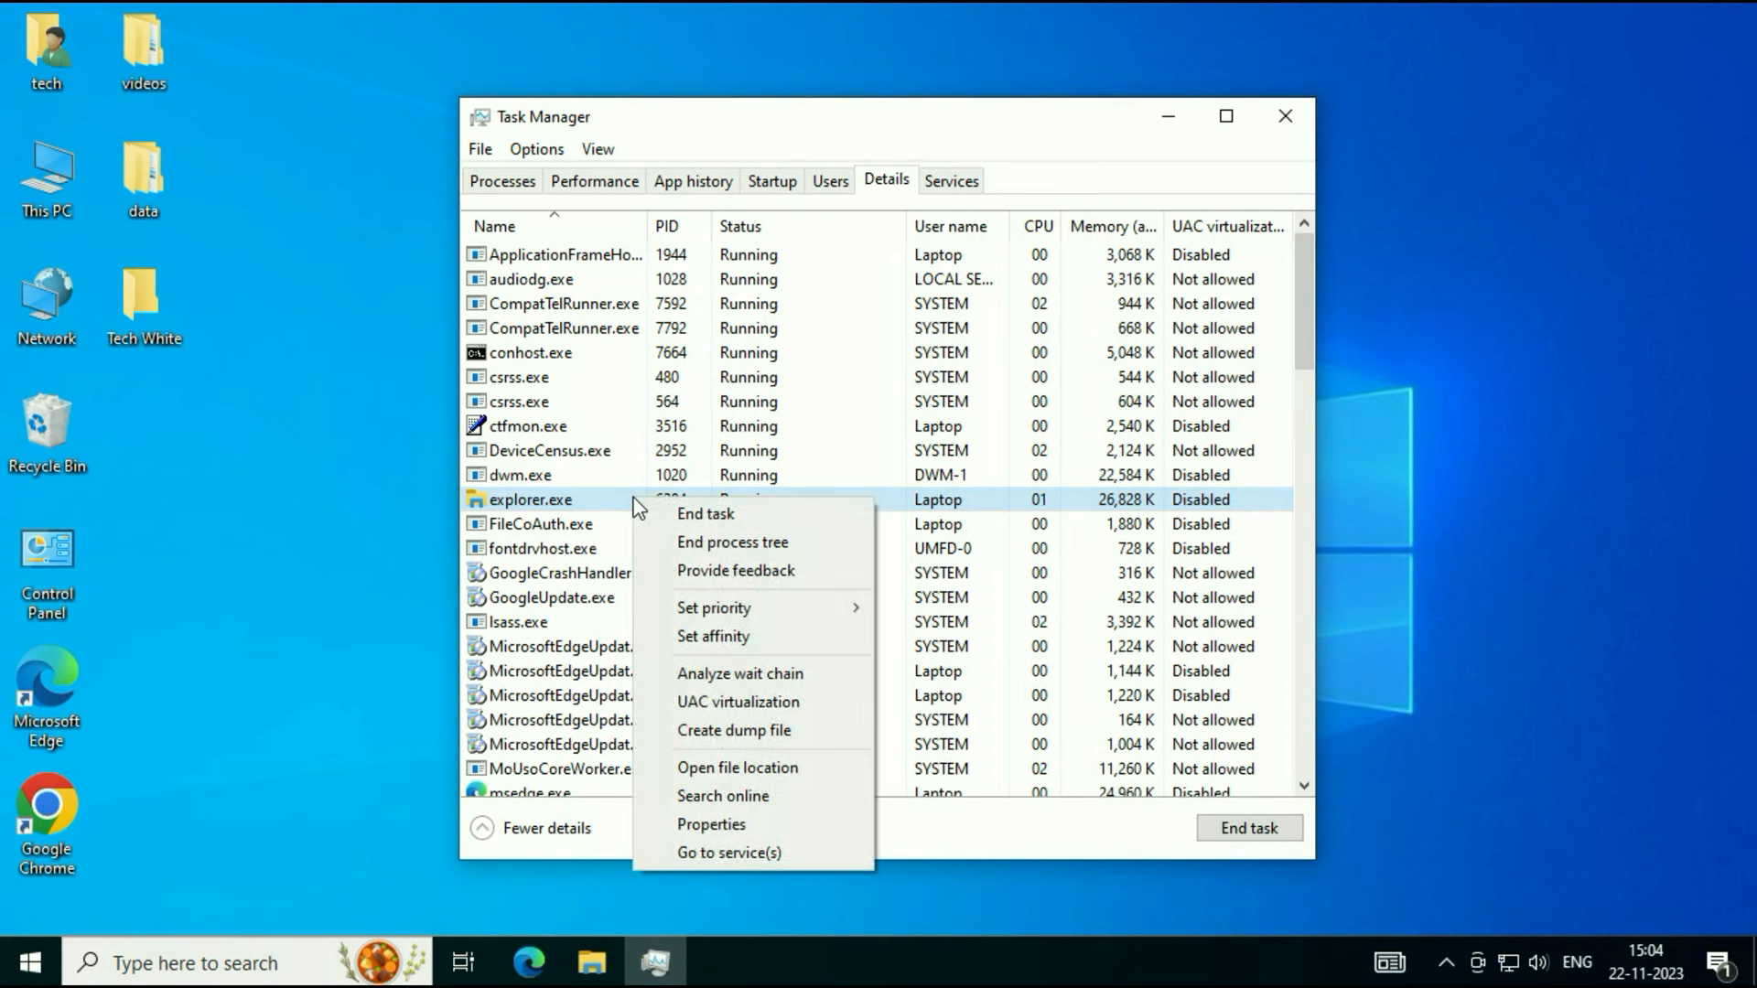
mouse_move(703, 514)
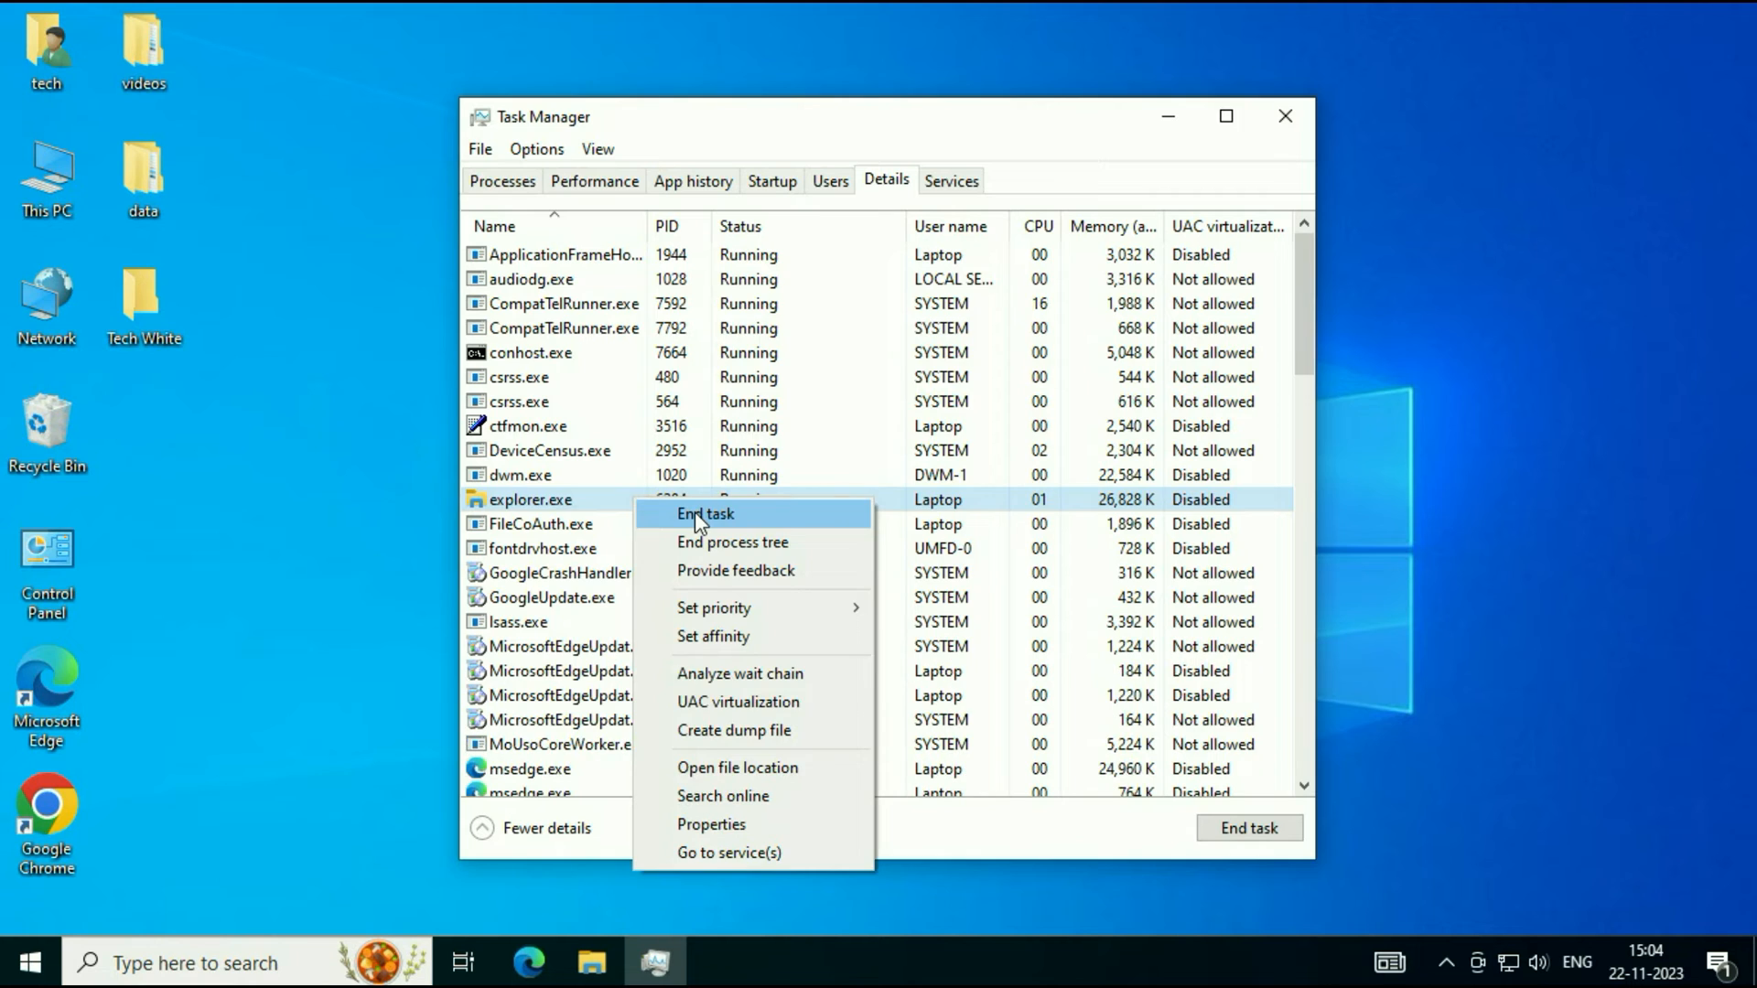
left_click(703, 514)
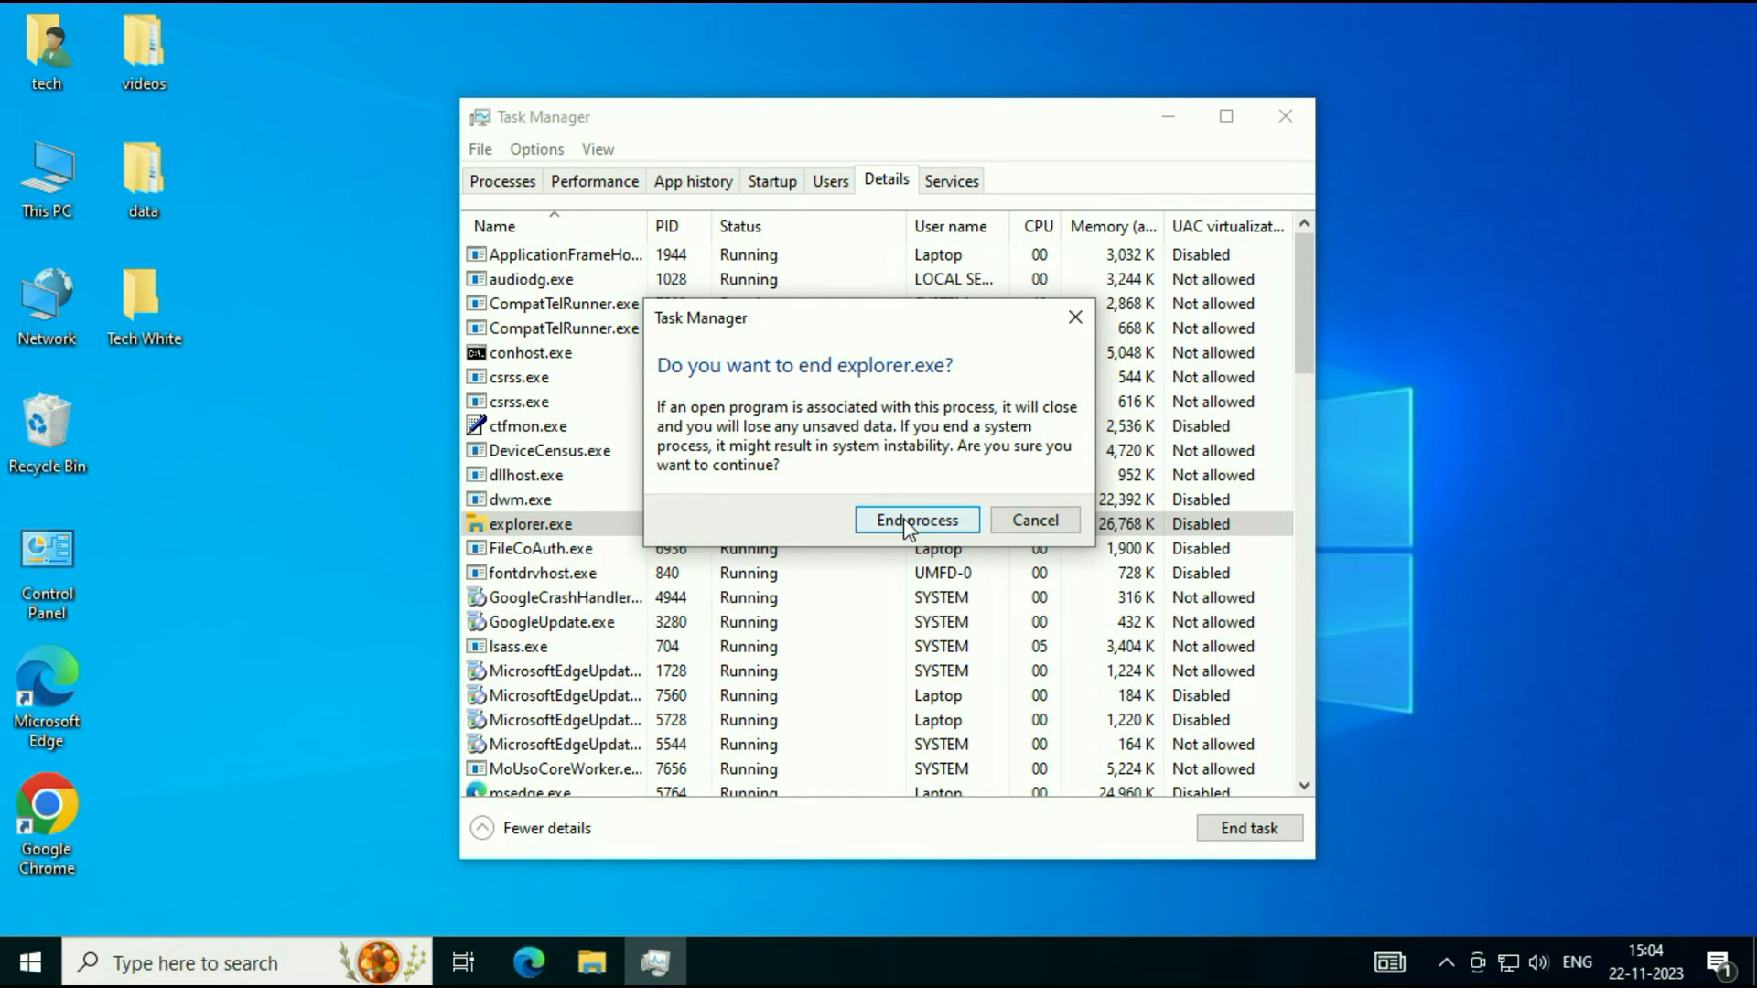
left_click(915, 519)
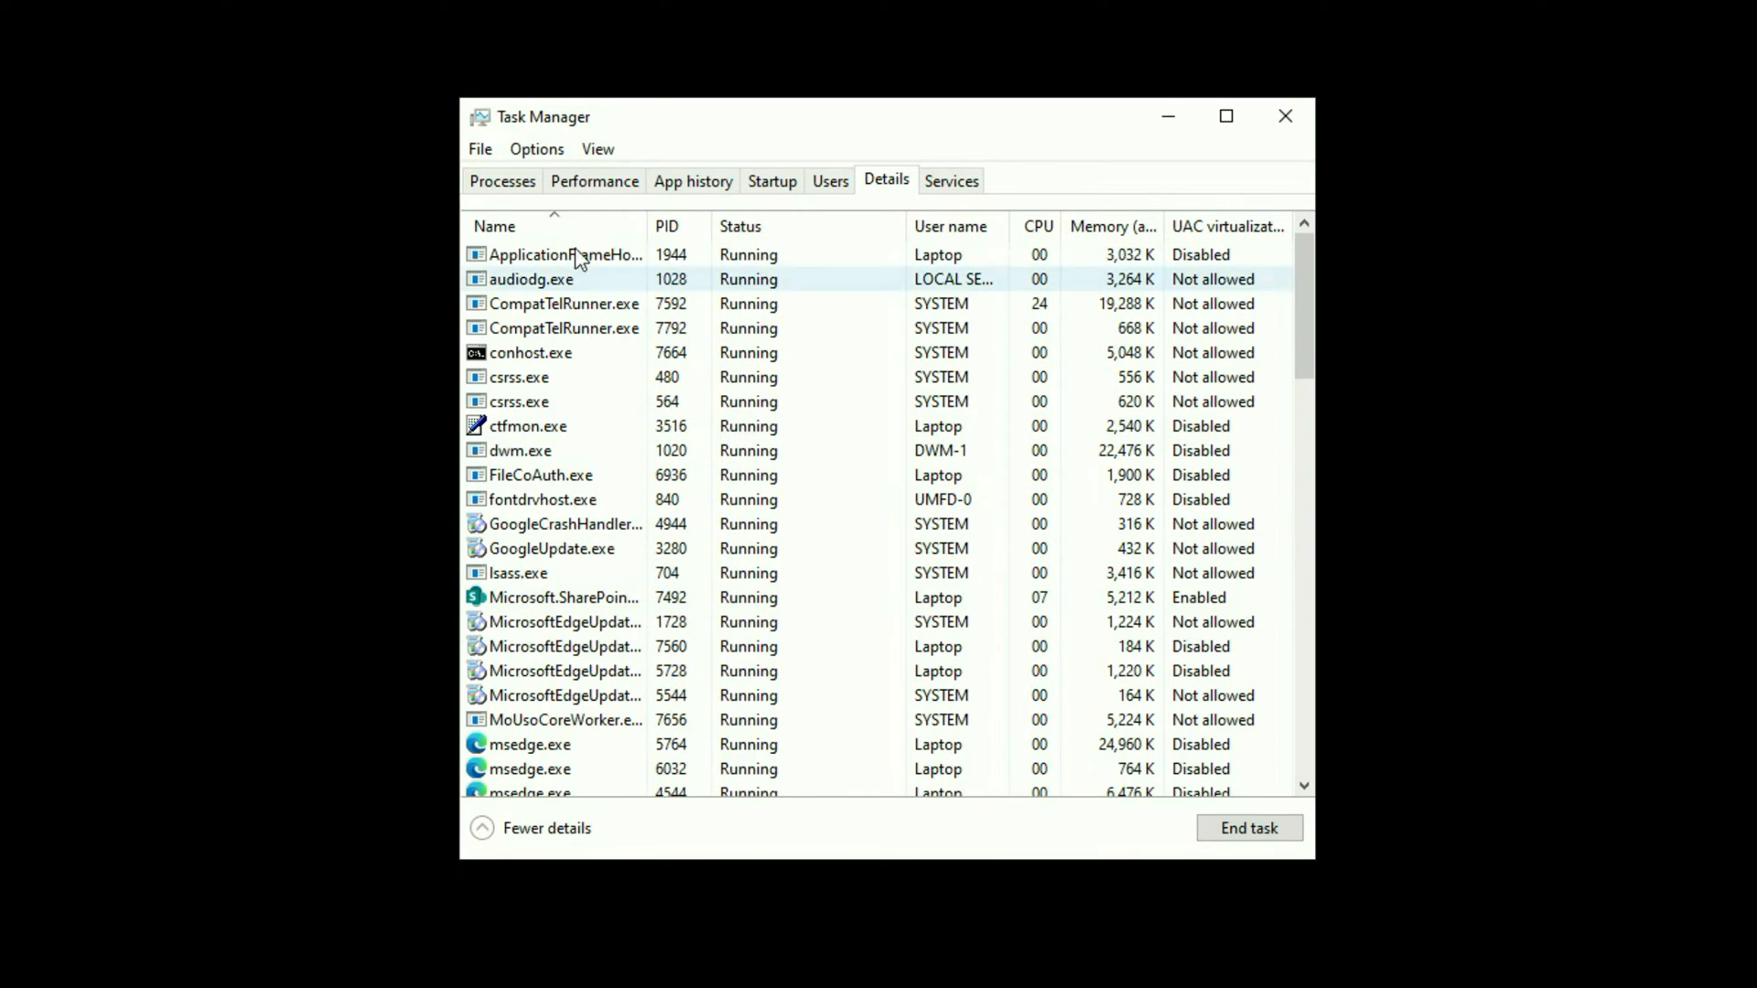
Step: Relaunch explorer.exe through Run new task, then close Task Manager
left_click(480, 149)
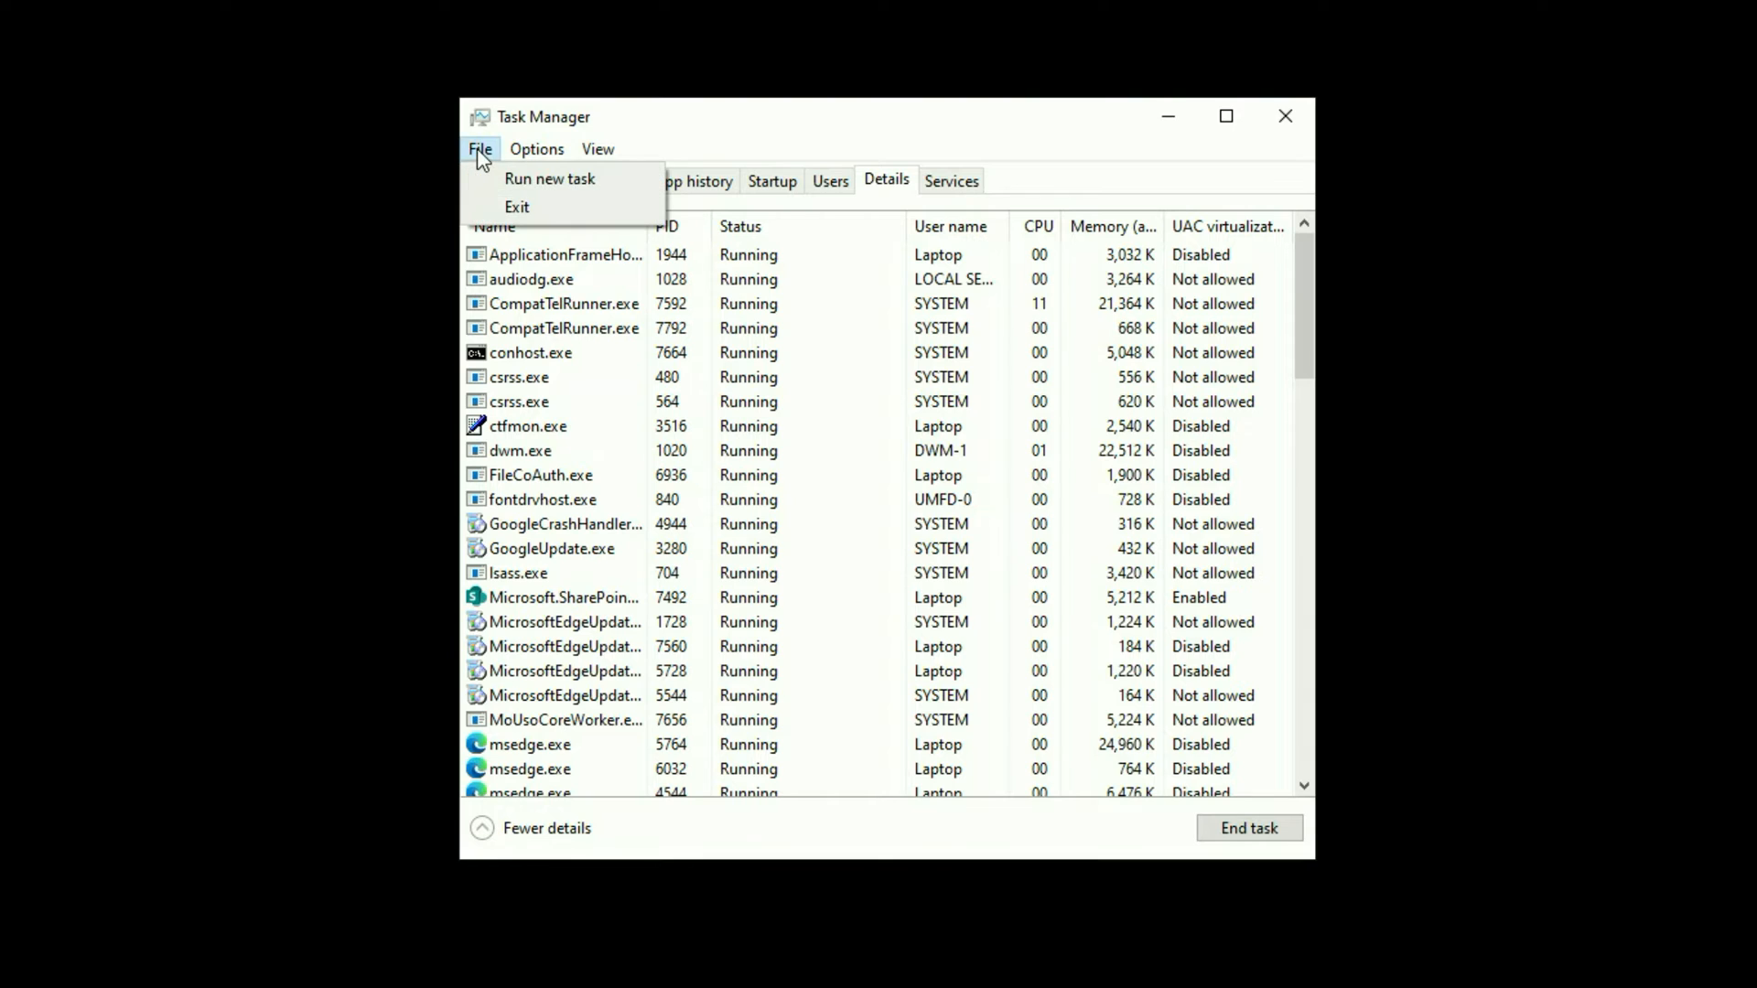
mouse_move(549, 178)
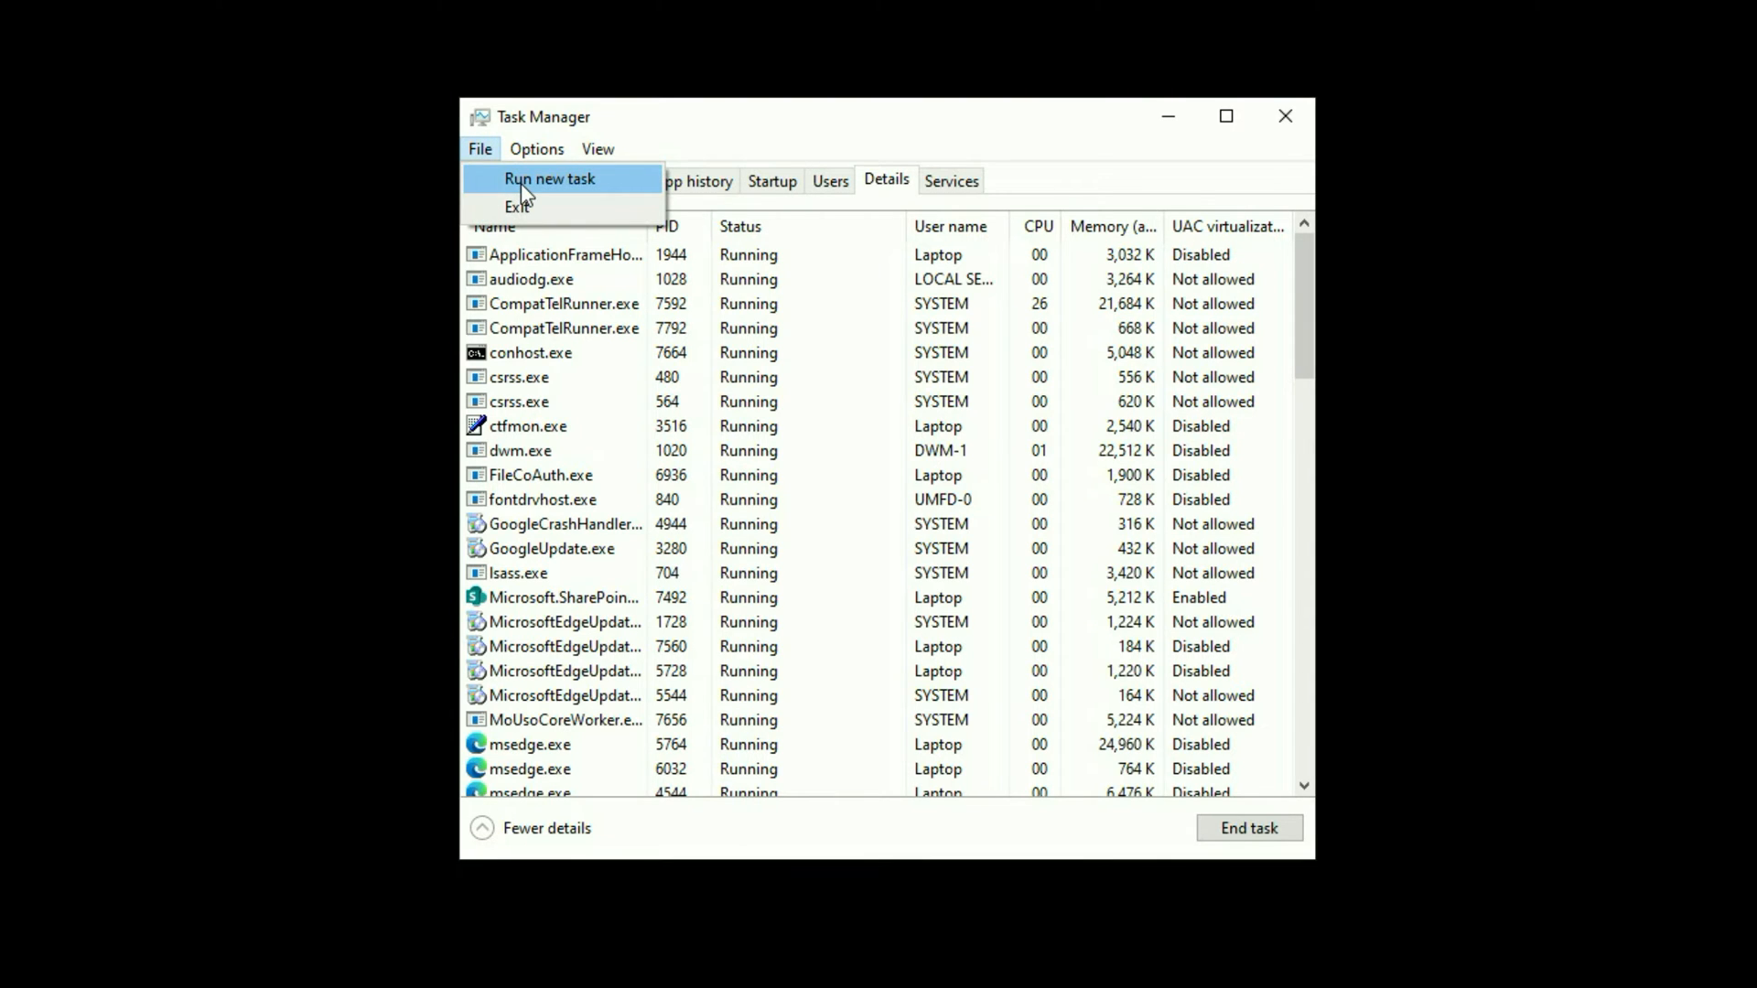
left_click(549, 178)
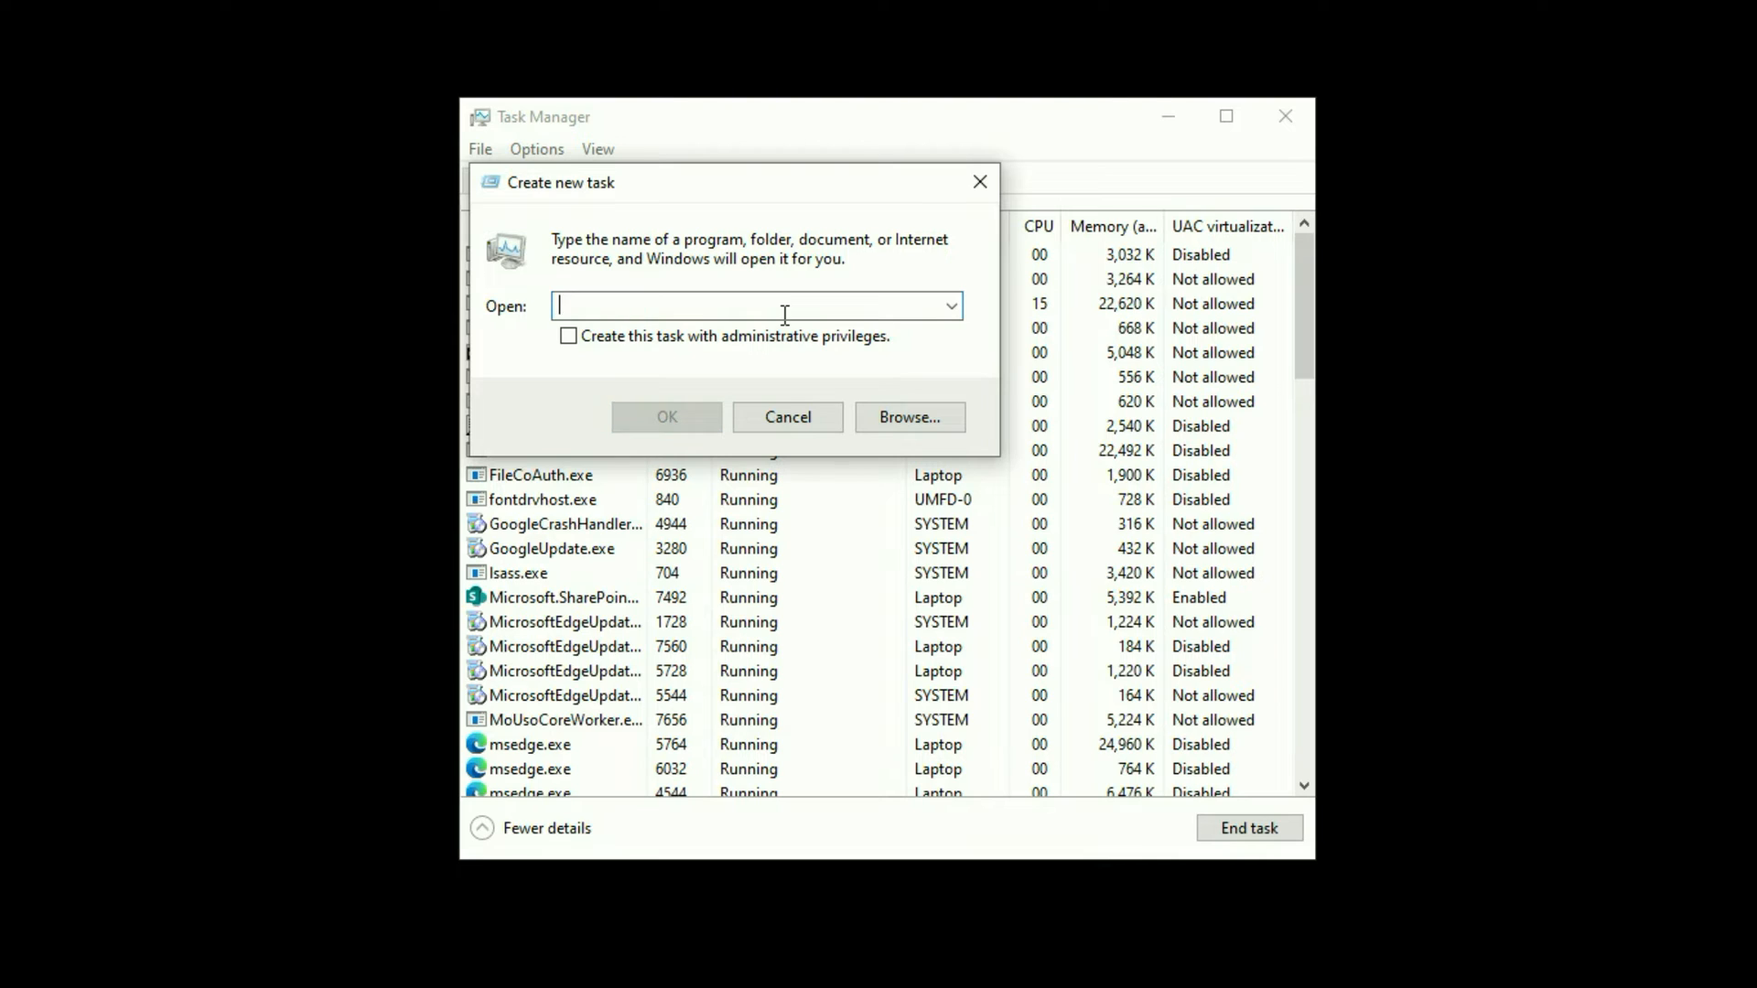
type("ex")
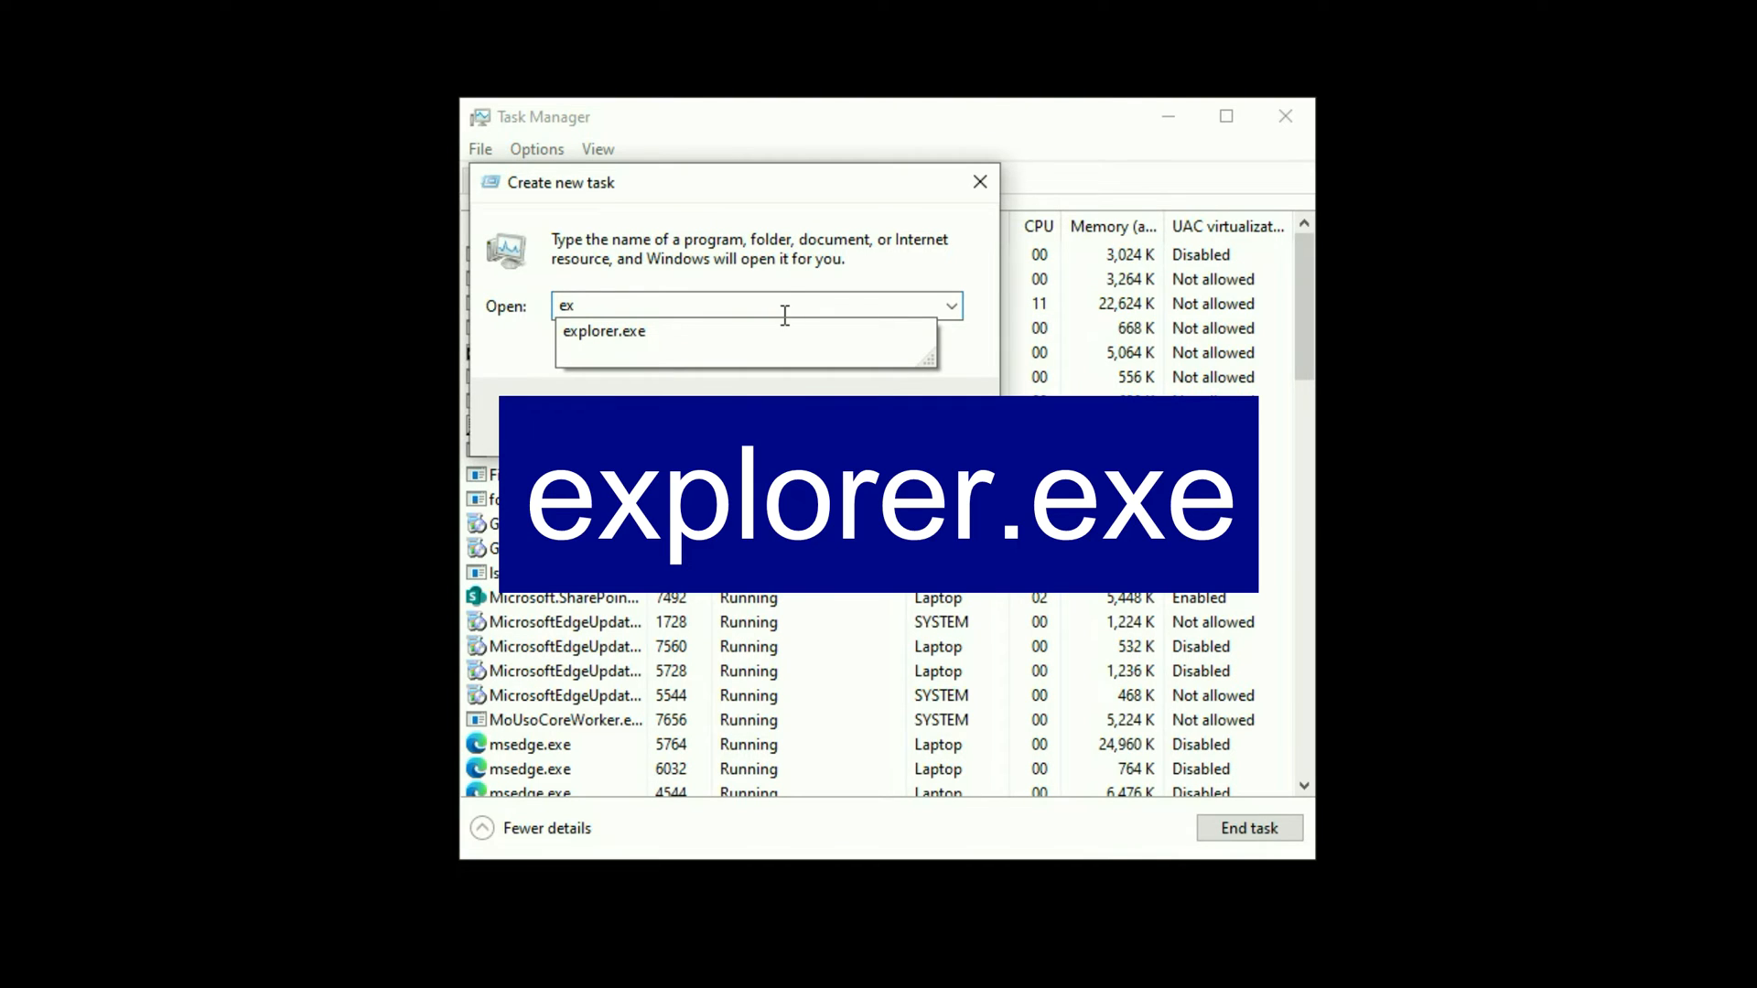
left_click(602, 330)
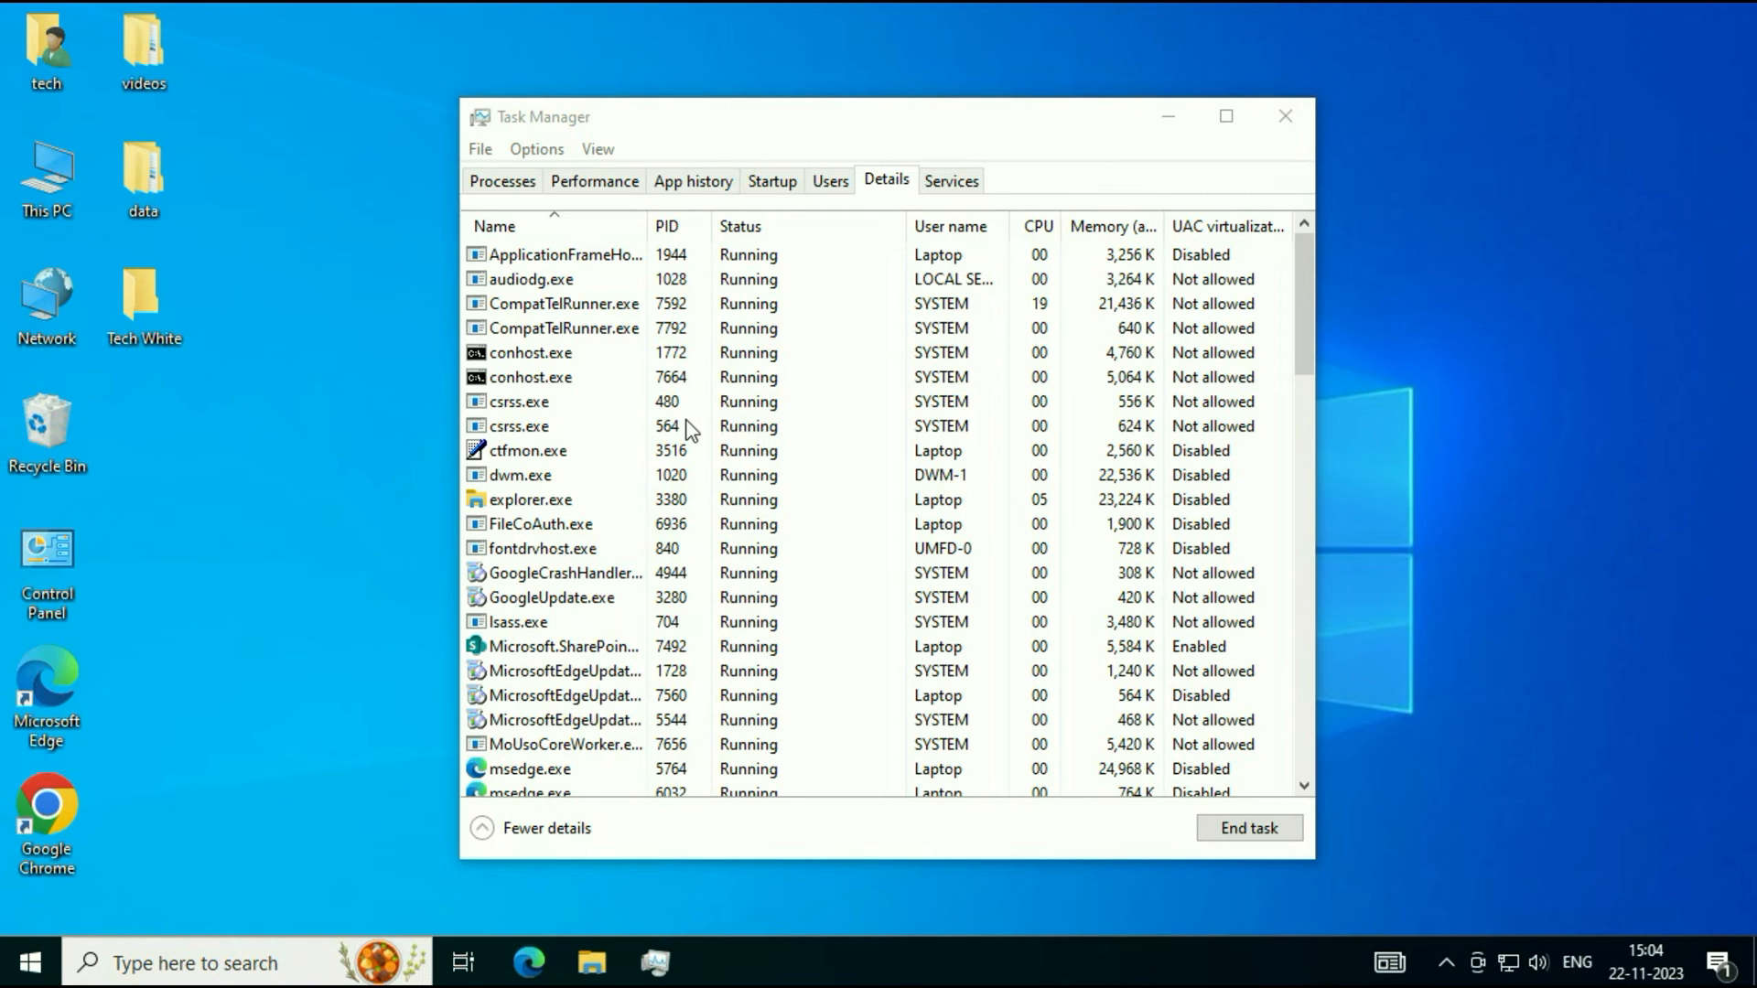
left_click(1284, 116)
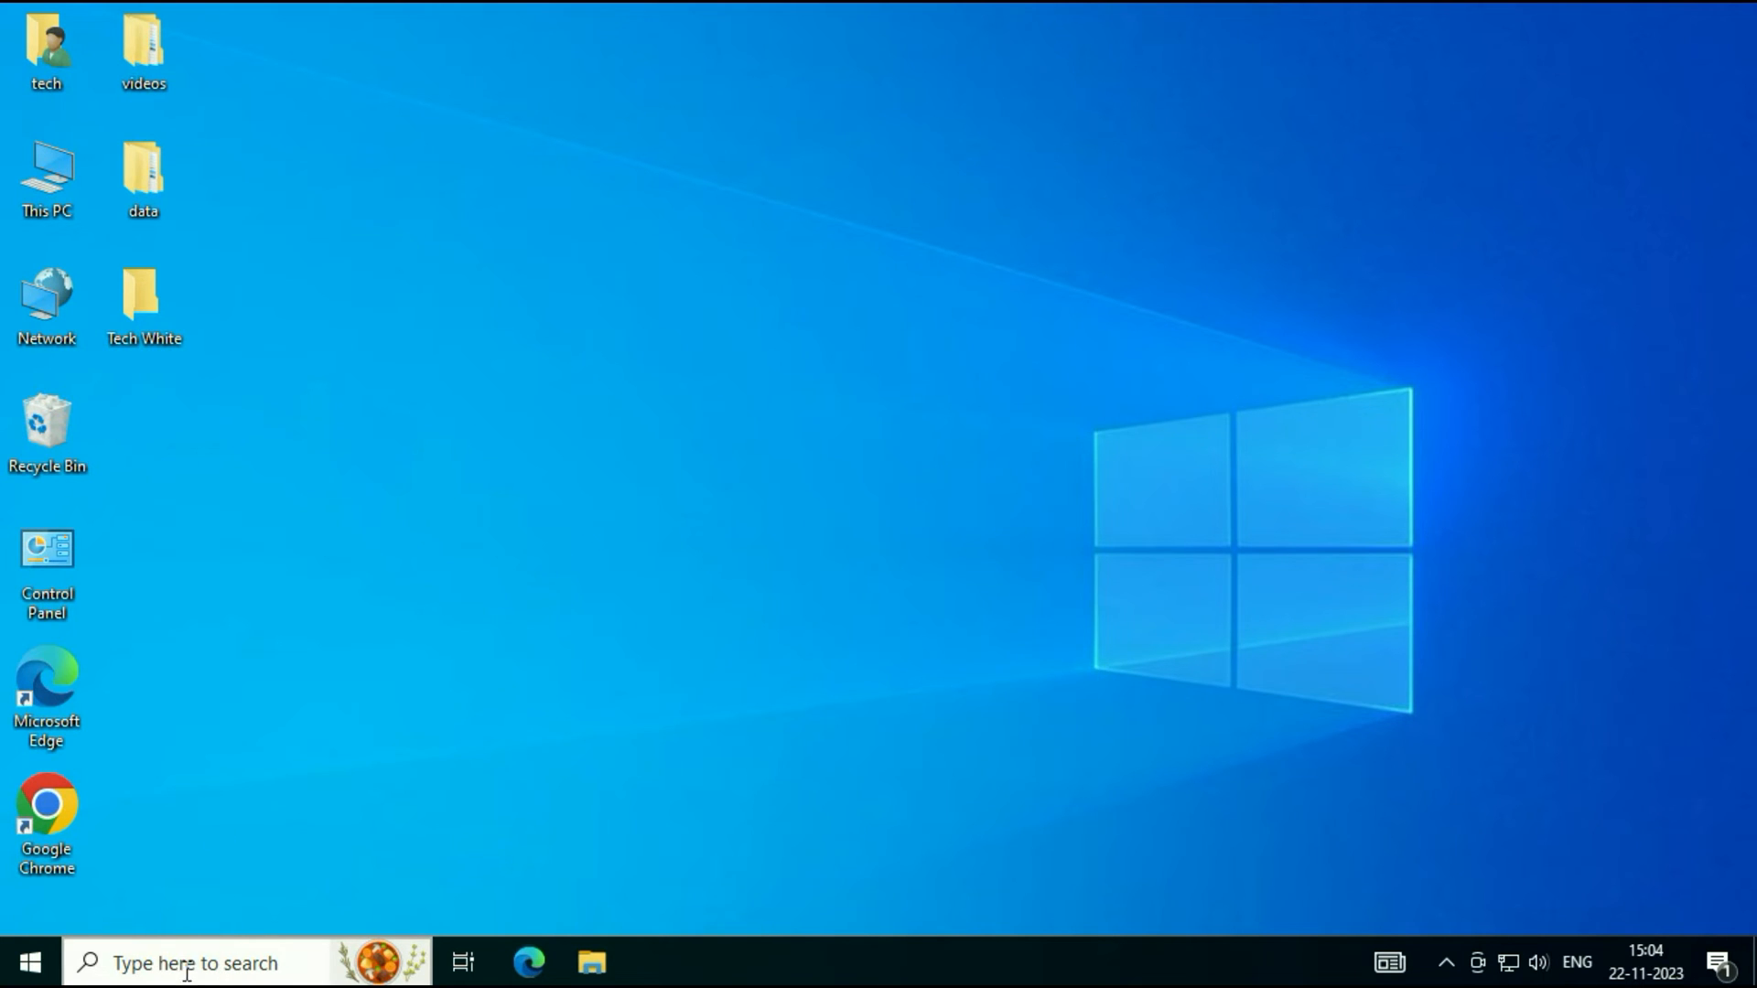
Step: Search Windows for 'file explorer' and open File Explorer Options from the results
left_click(190, 963)
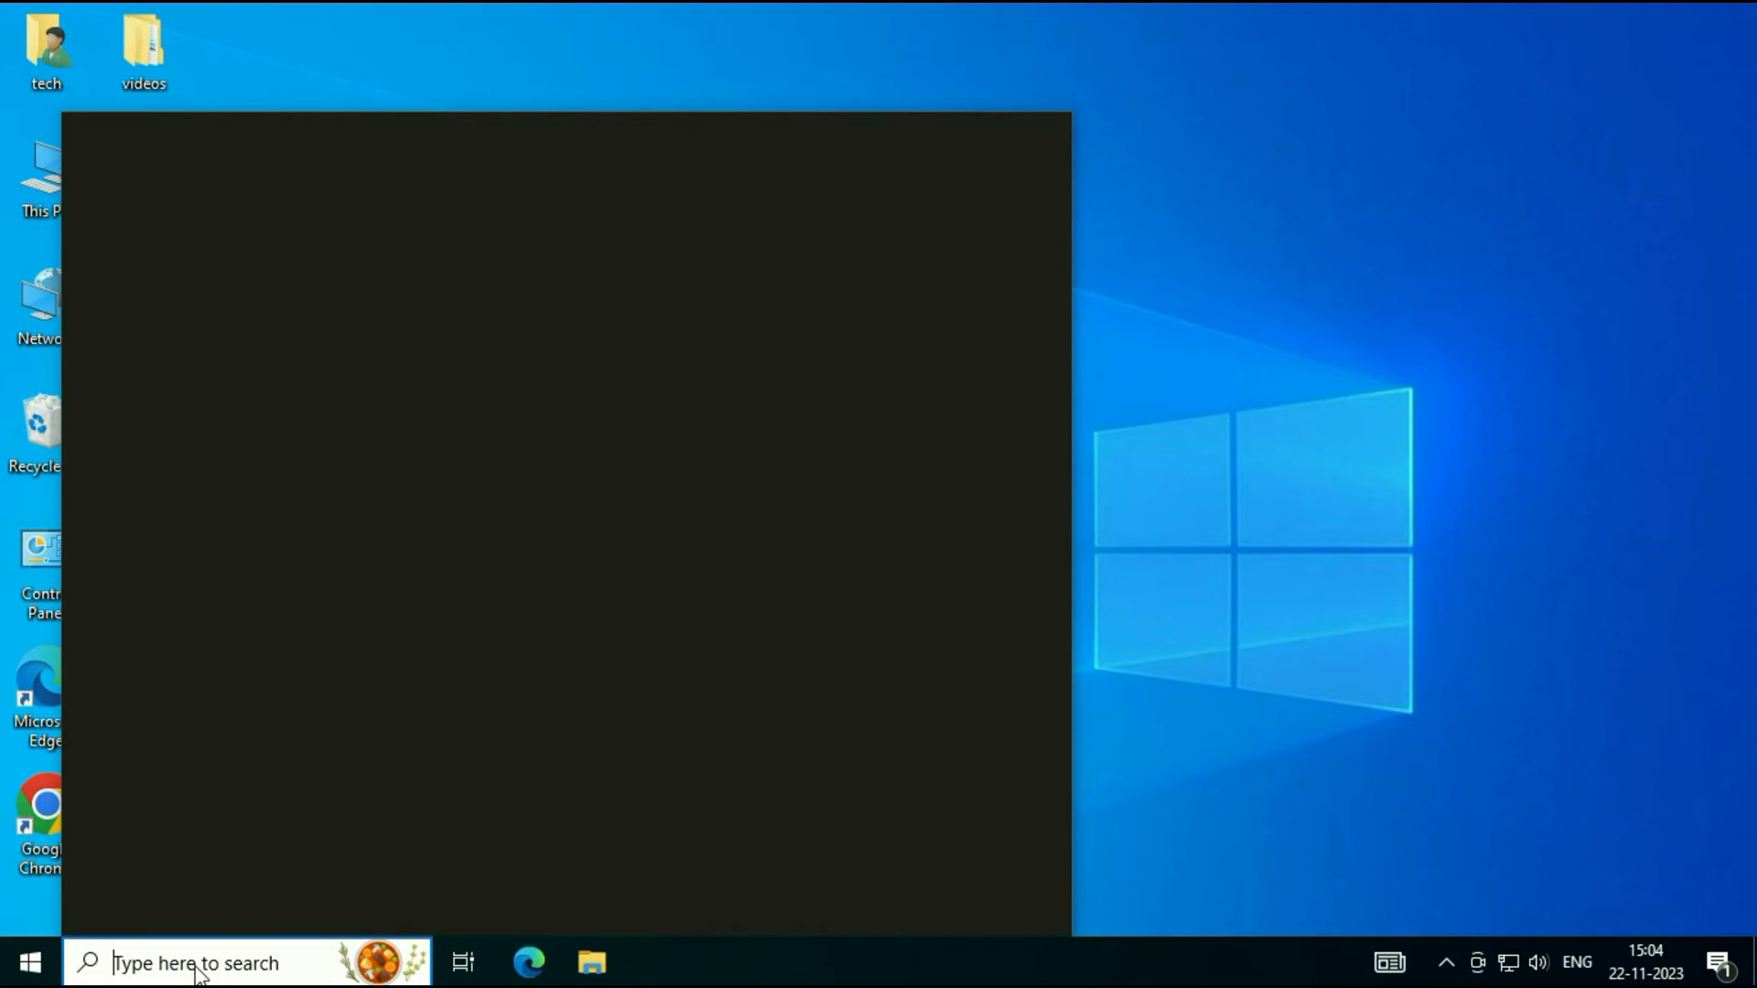
left_click(195, 963)
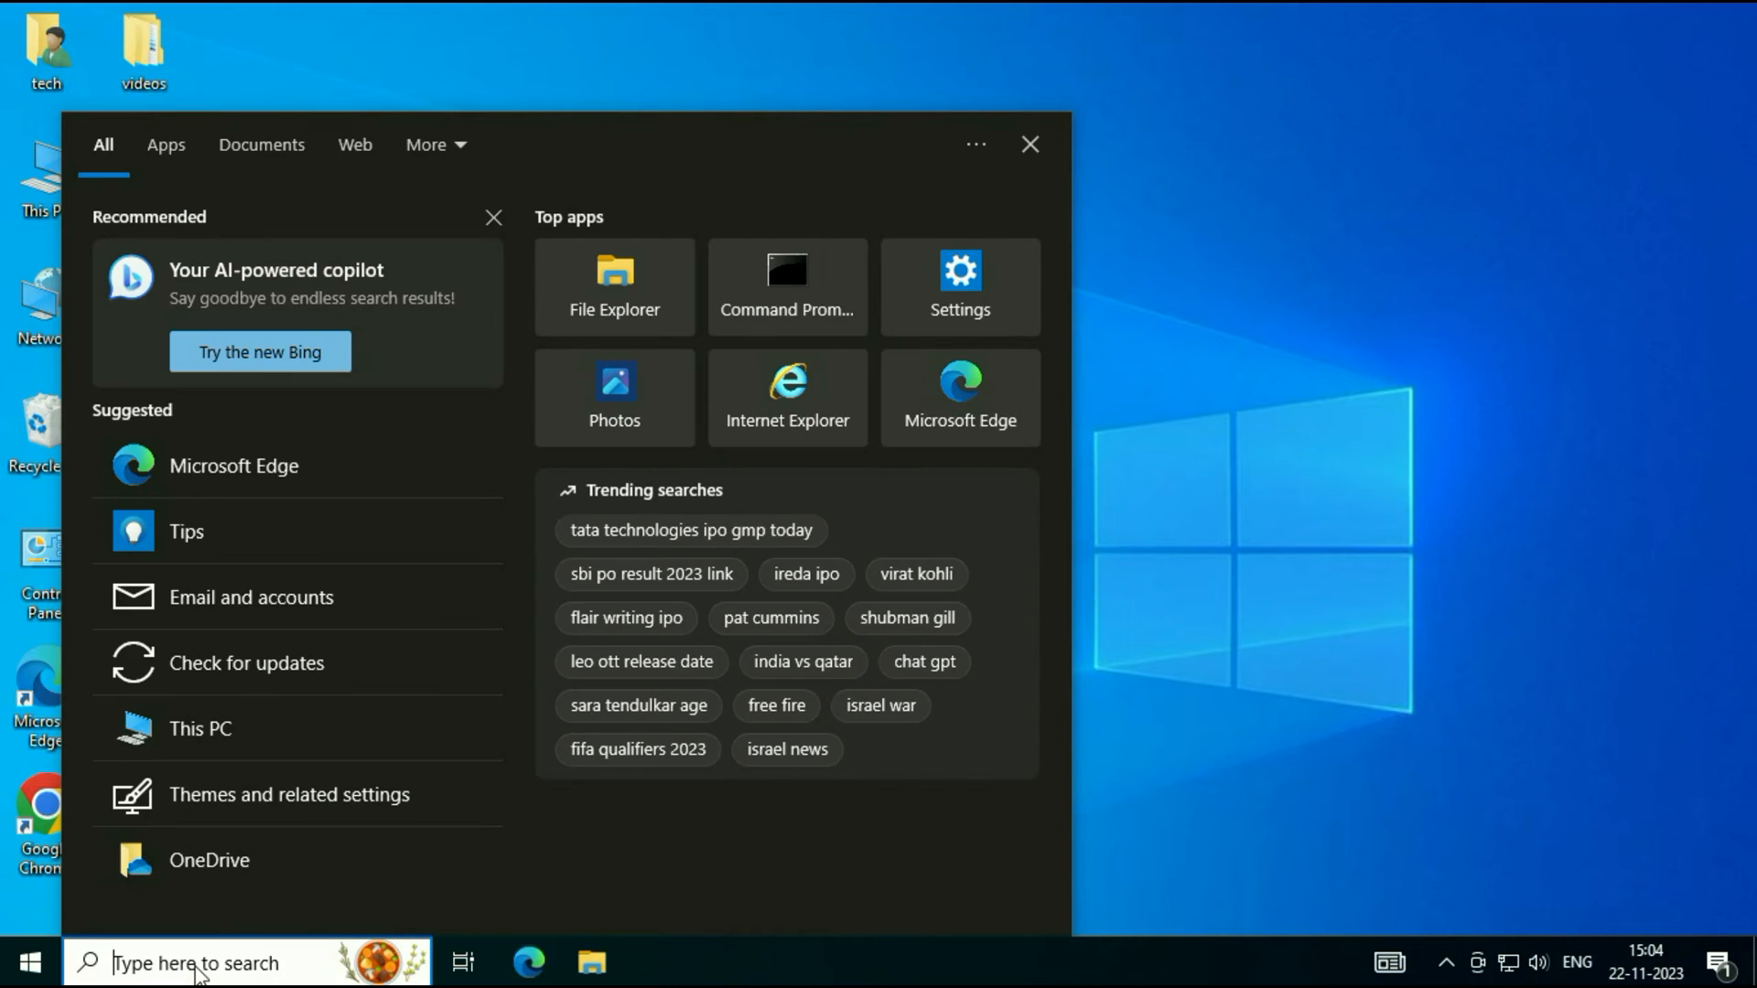
type("file explorer")
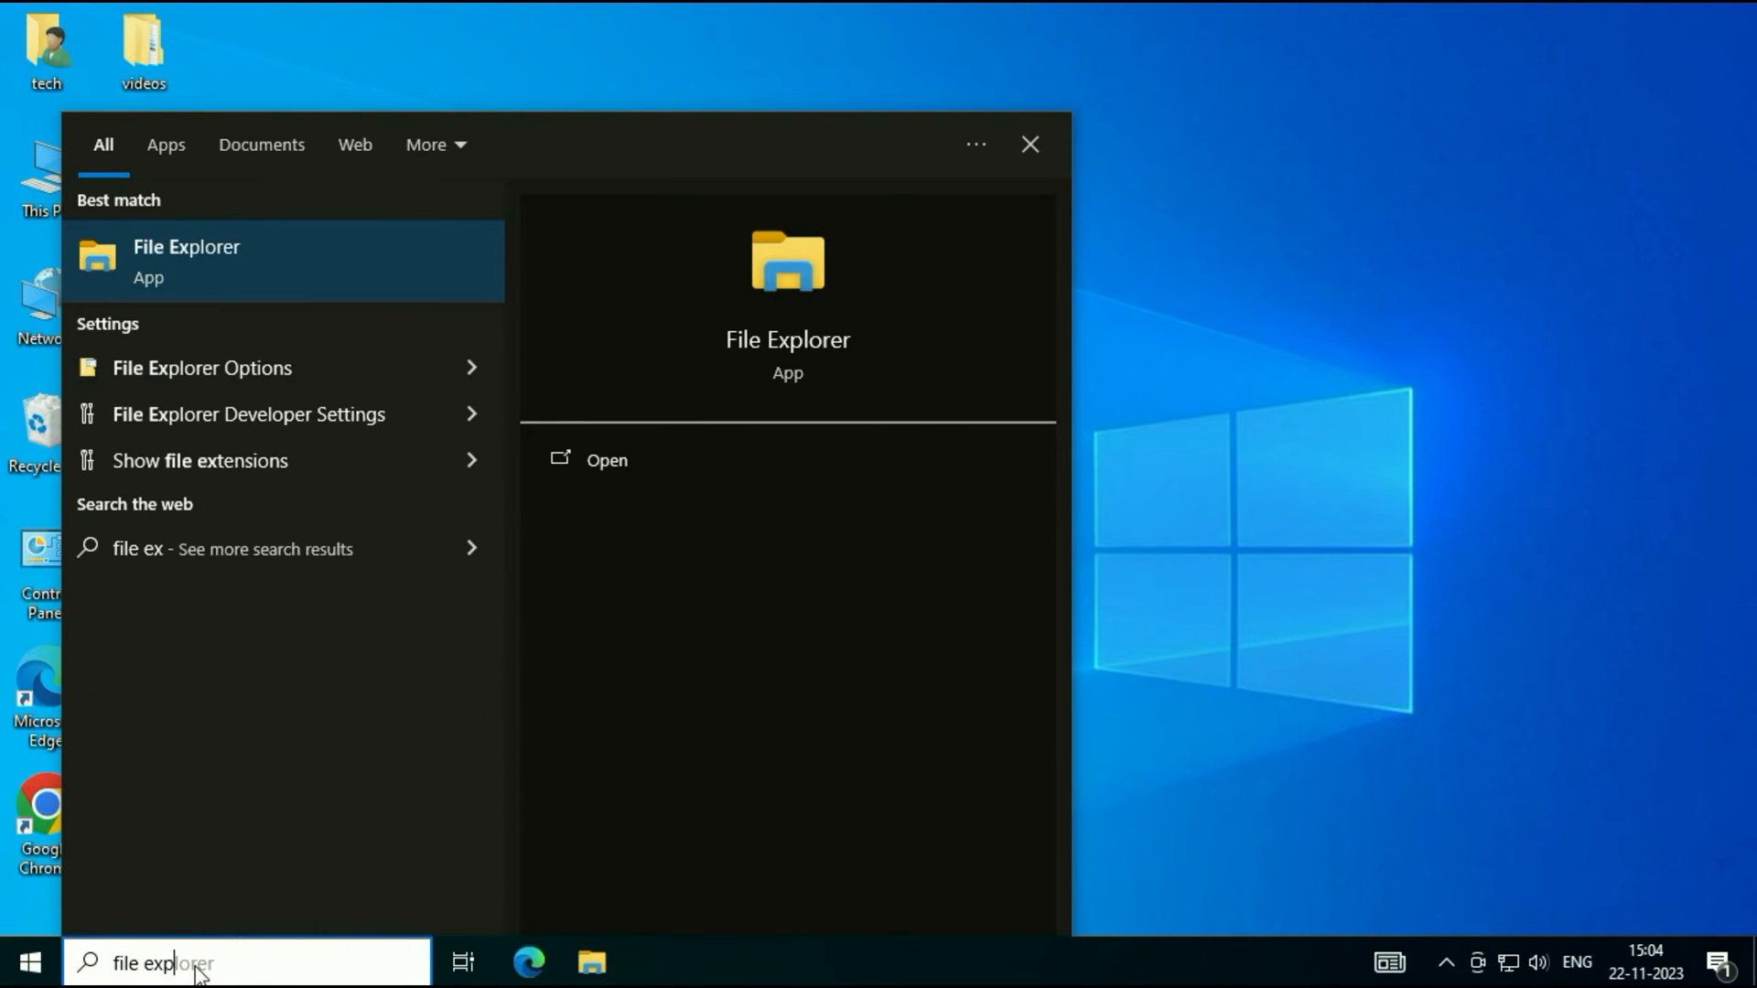
type("file expo")
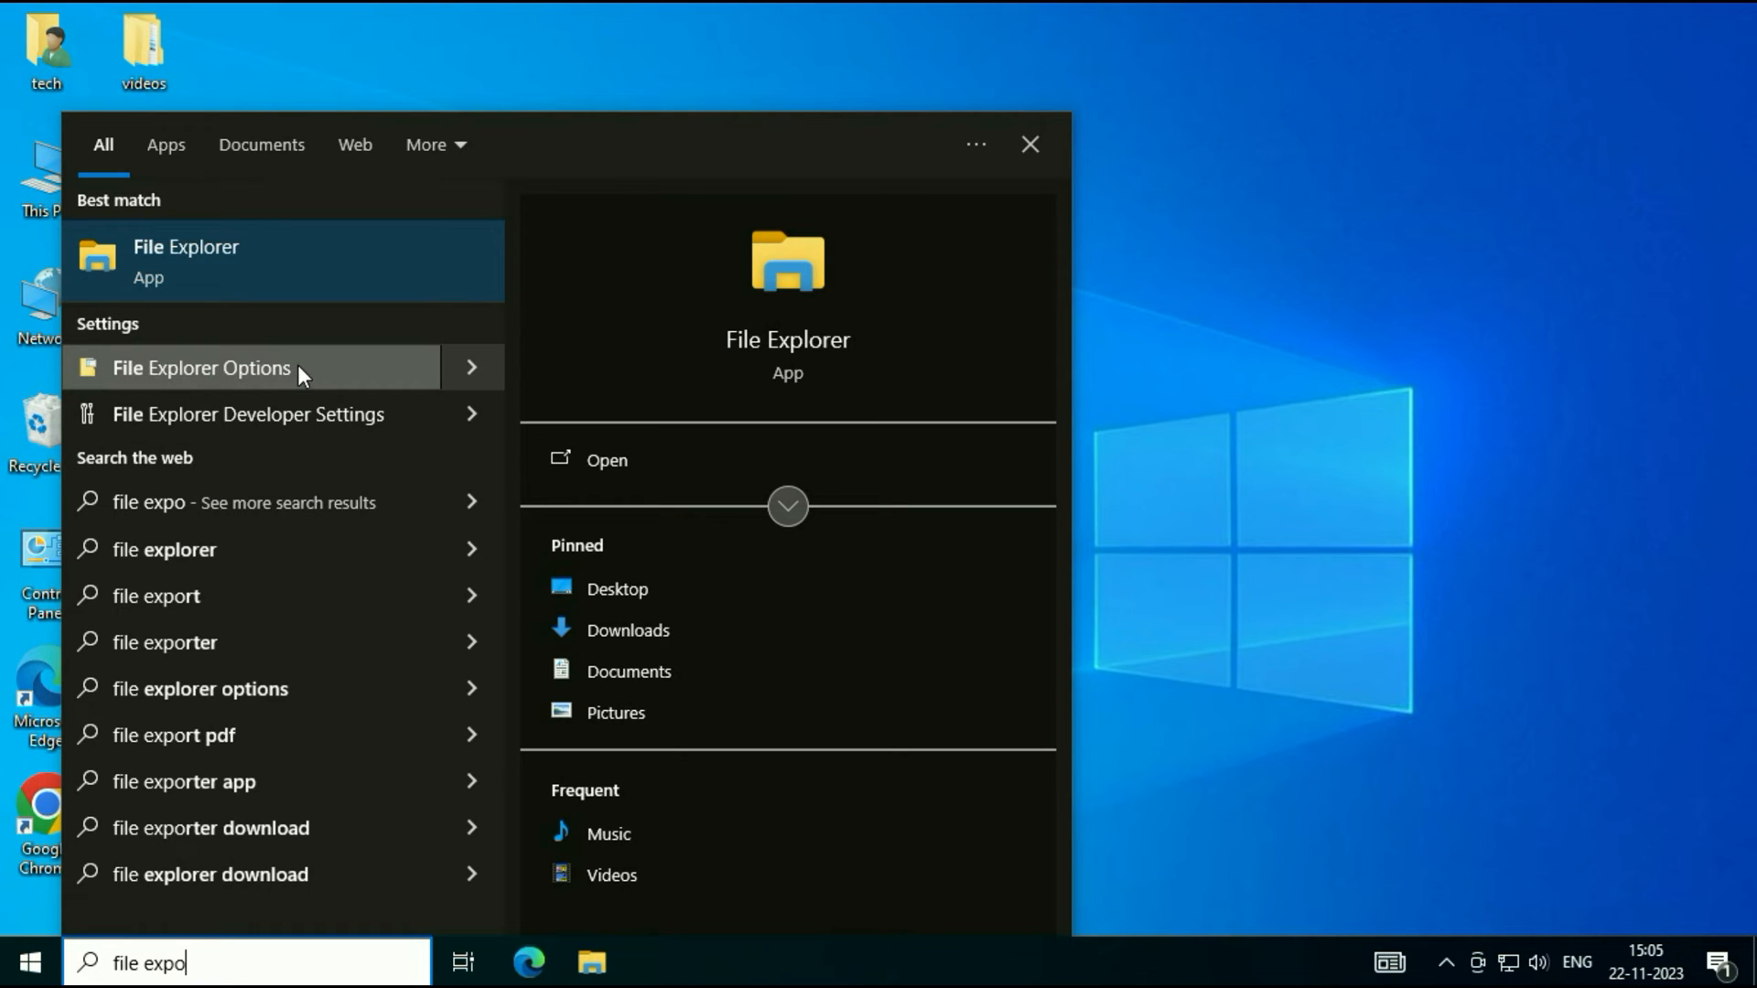
left_click(201, 368)
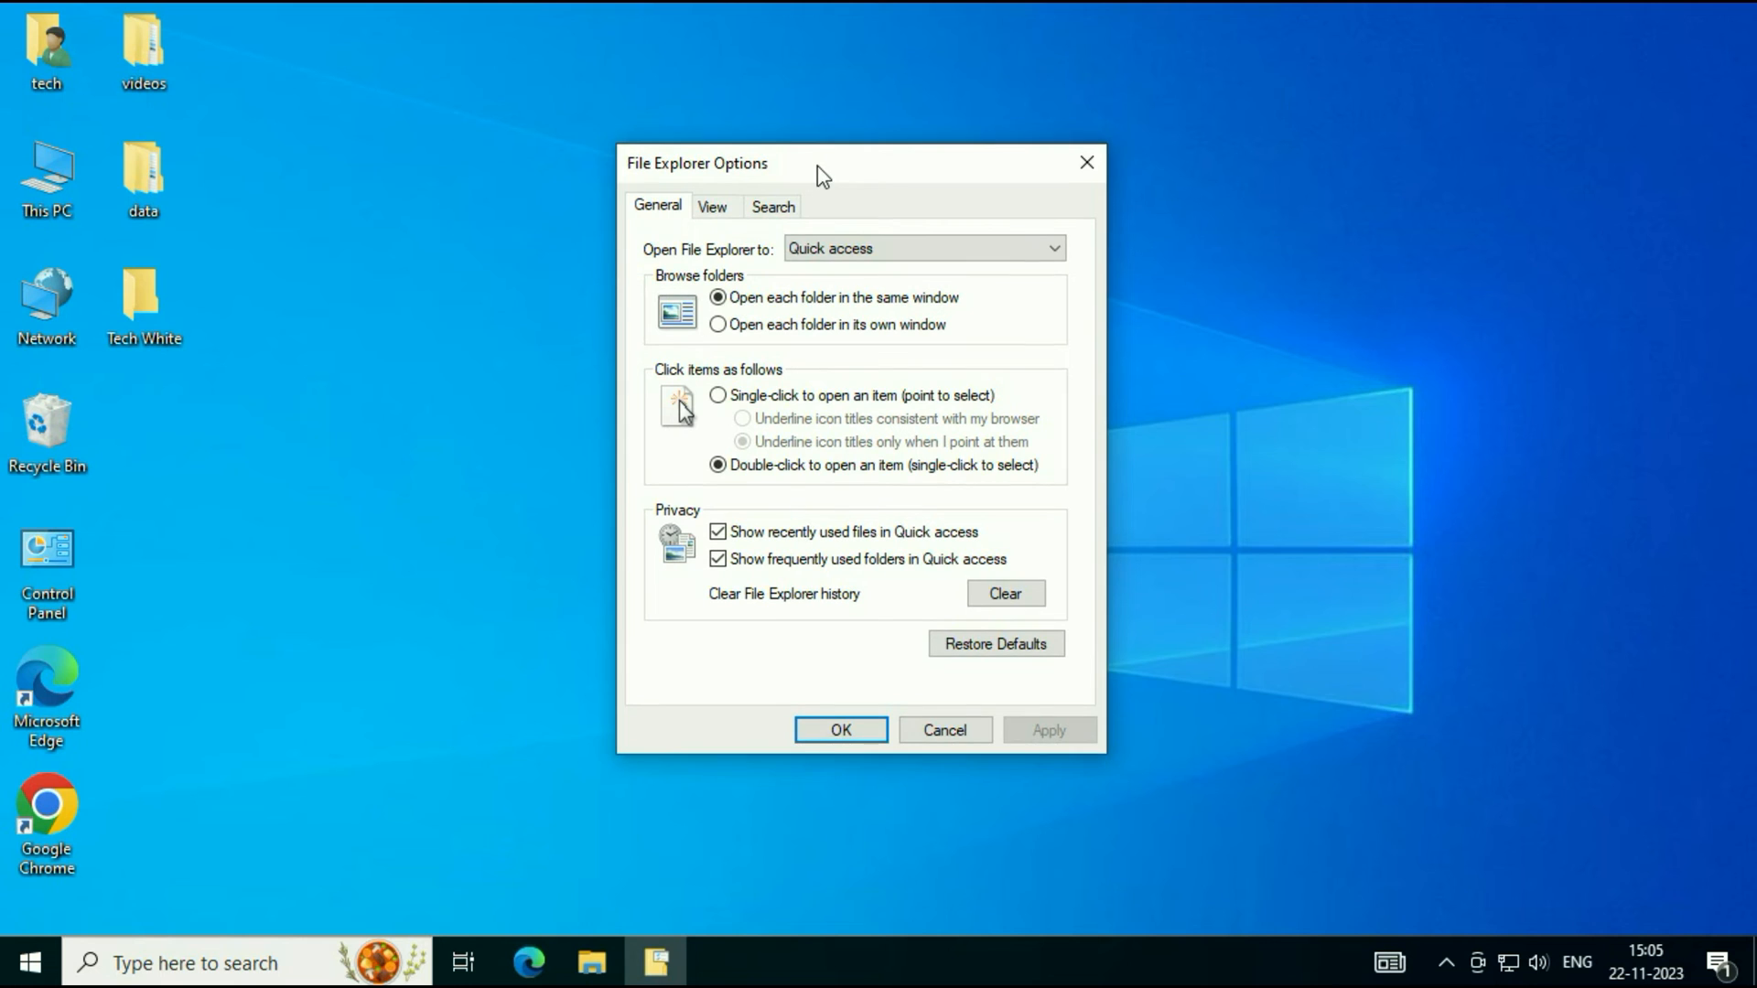
mouse_move(737, 184)
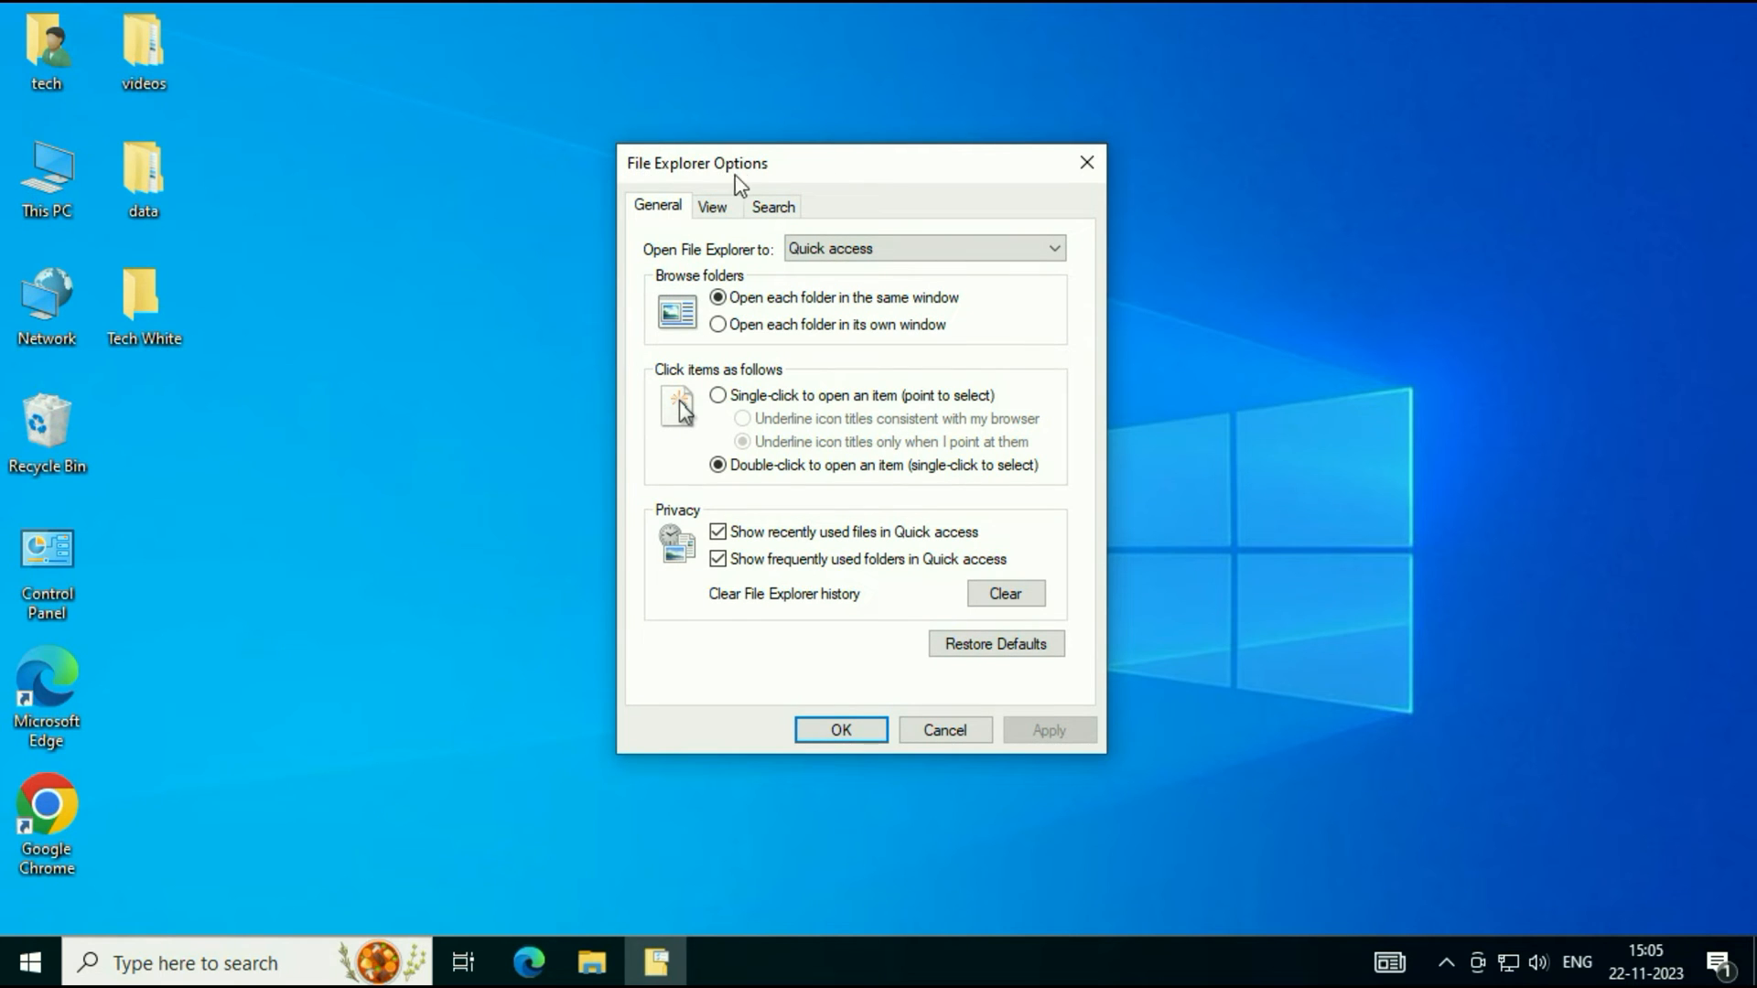
mouse_move(778, 265)
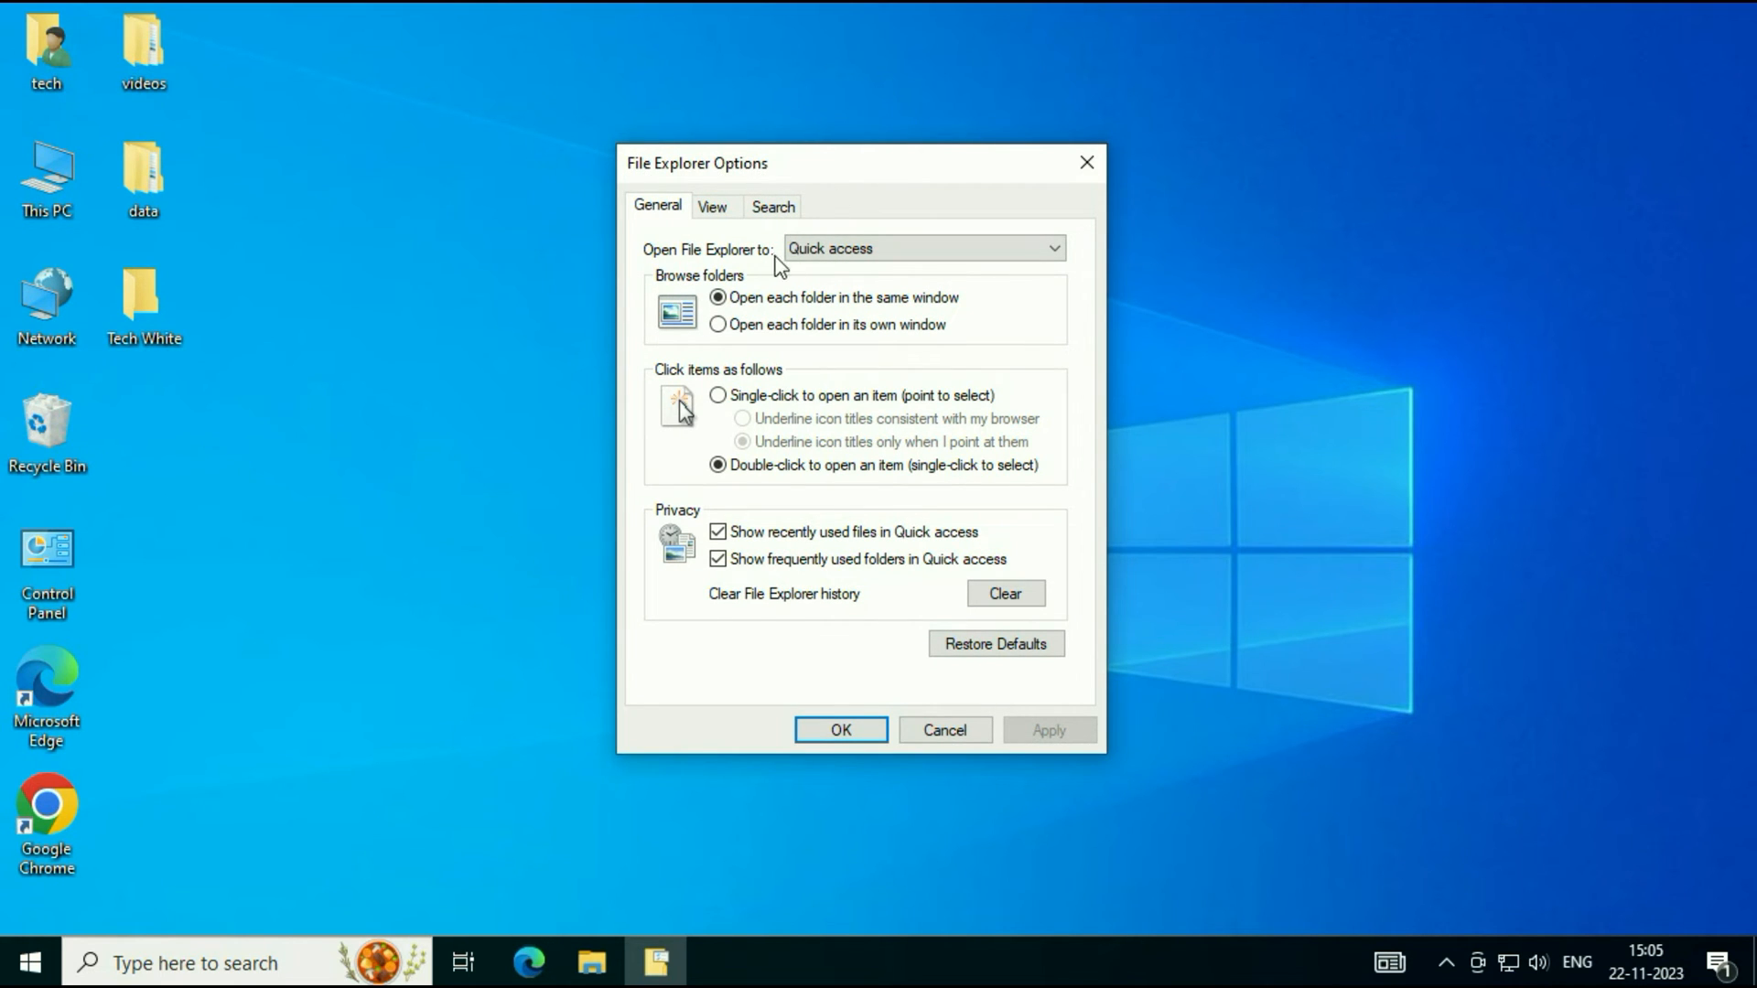
mouse_move(757, 269)
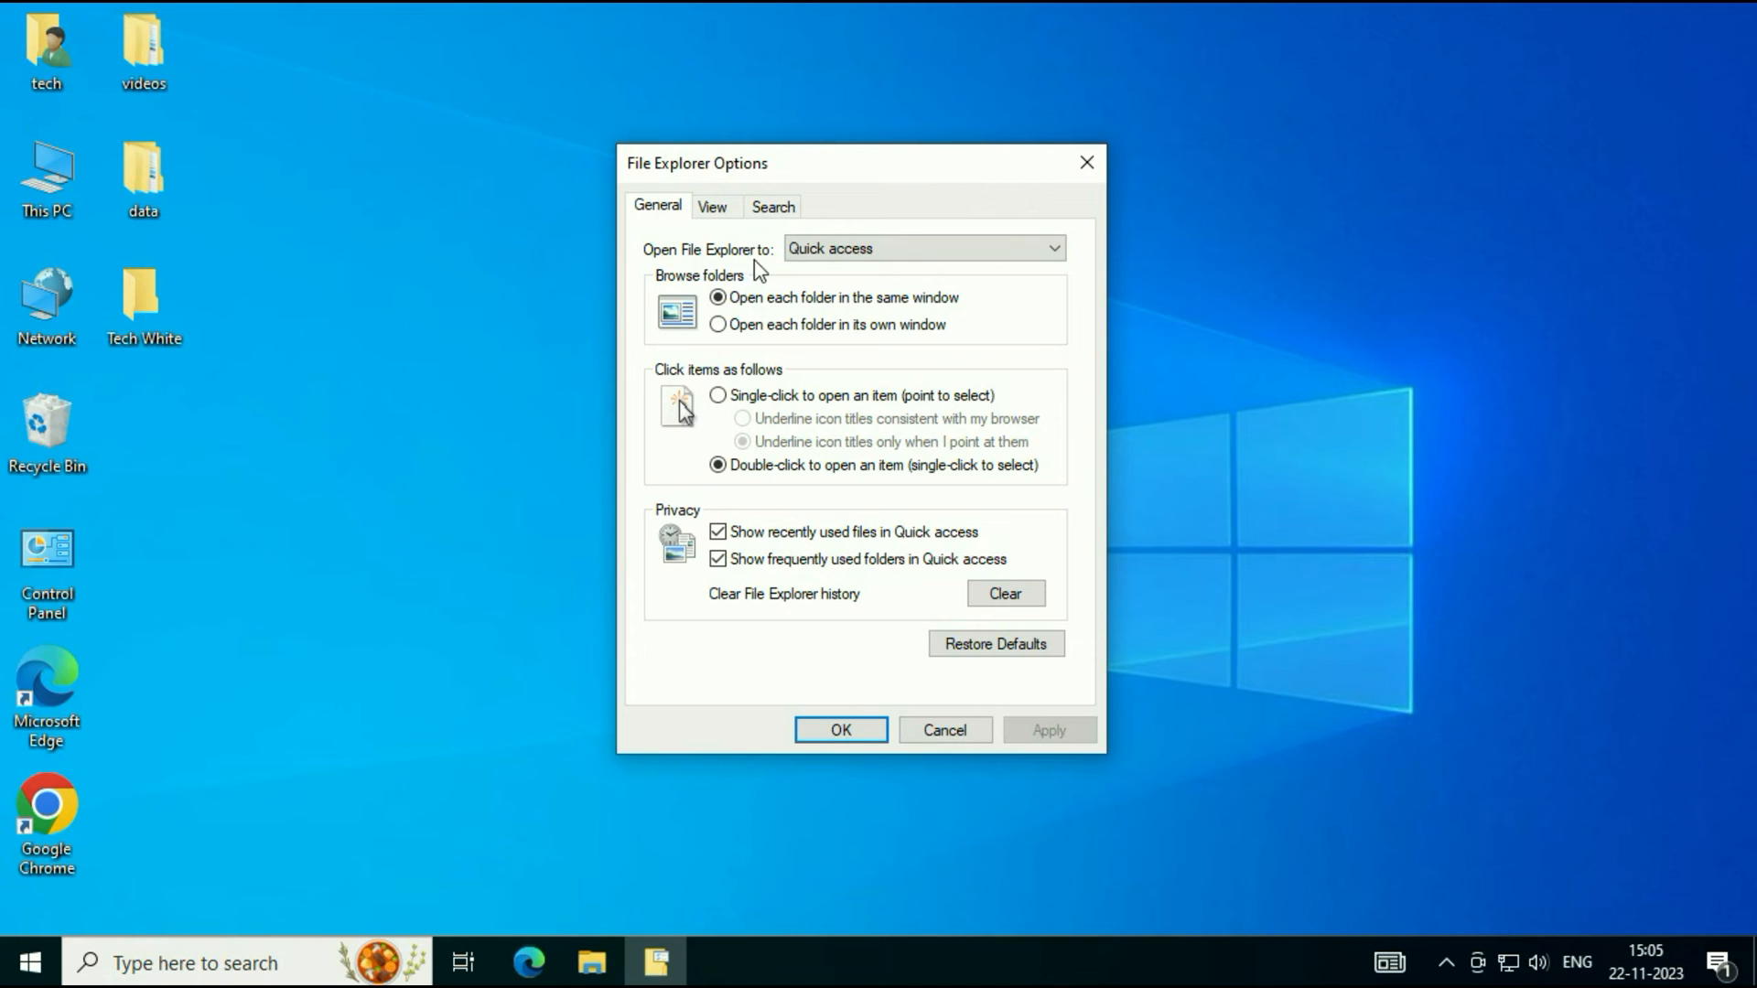
Step: Set 'Open File Explorer to' This PC, clear the privacy history, and confirm with OK
left_click(1047, 248)
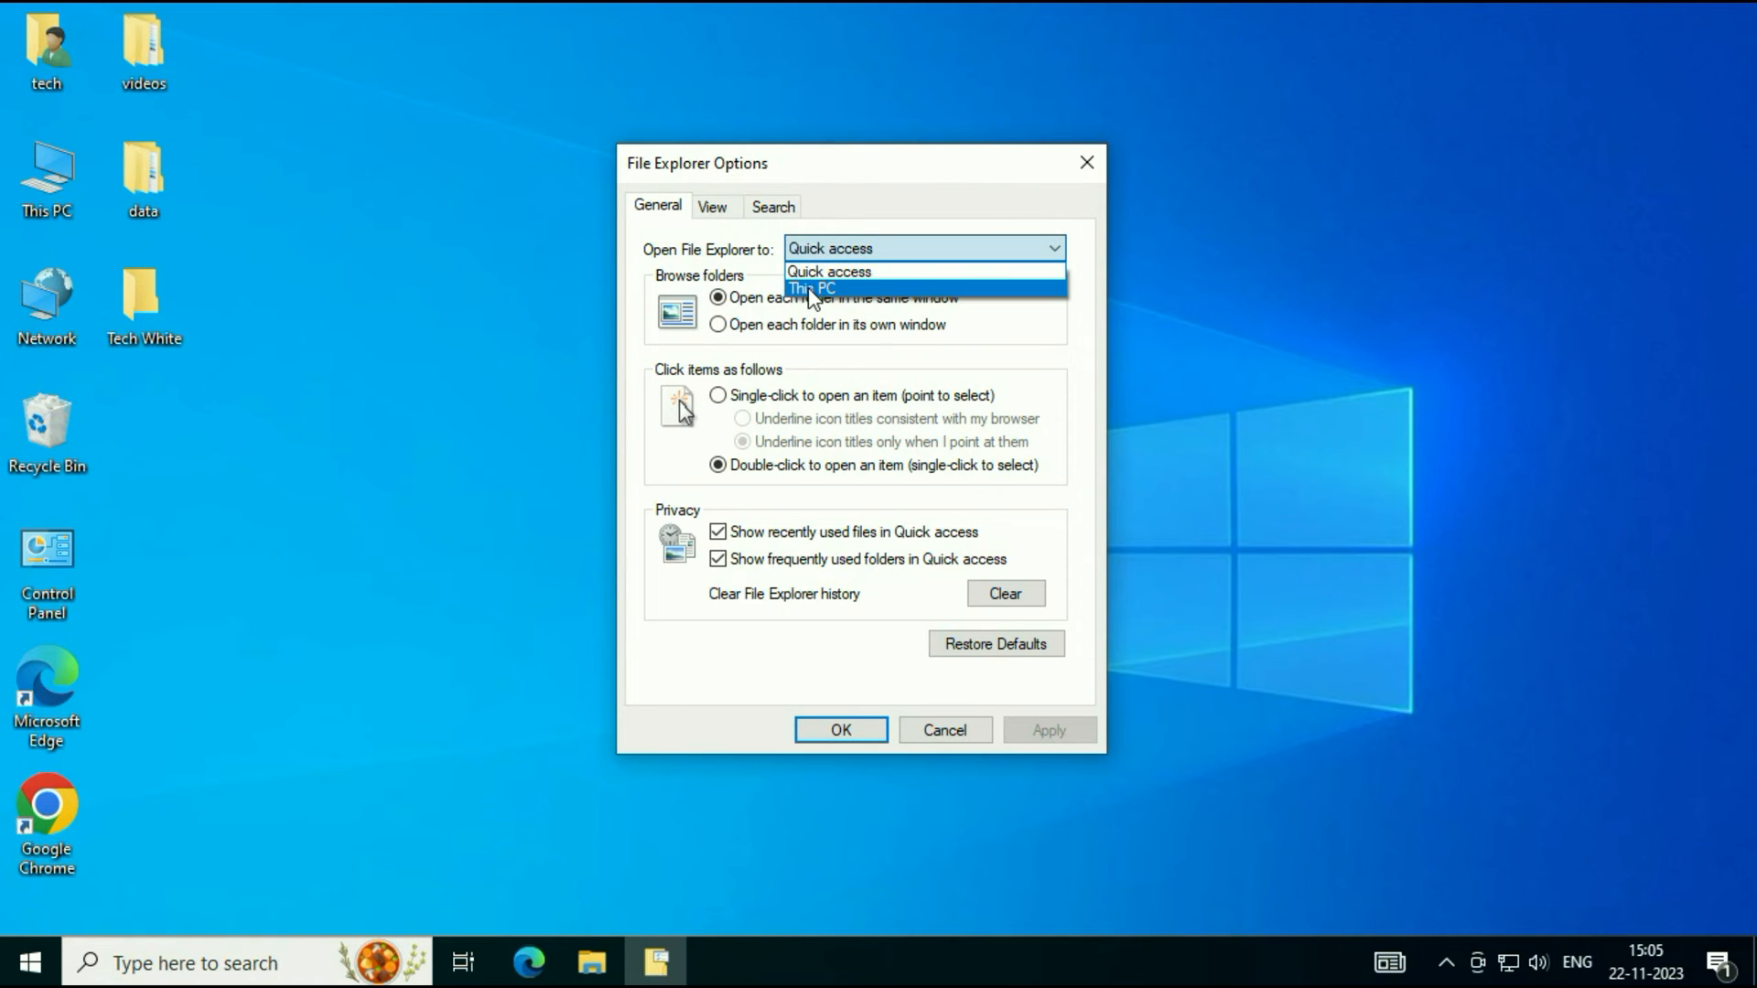
left_click(810, 288)
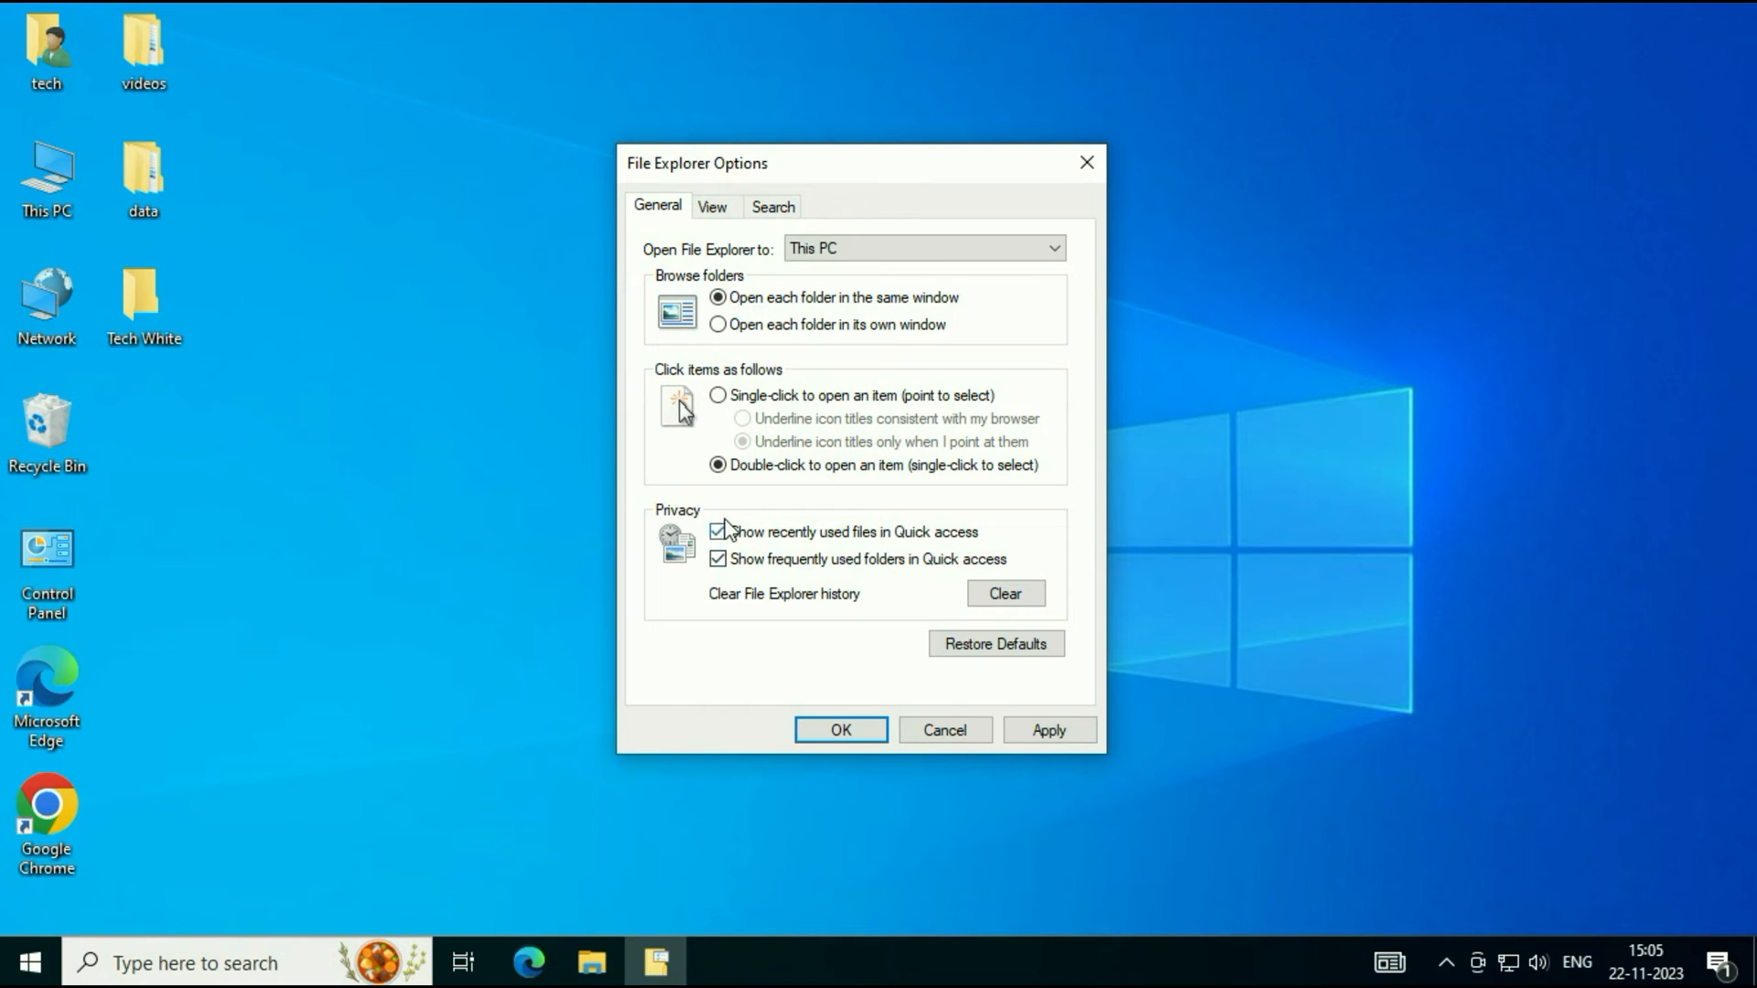
mouse_move(819, 609)
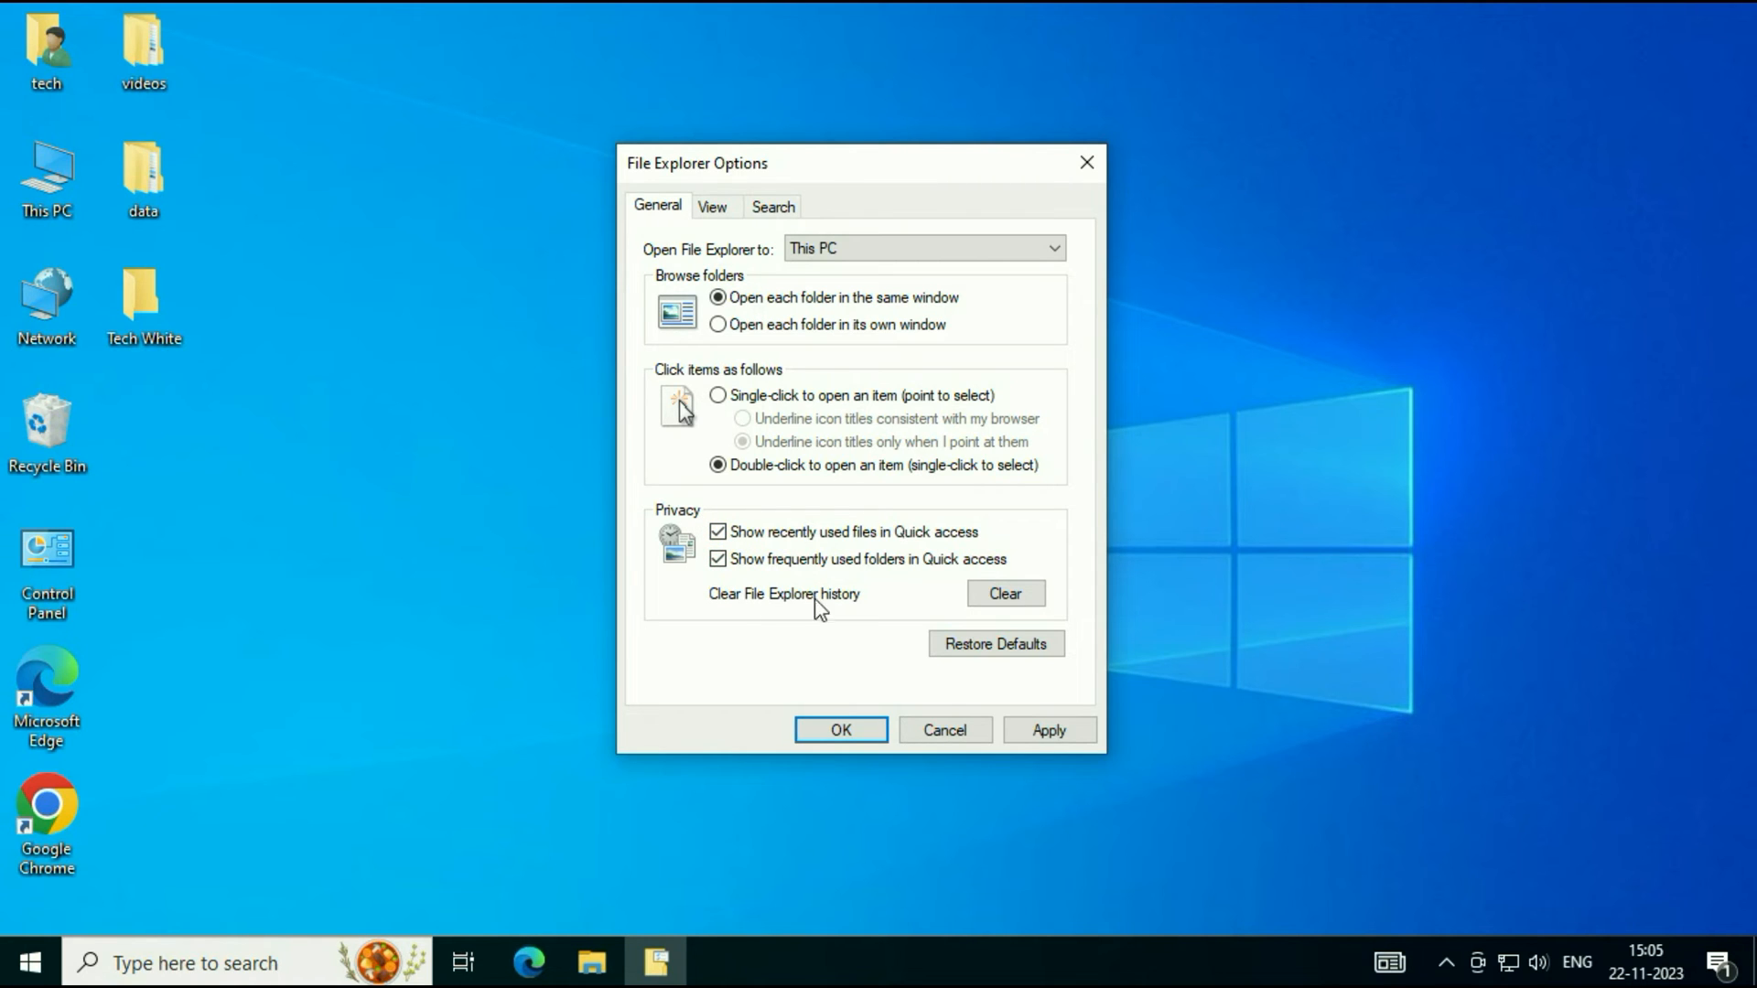
mouse_move(868, 609)
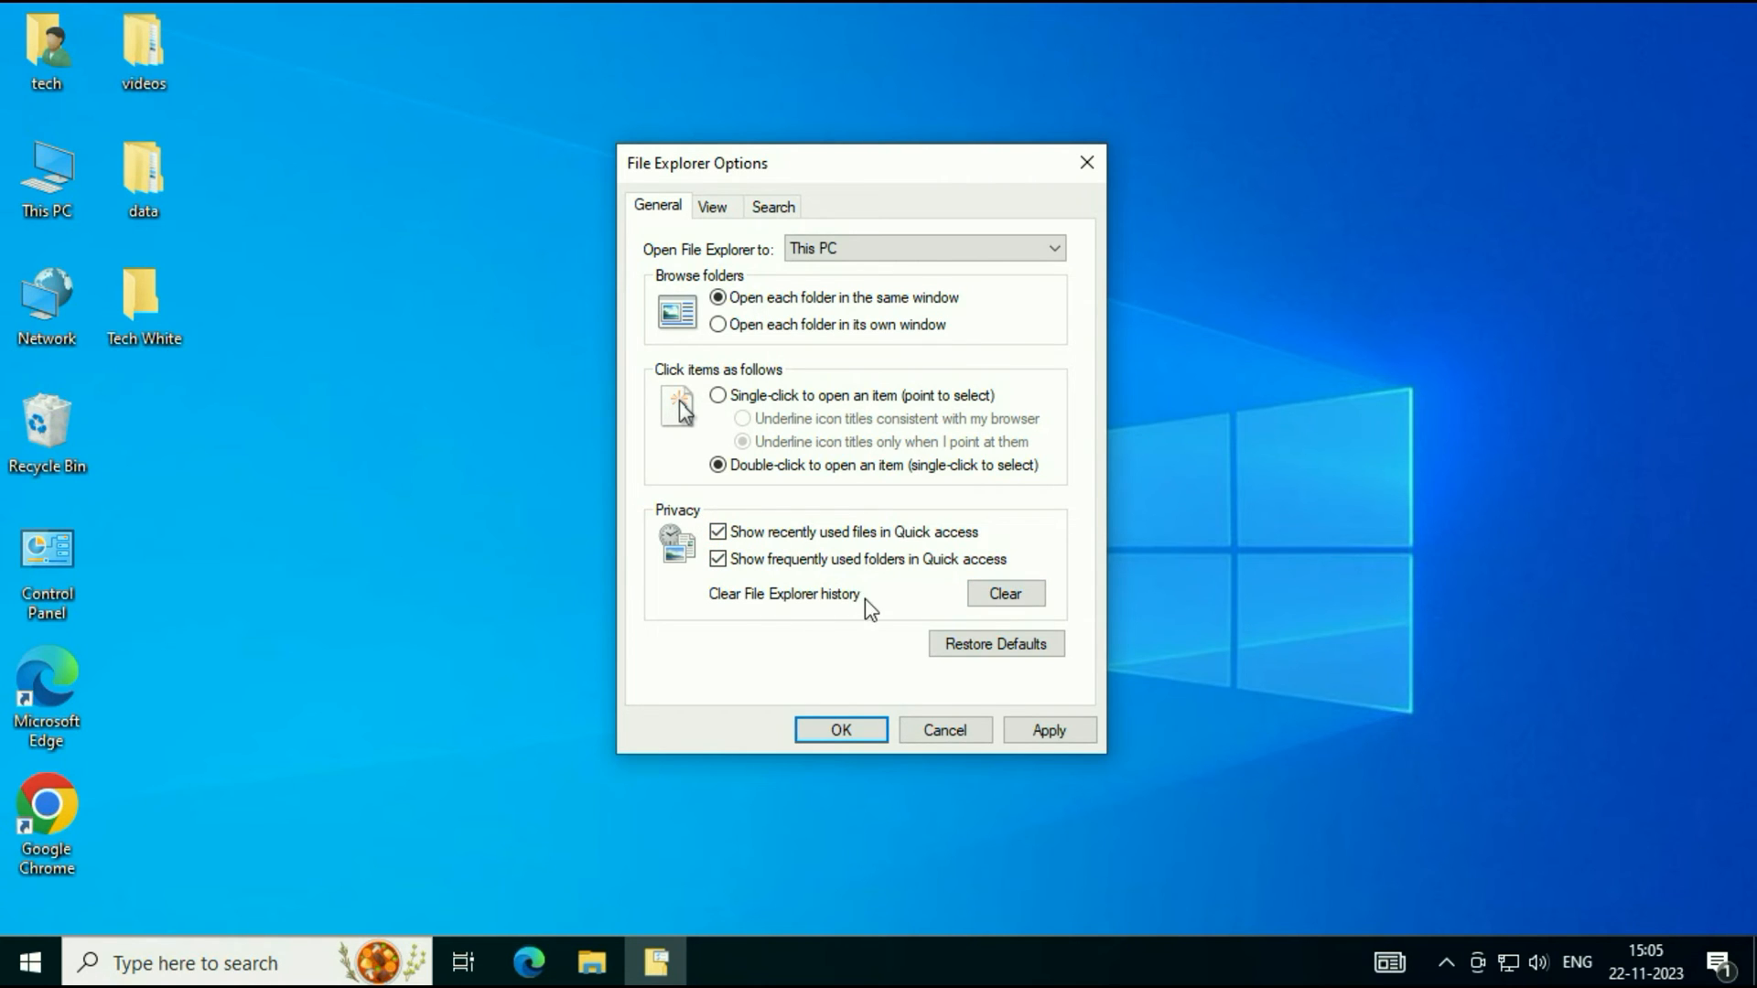
mouse_move(1005, 592)
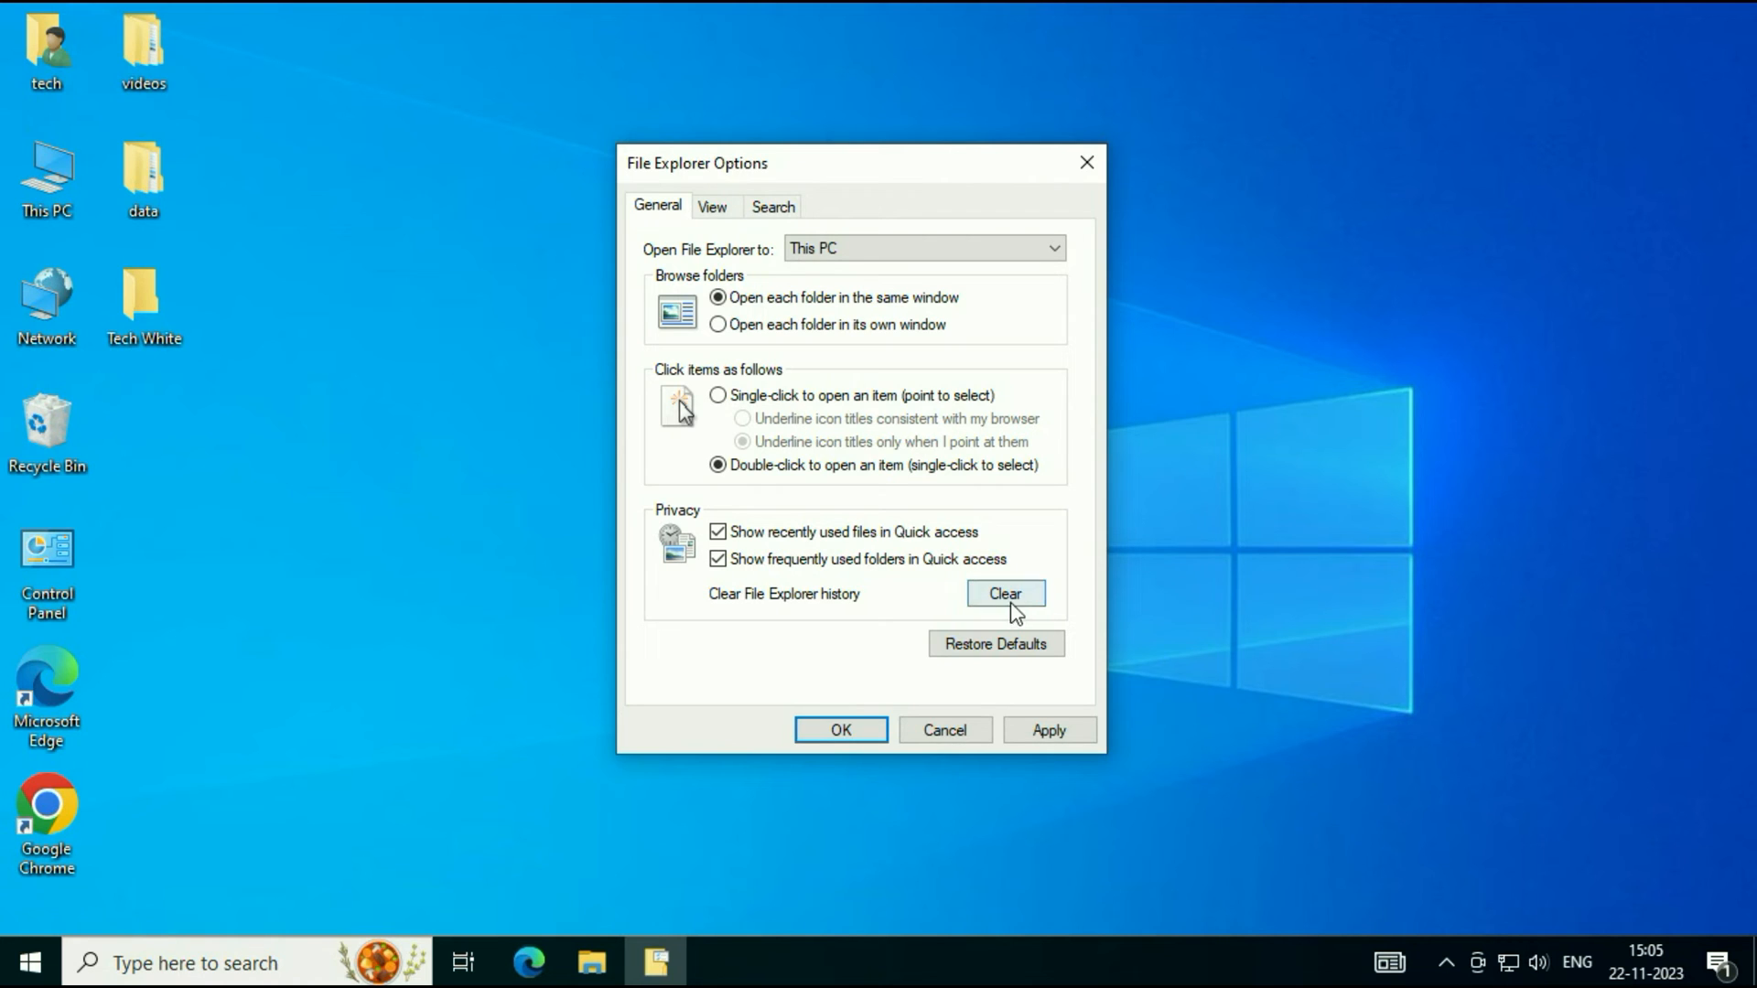
left_click(1004, 593)
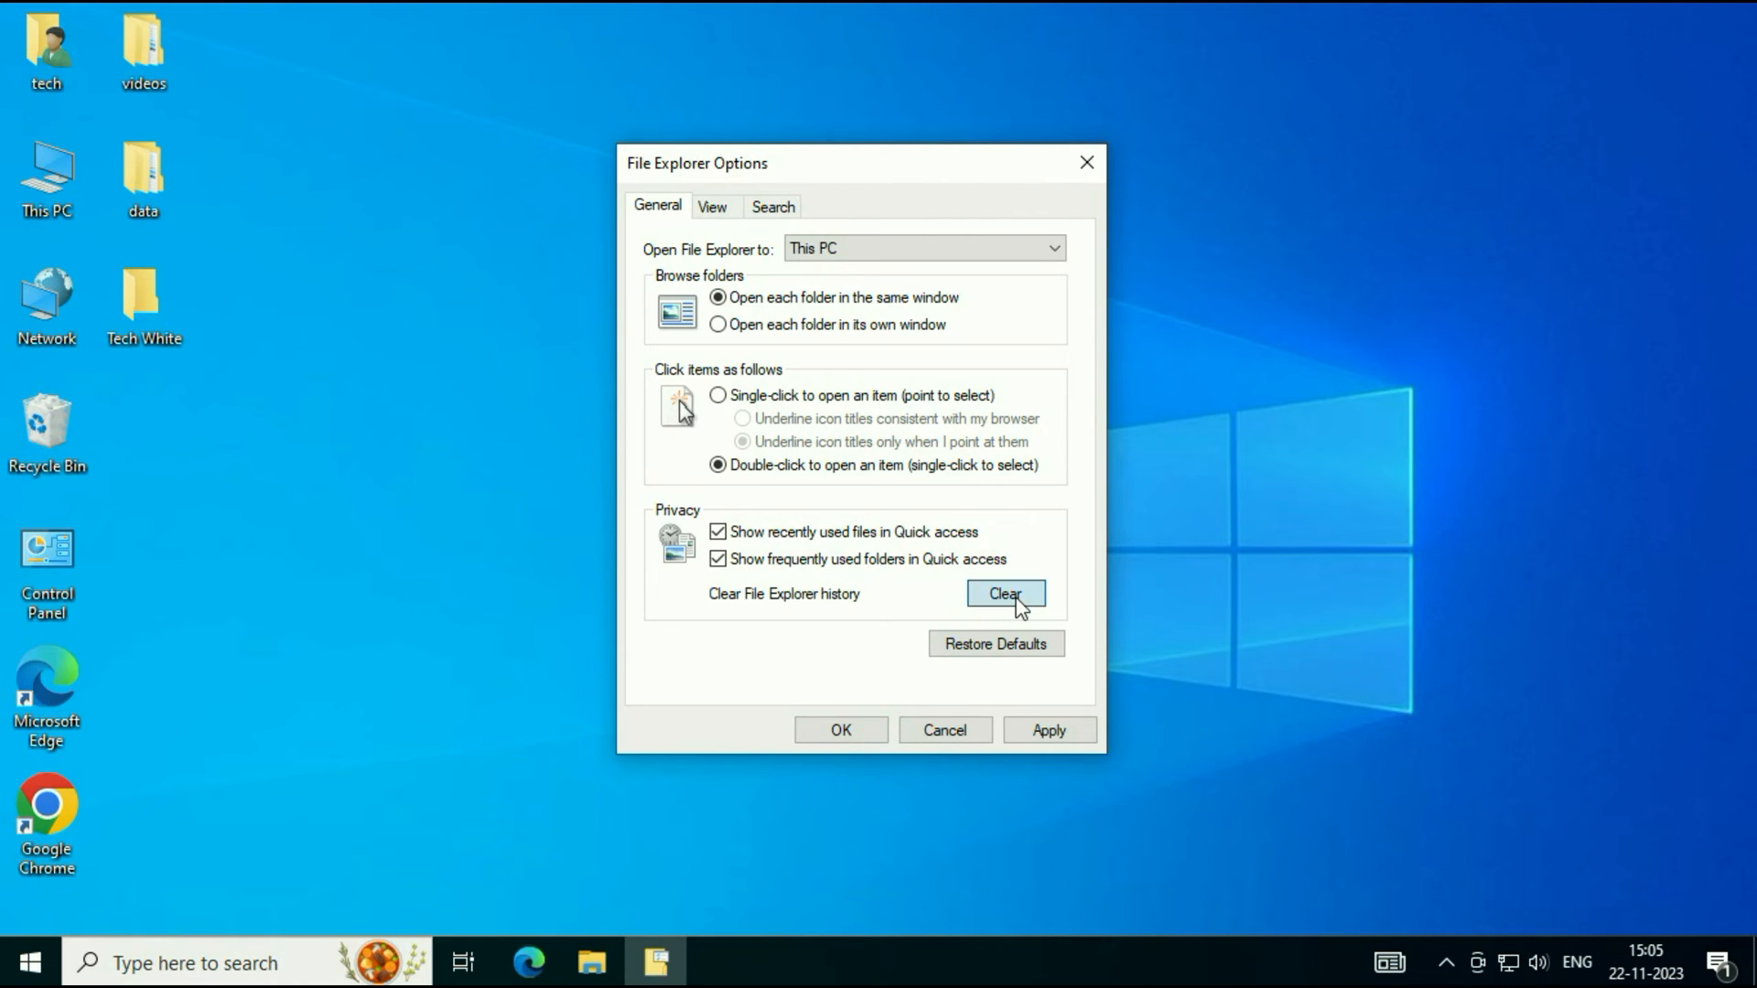
mouse_move(1047, 729)
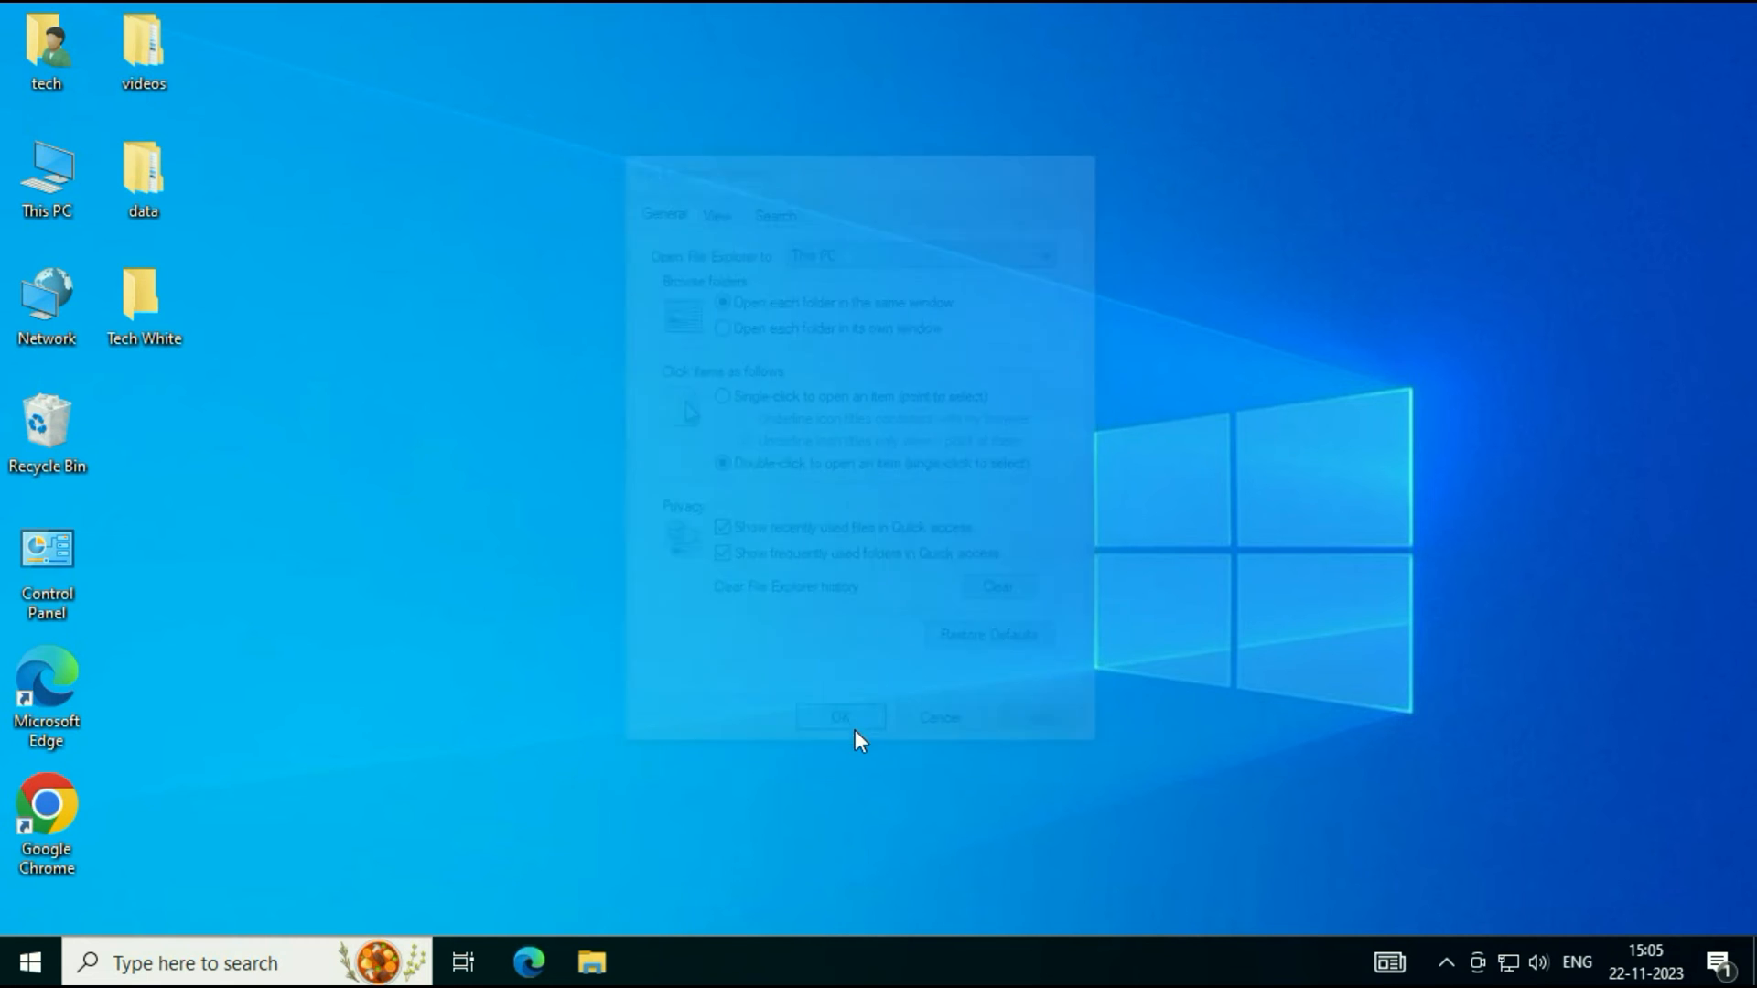
left_click(839, 718)
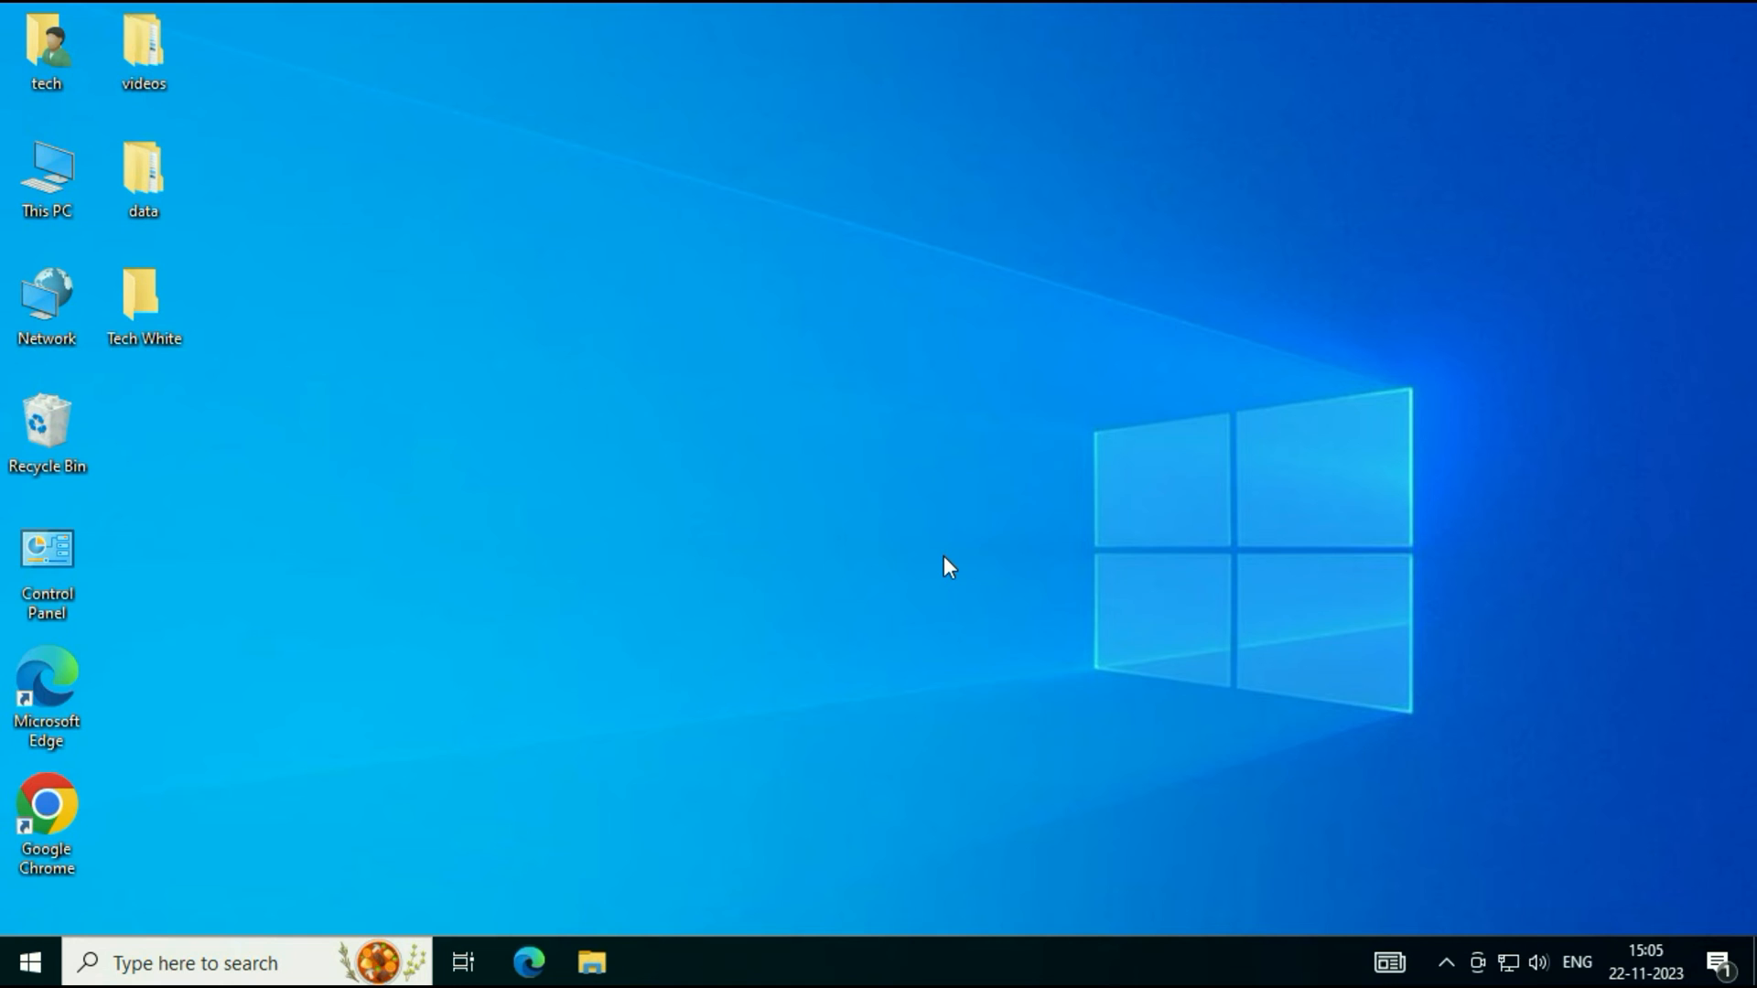
Step: Open This PC from the desktop, maximize it, and expand the View ribbon
double_click(46, 180)
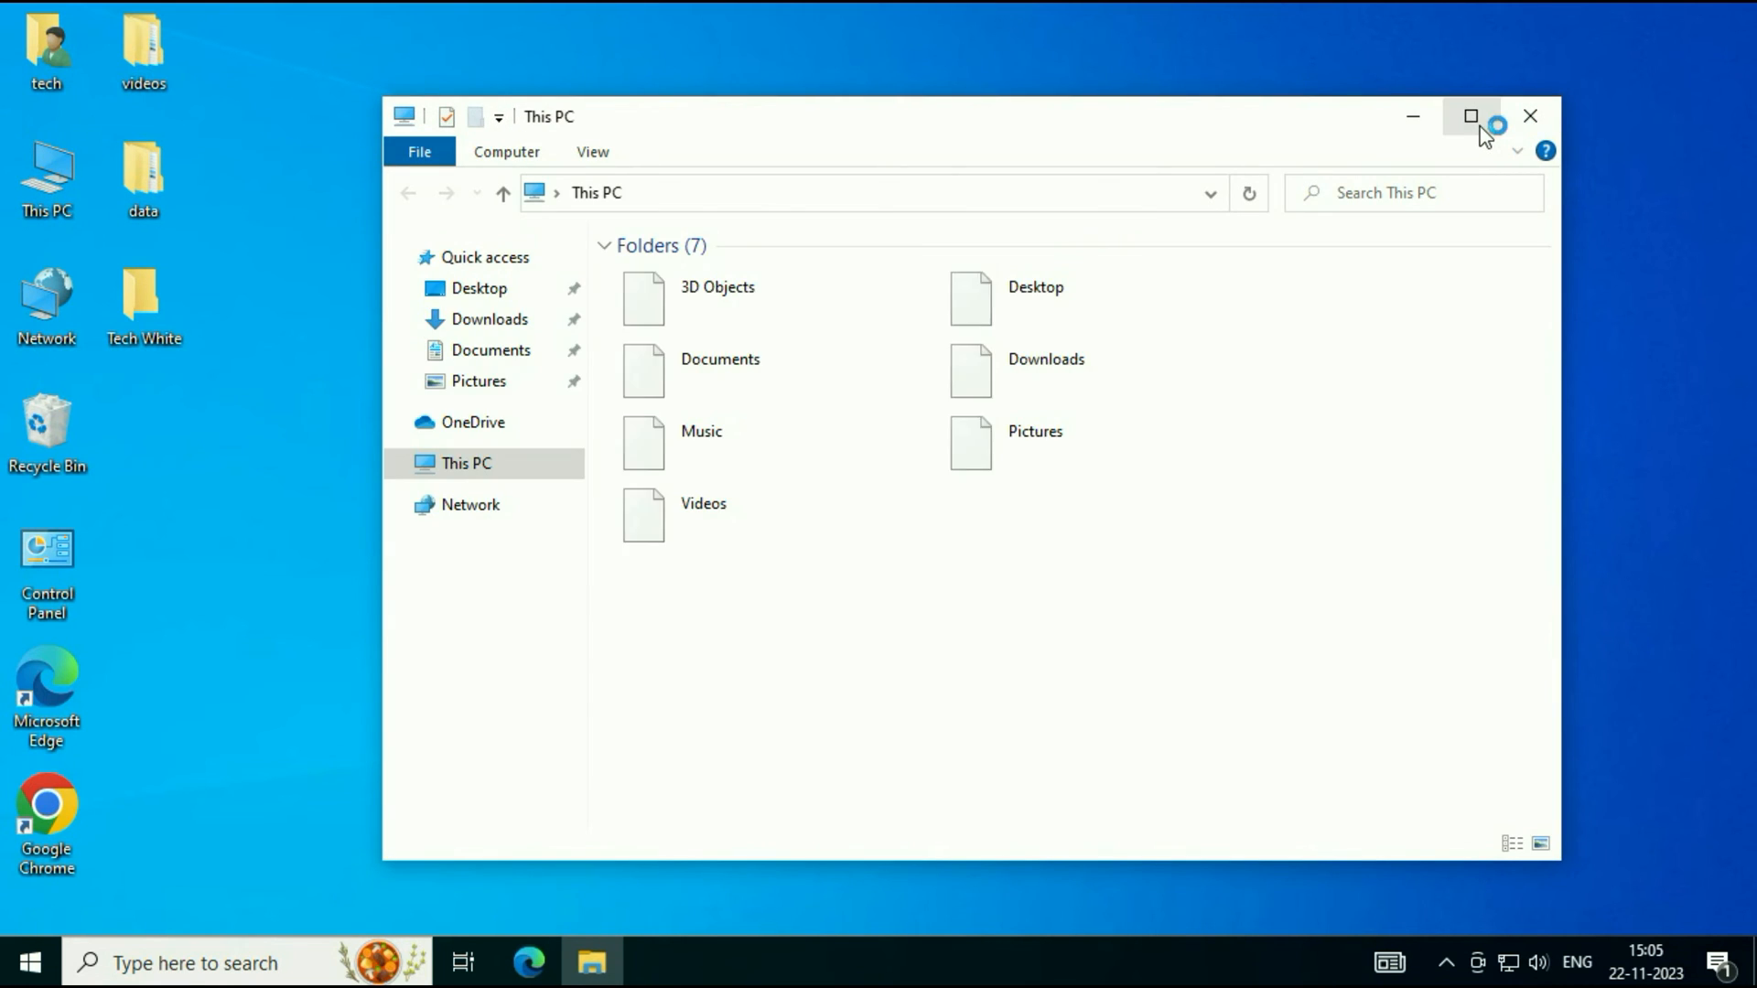
left_click(1472, 115)
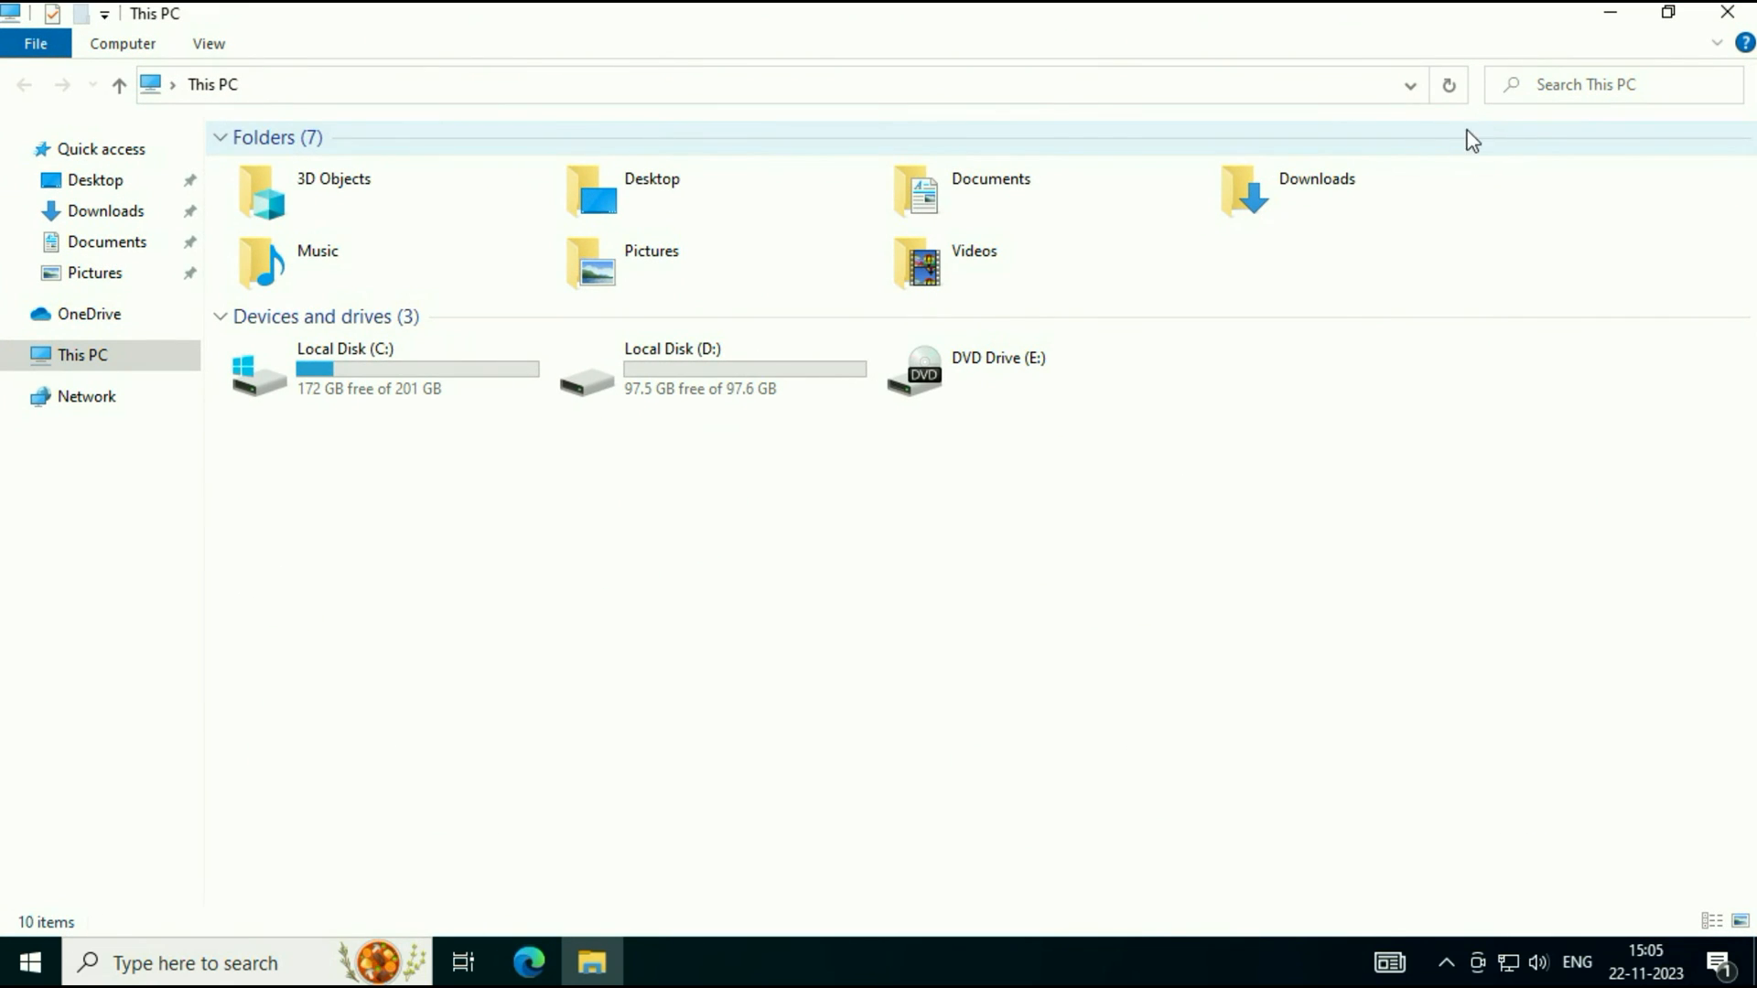
mouse_move(209, 44)
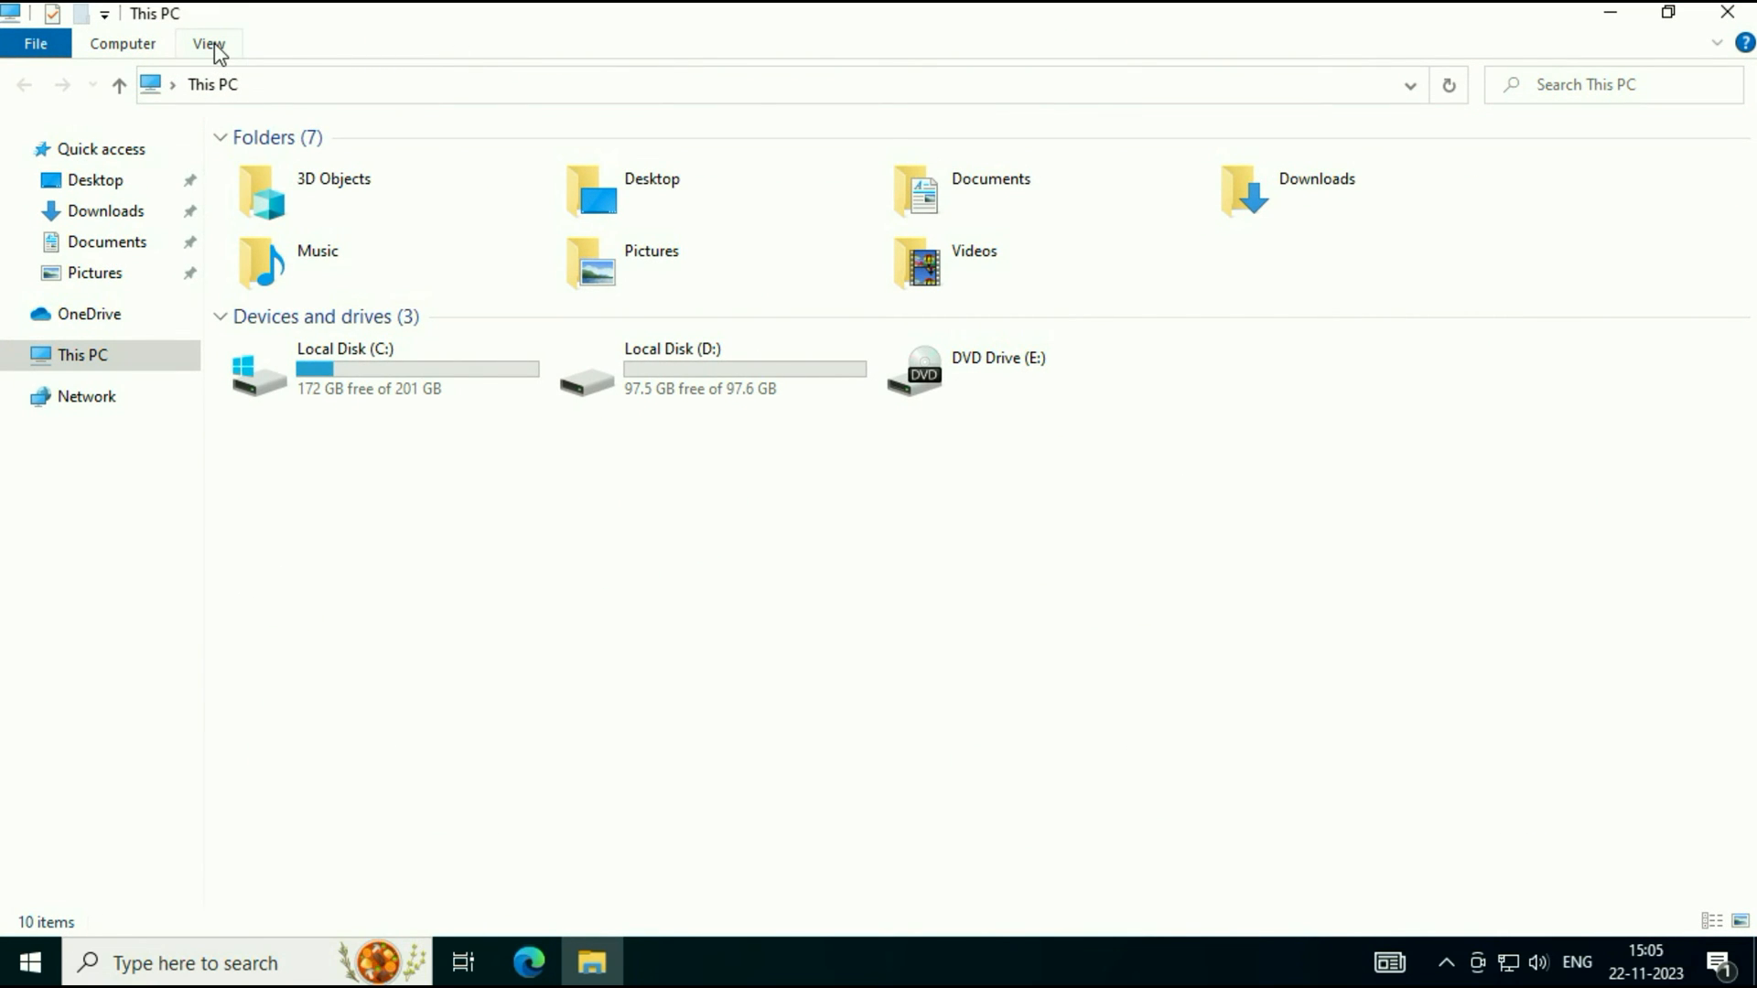
left_click(209, 43)
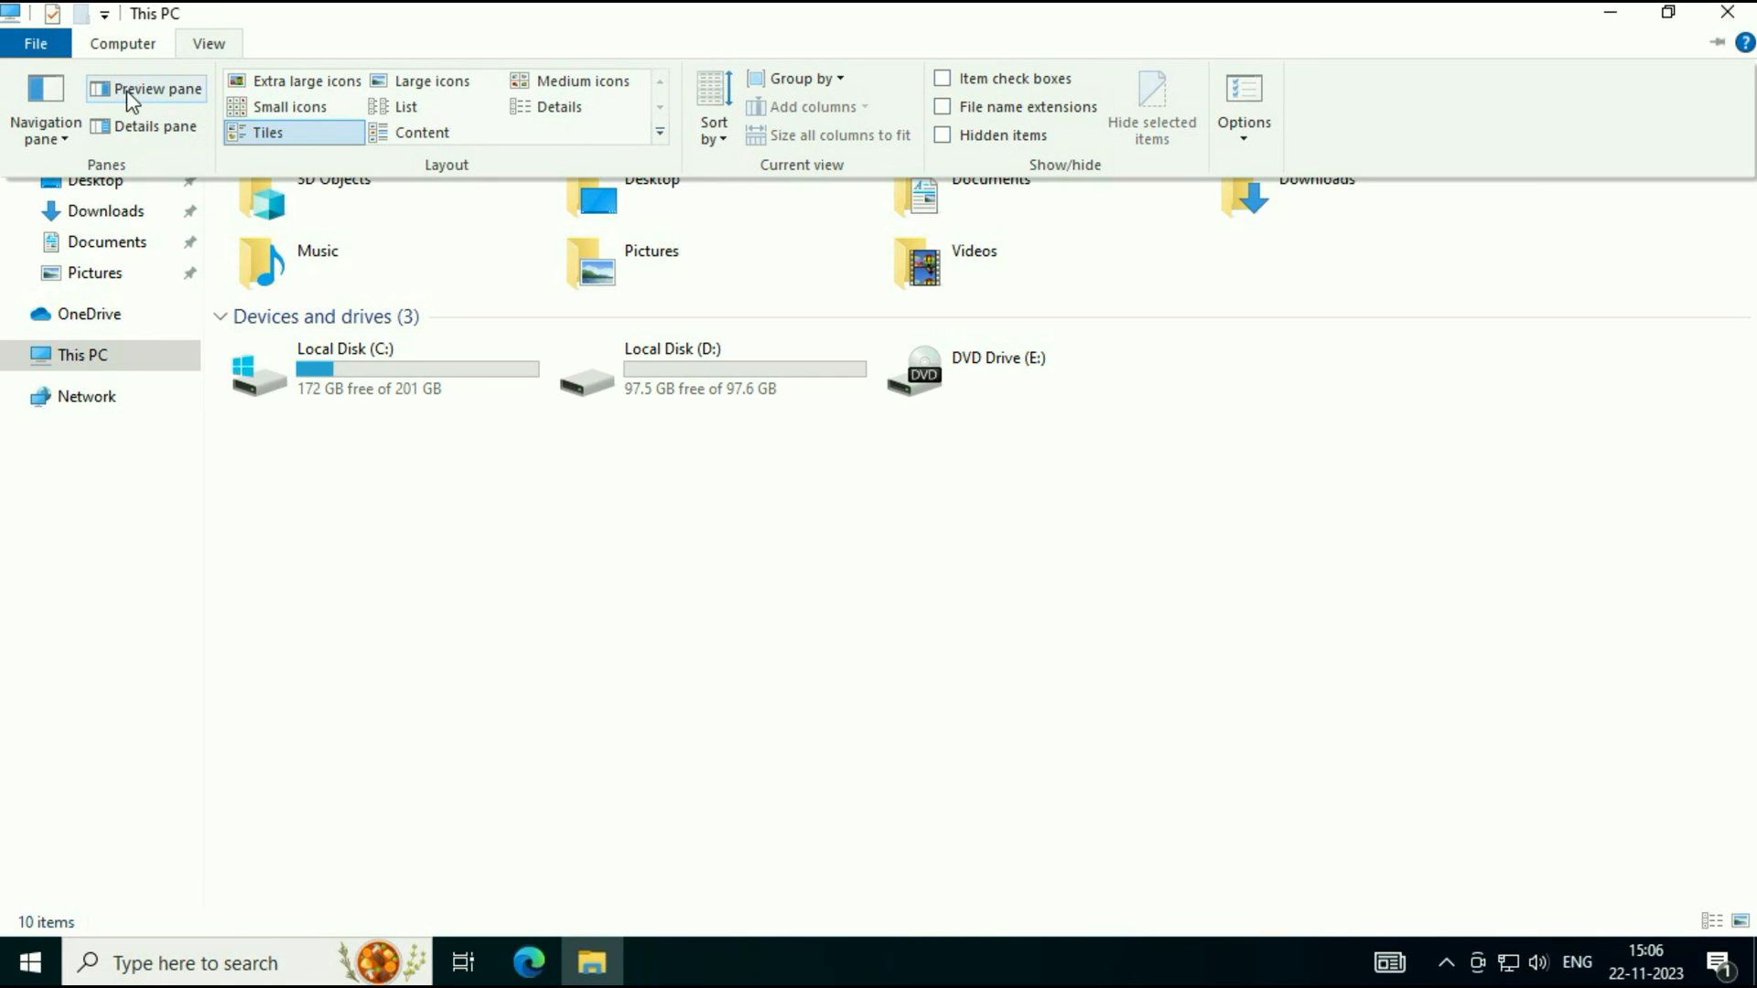
mouse_move(153, 125)
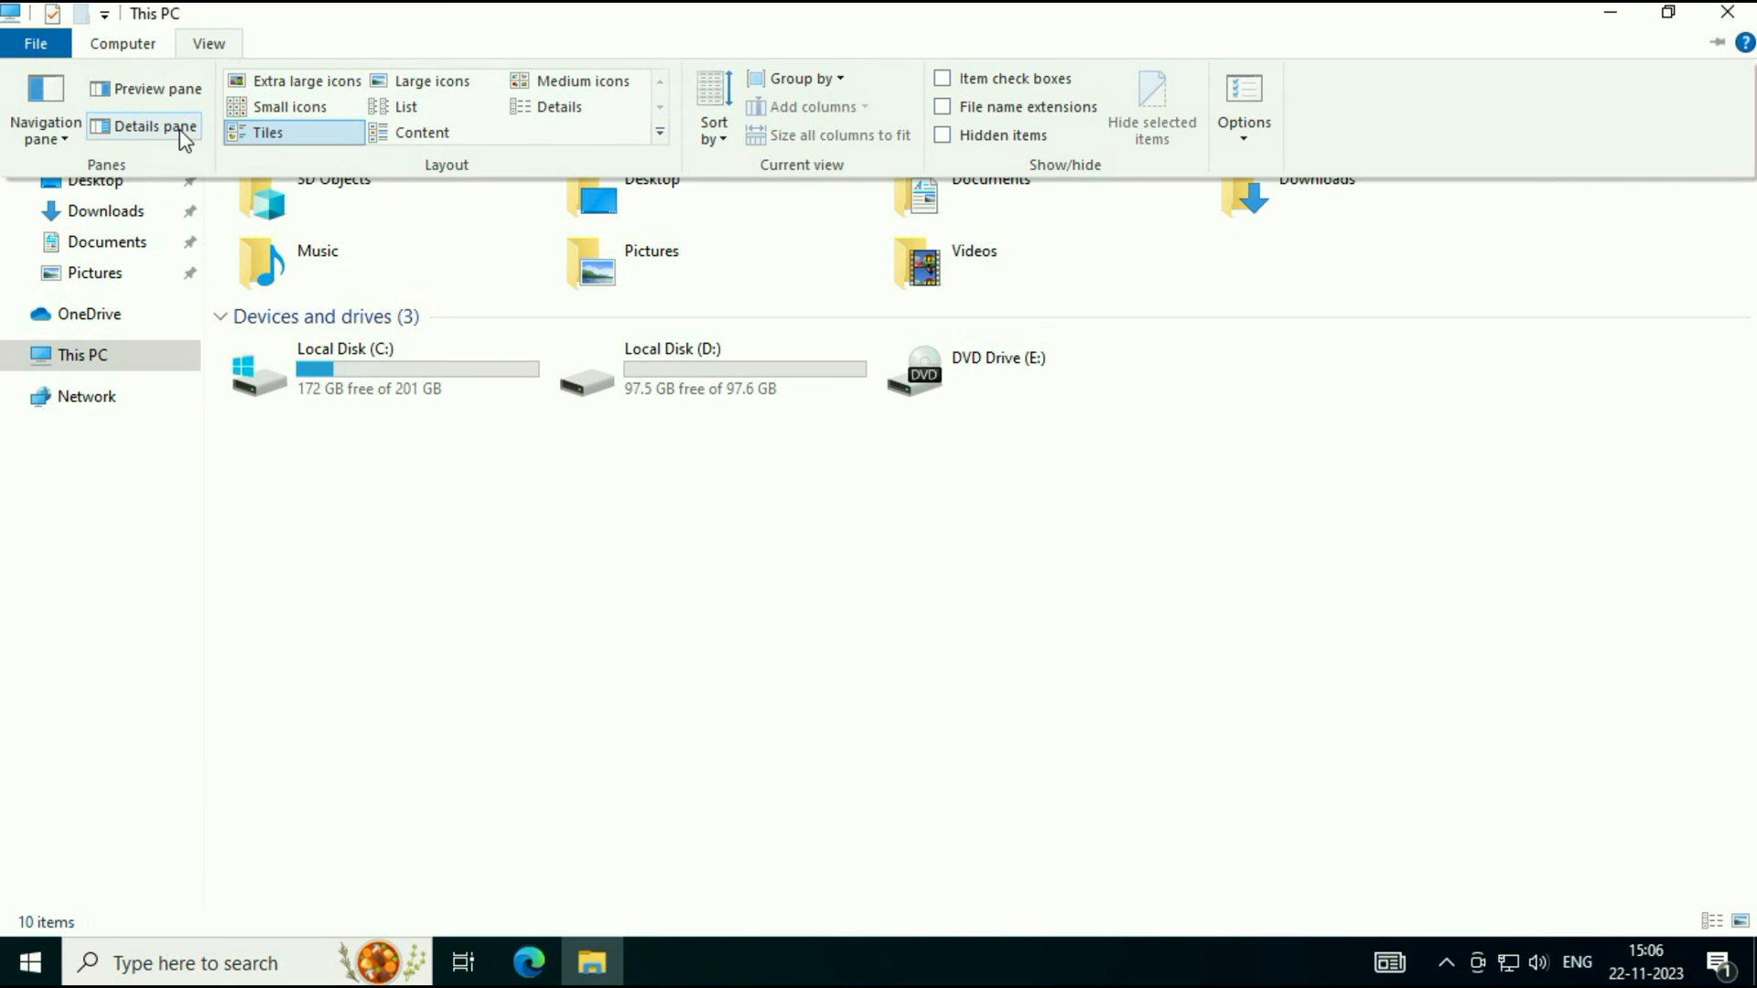
mouse_move(151, 88)
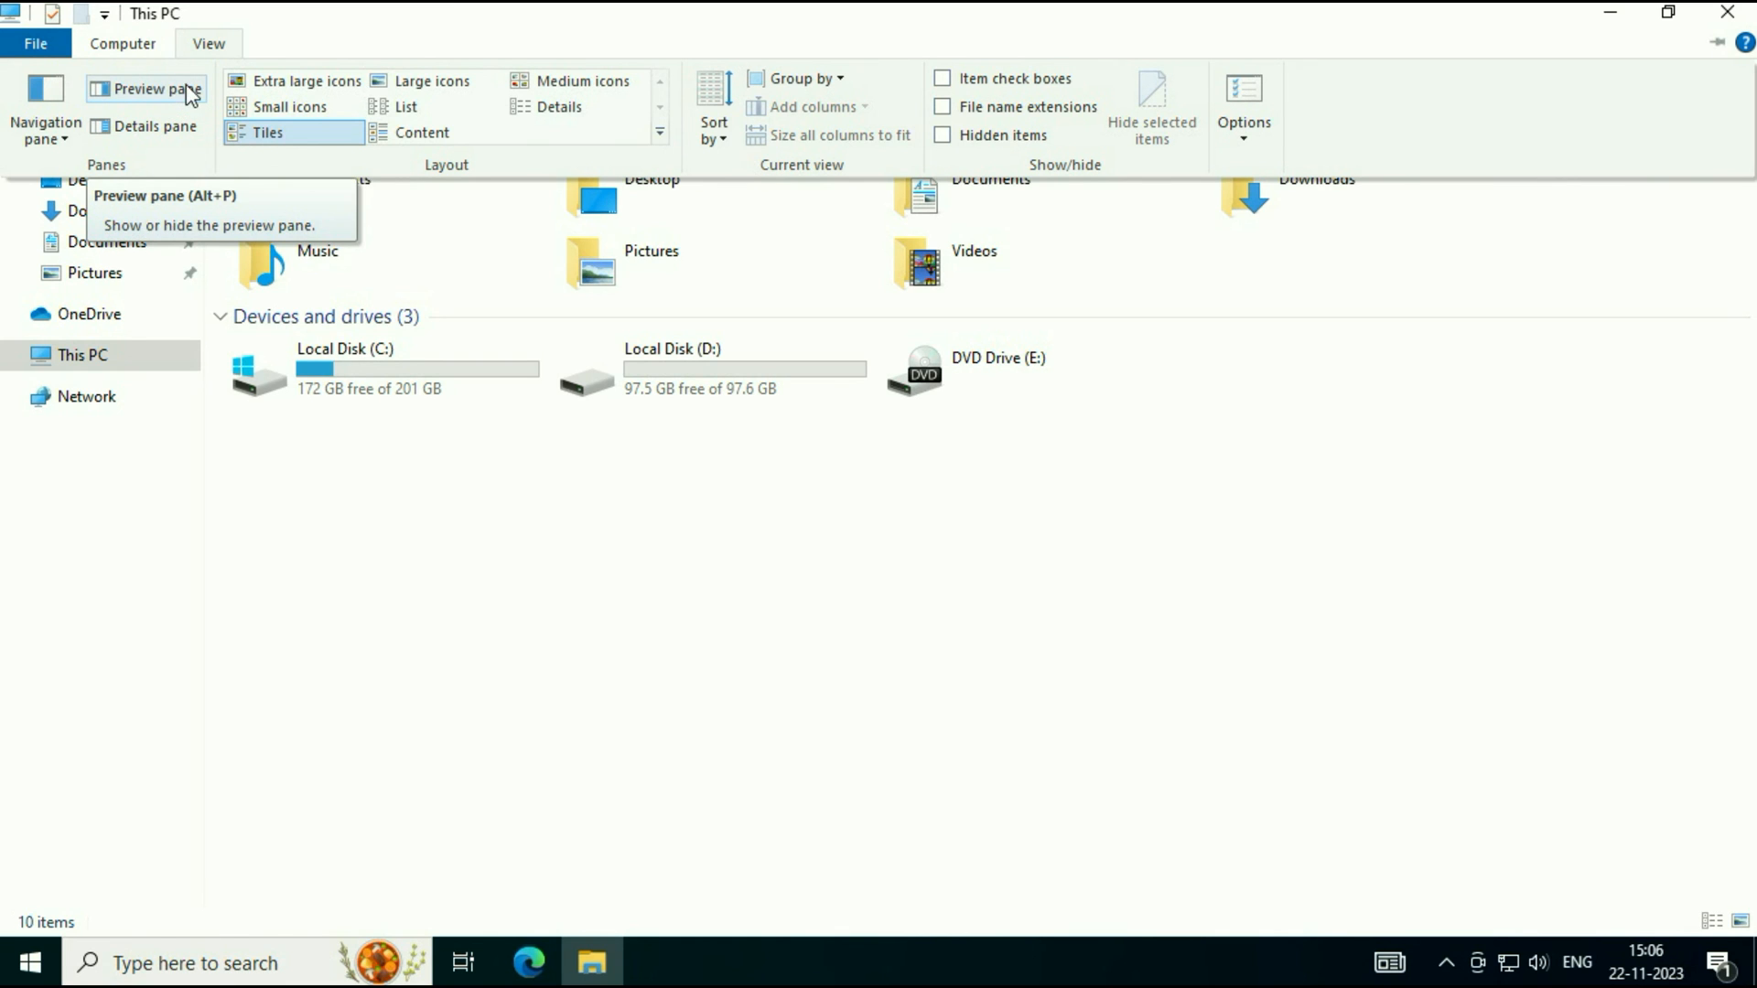
Step: Turn the preview pane on and back off, then enable the details pane
left_click(144, 89)
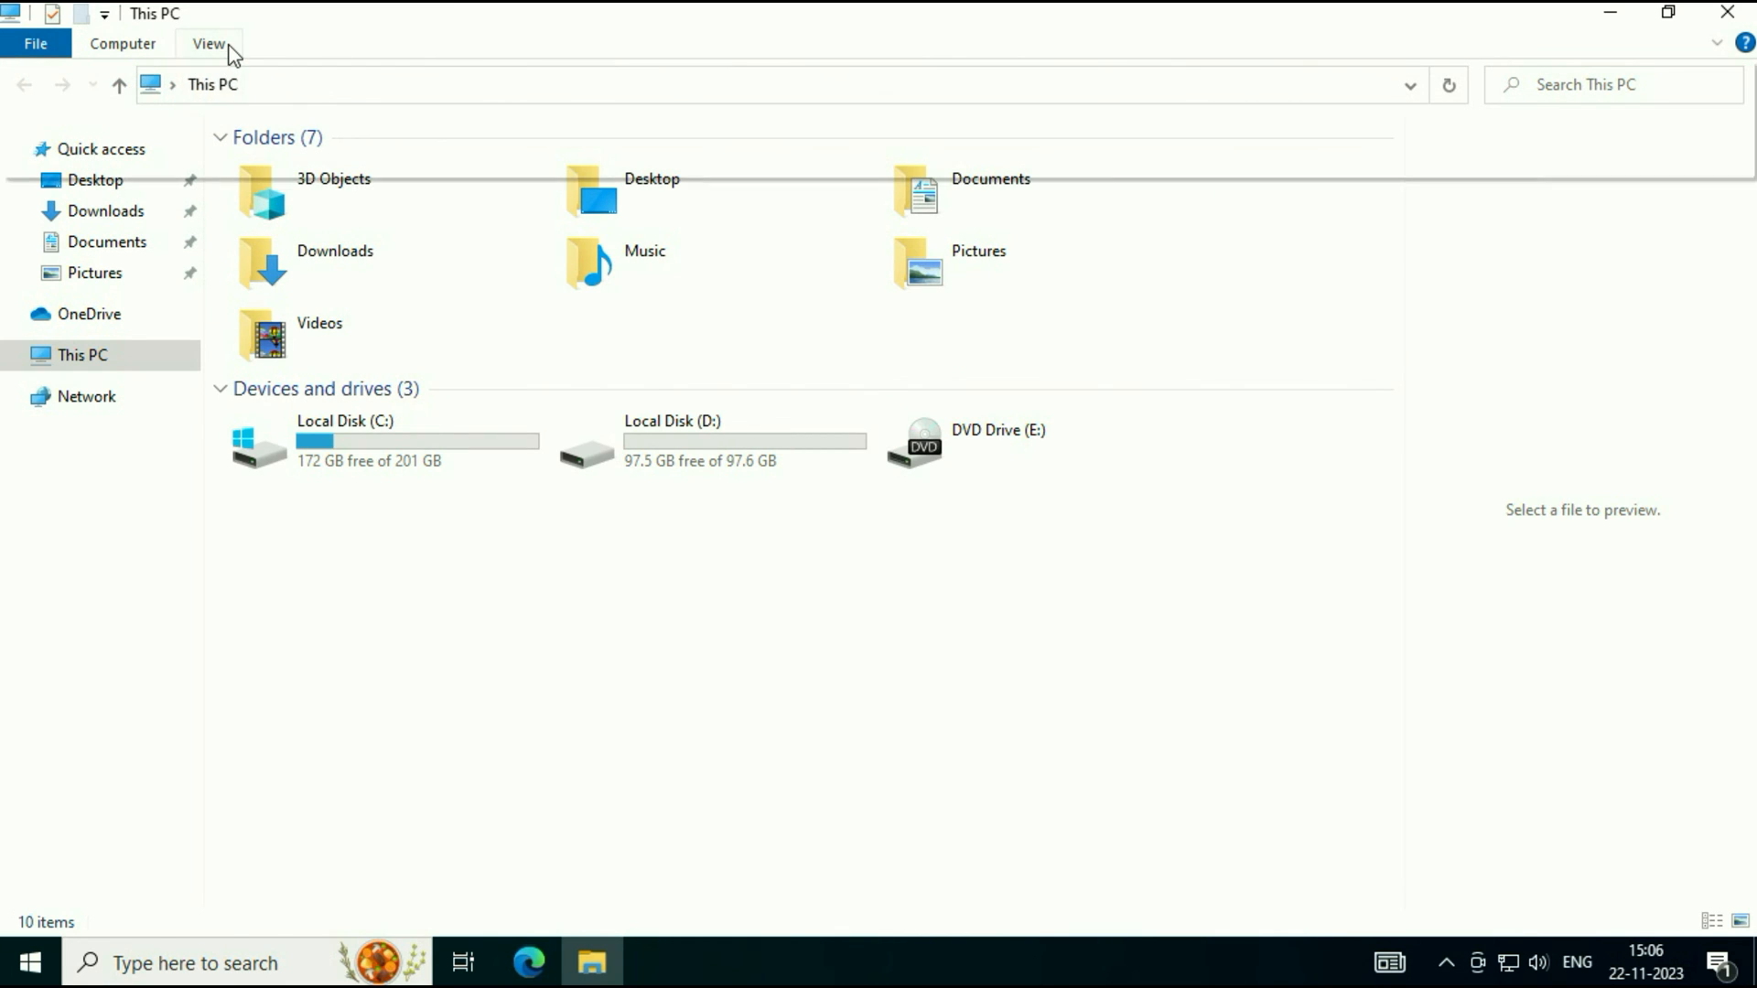
left_click(208, 44)
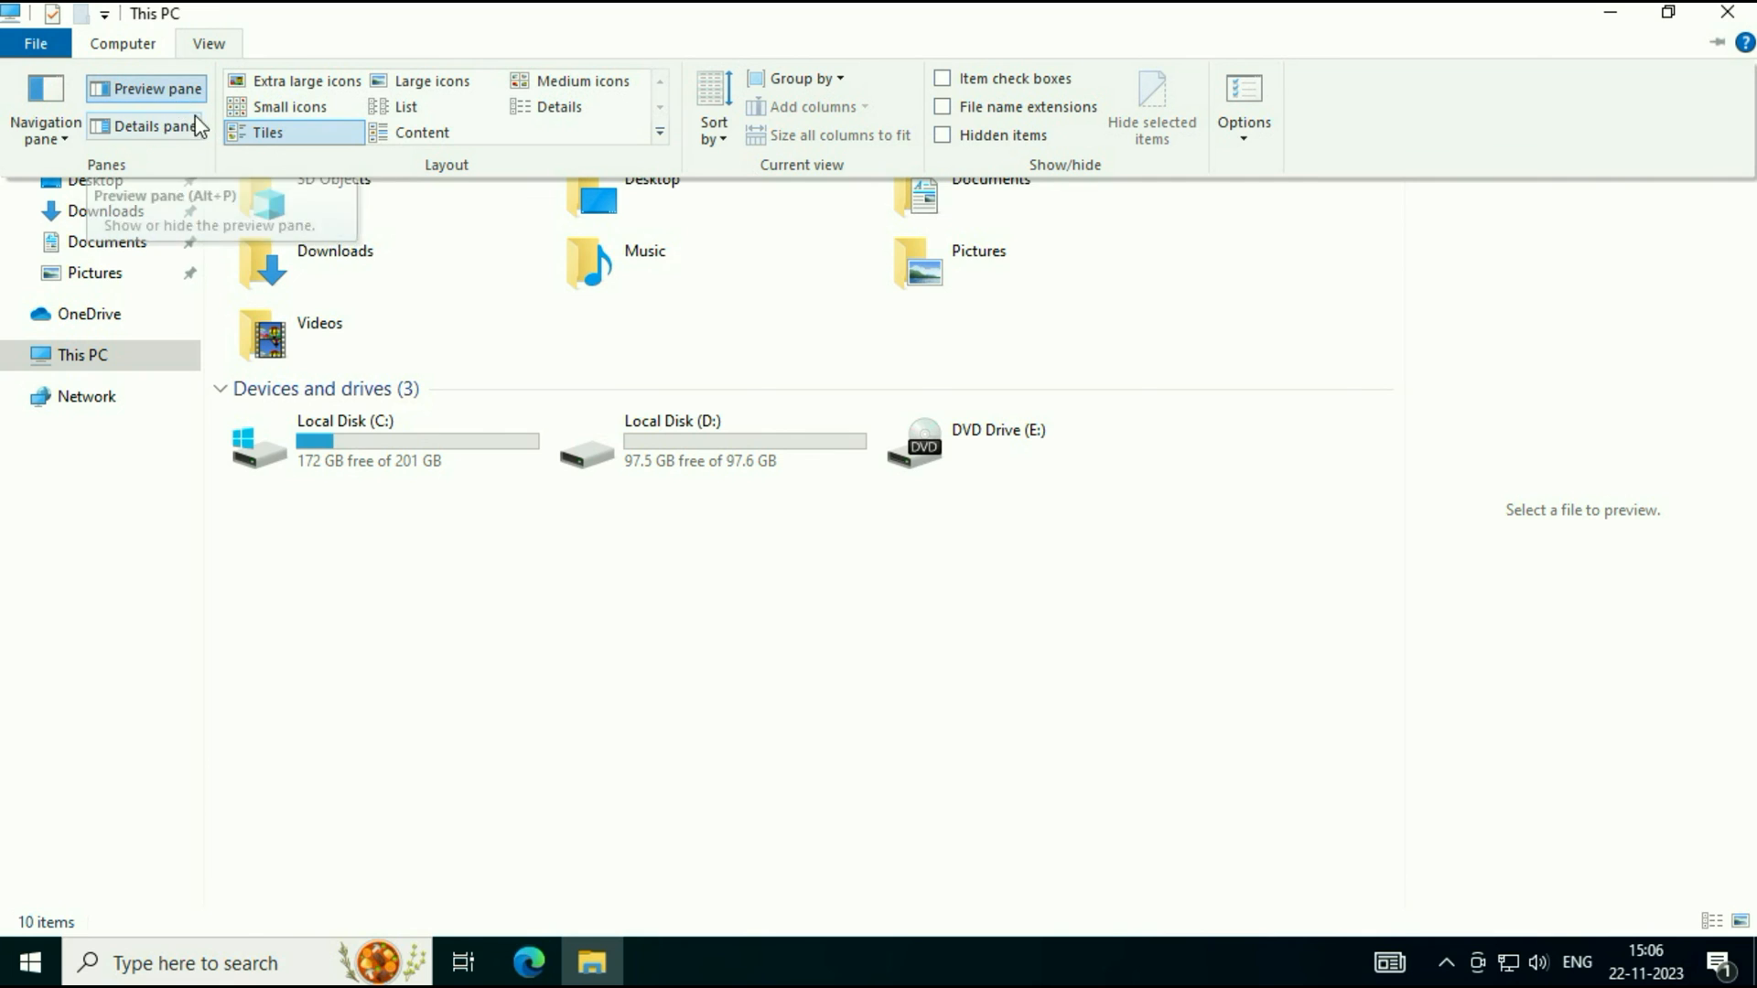
mouse_move(185, 100)
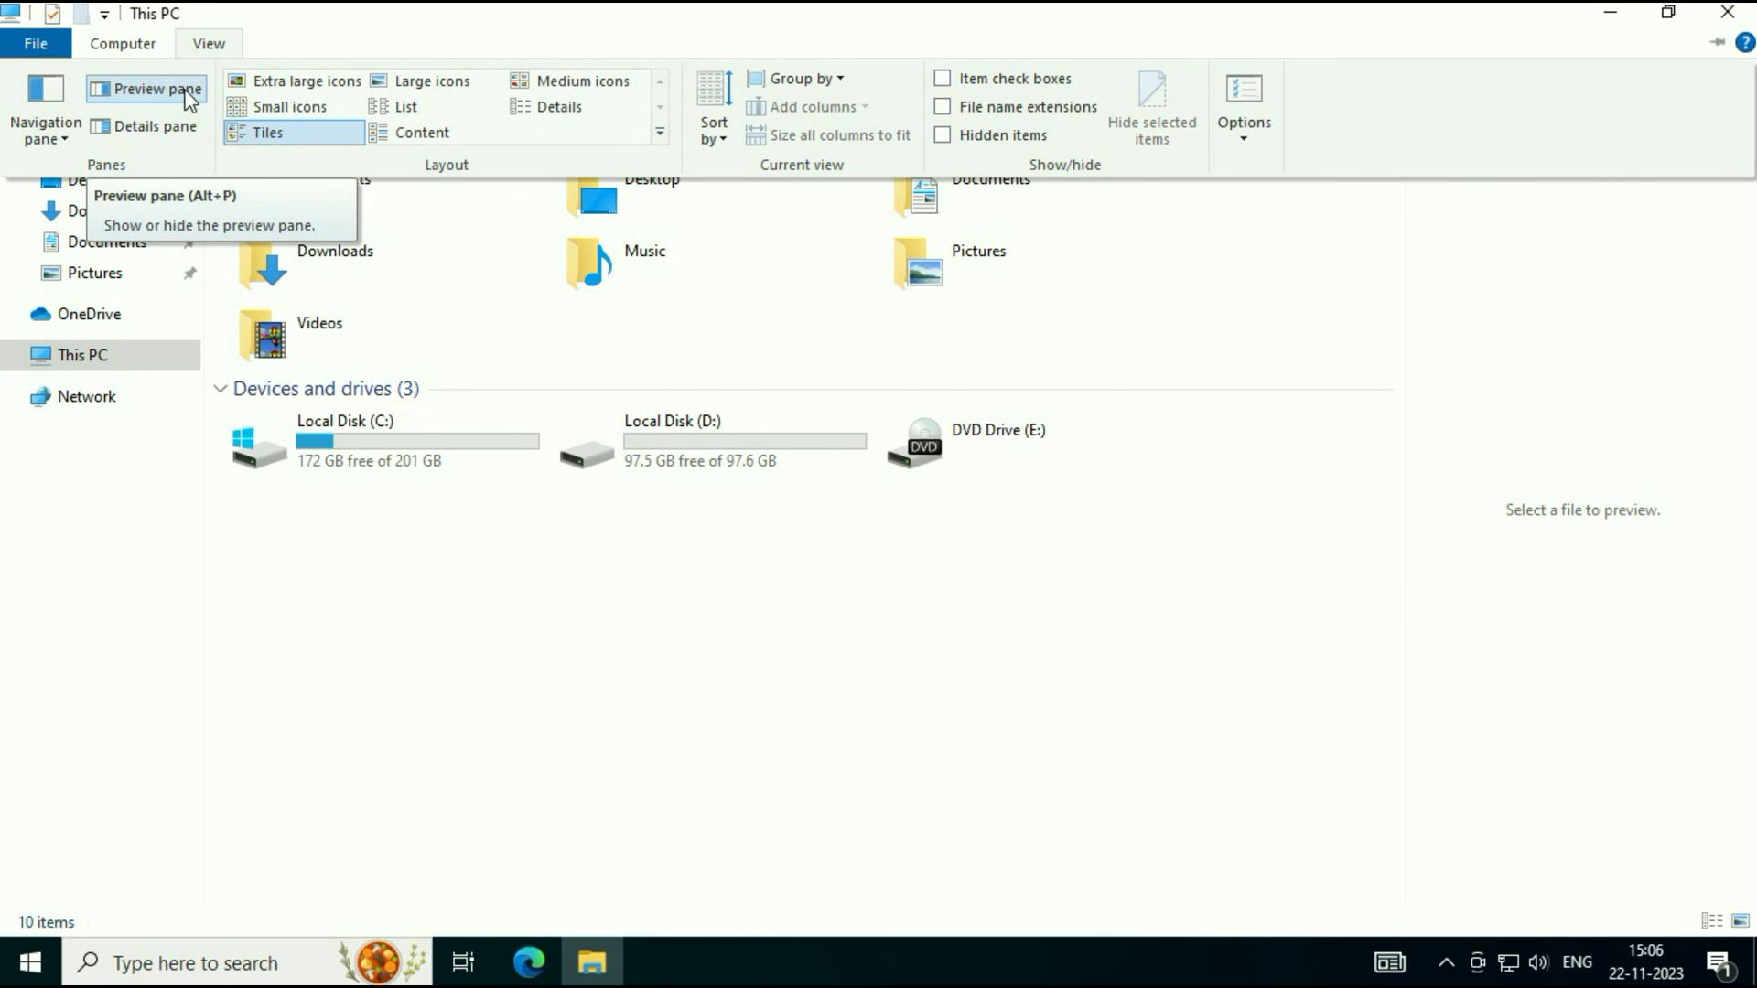
left_click(145, 89)
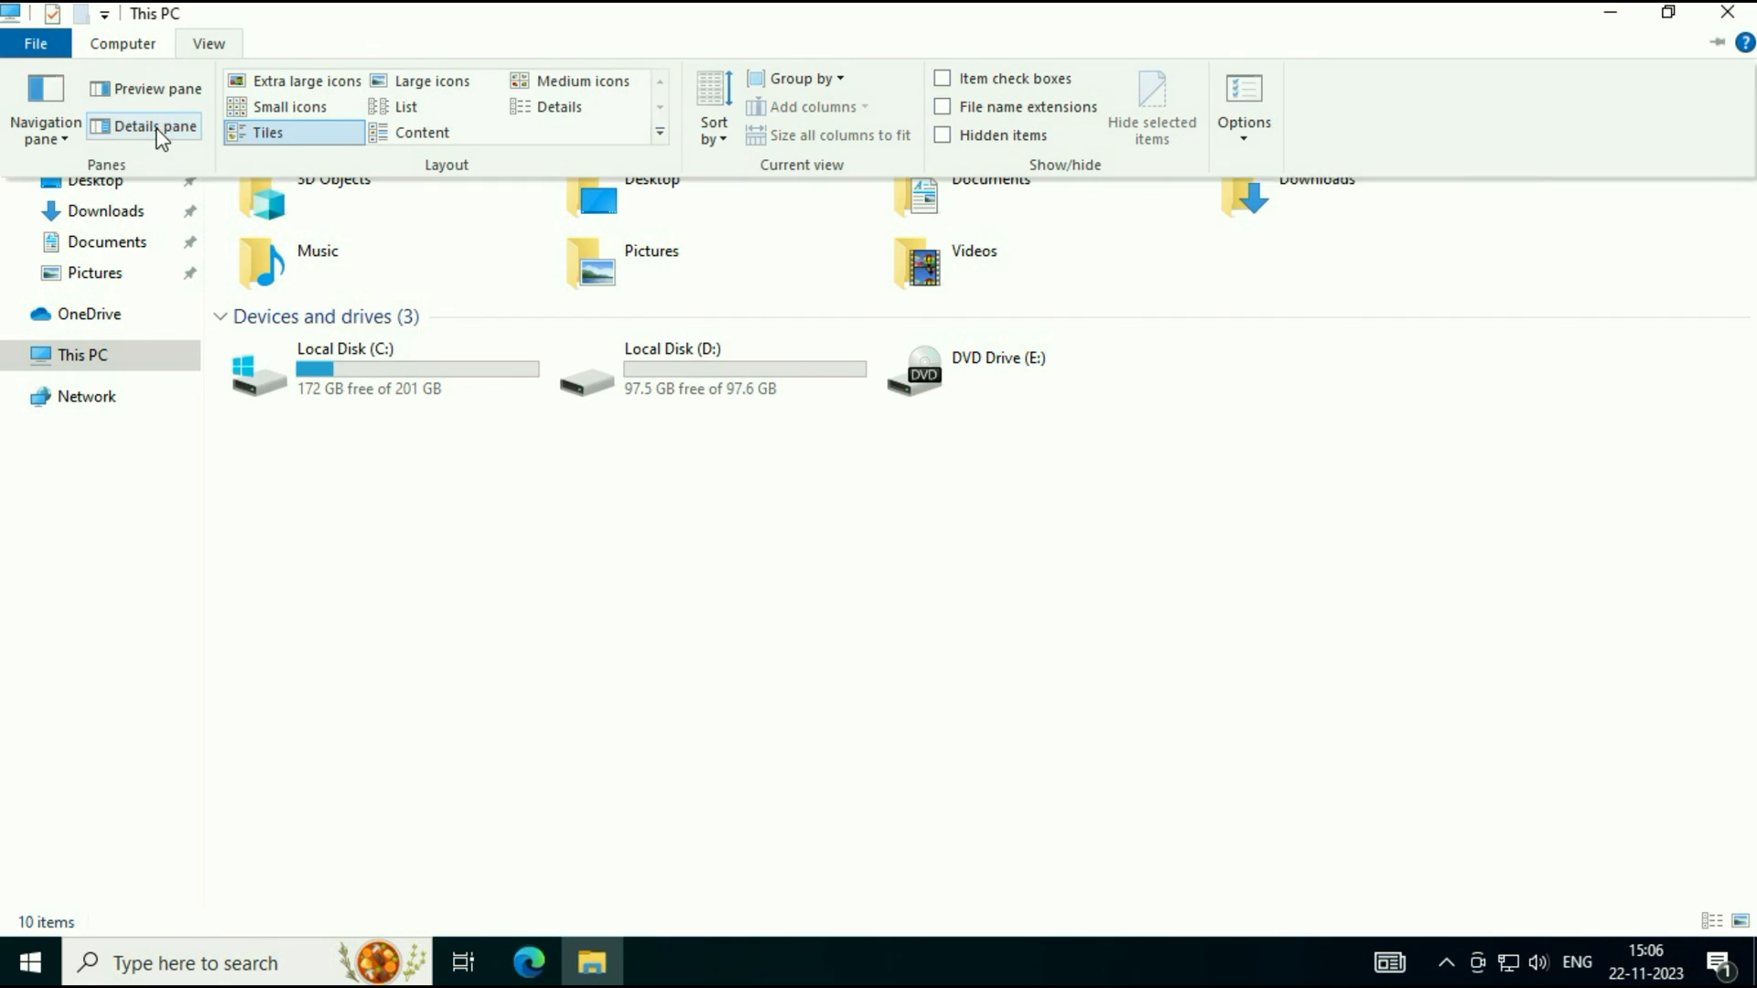
left_click(151, 126)
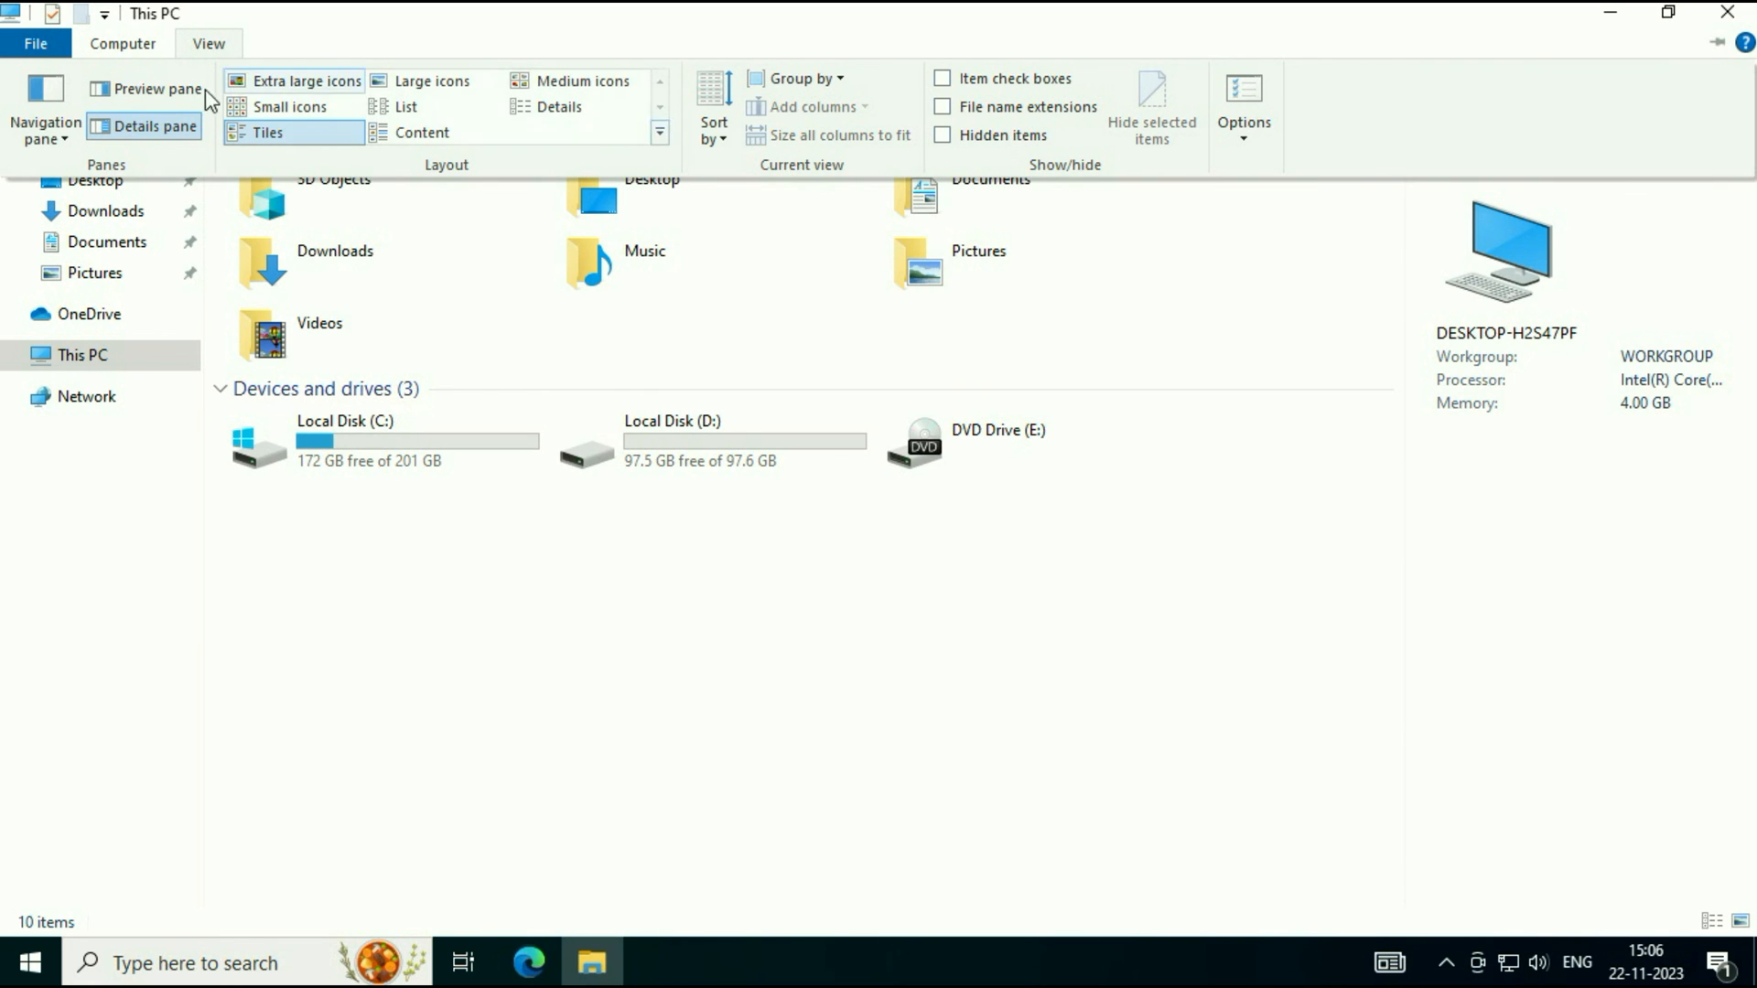